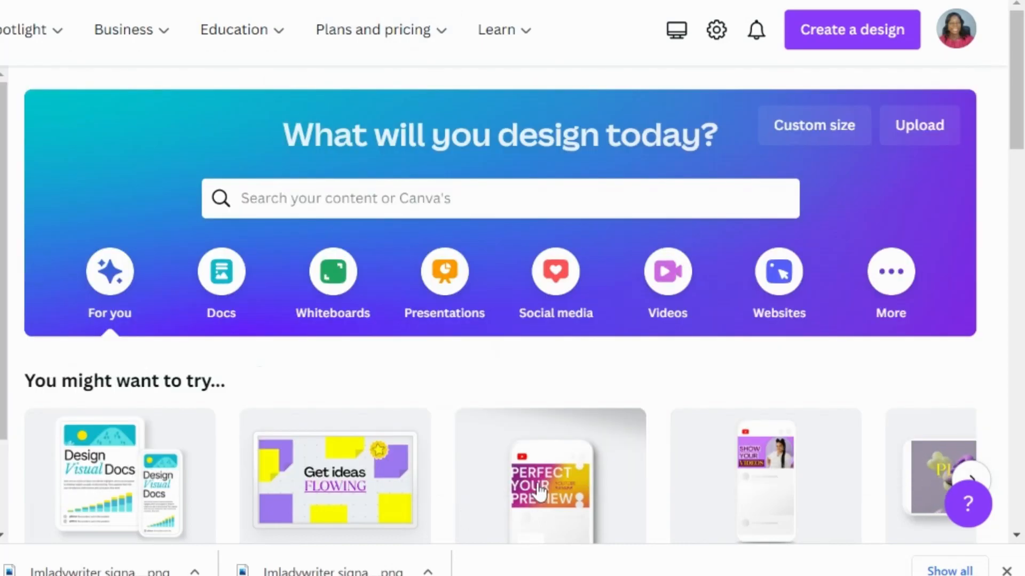
mouse_move(856, 340)
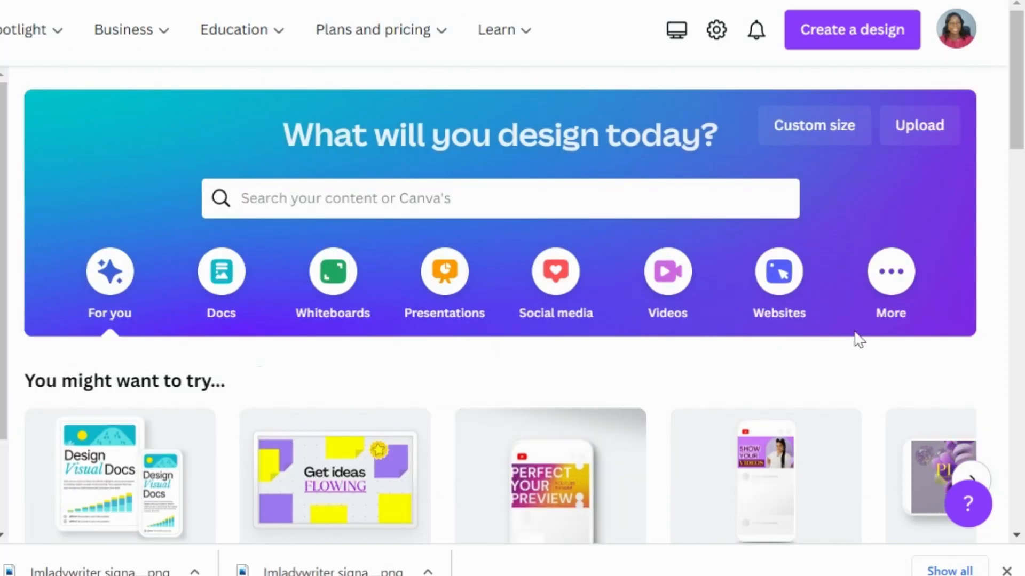
mouse_move(824, 370)
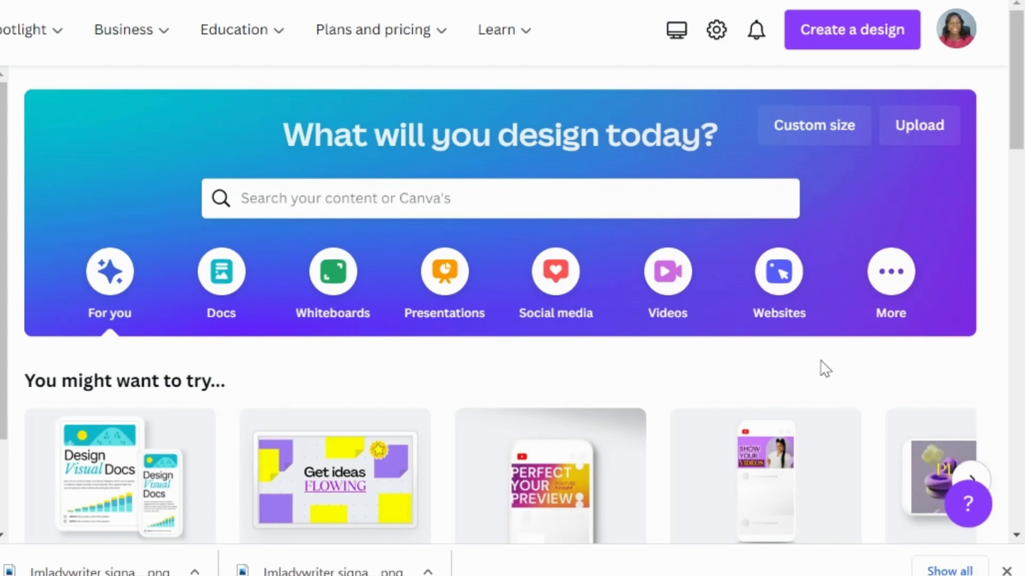
- Search Canva's designs for 'email signature' and pick the Email Signature suggestion
click(451, 206)
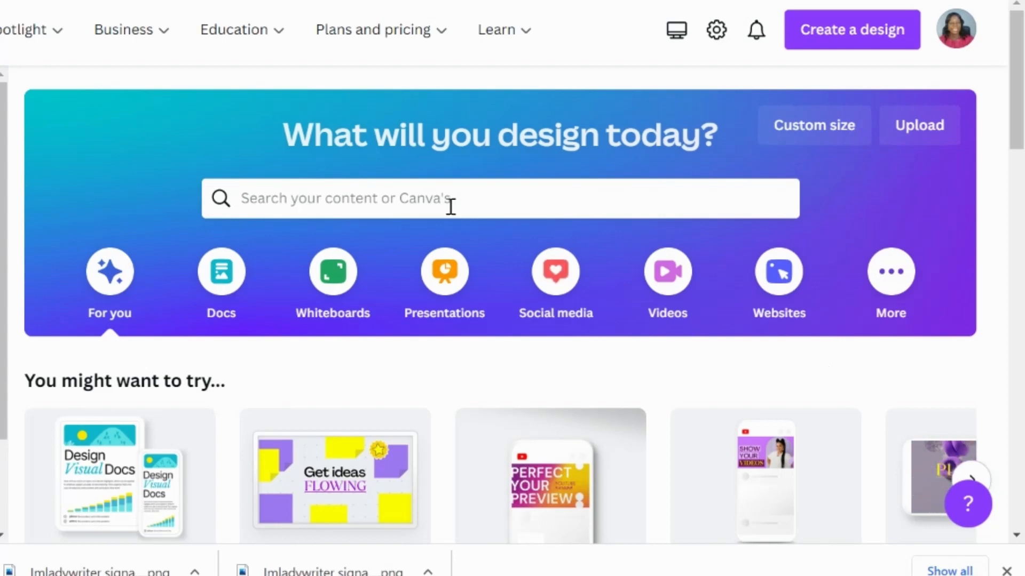
text(email signat)
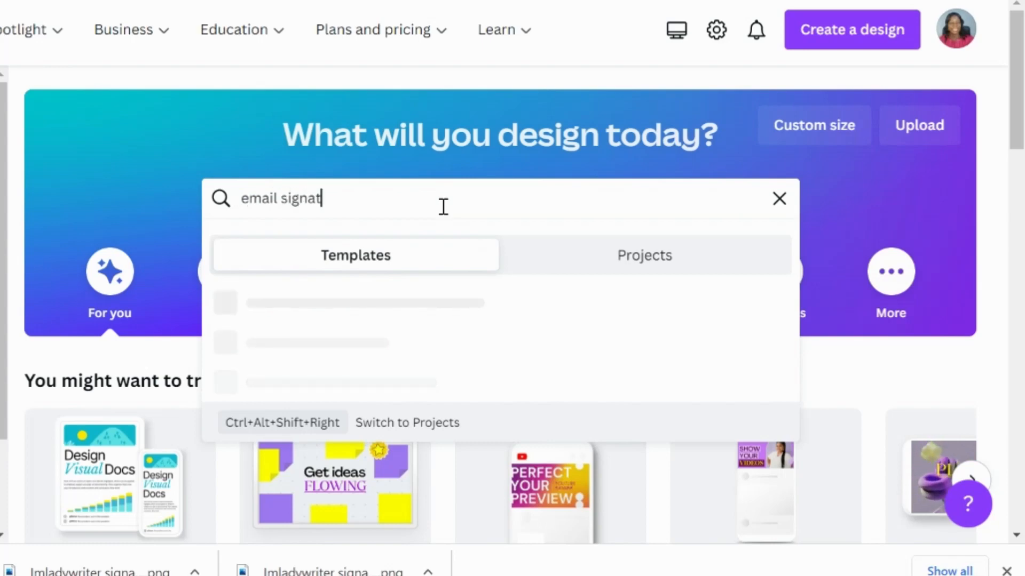
text(ure)
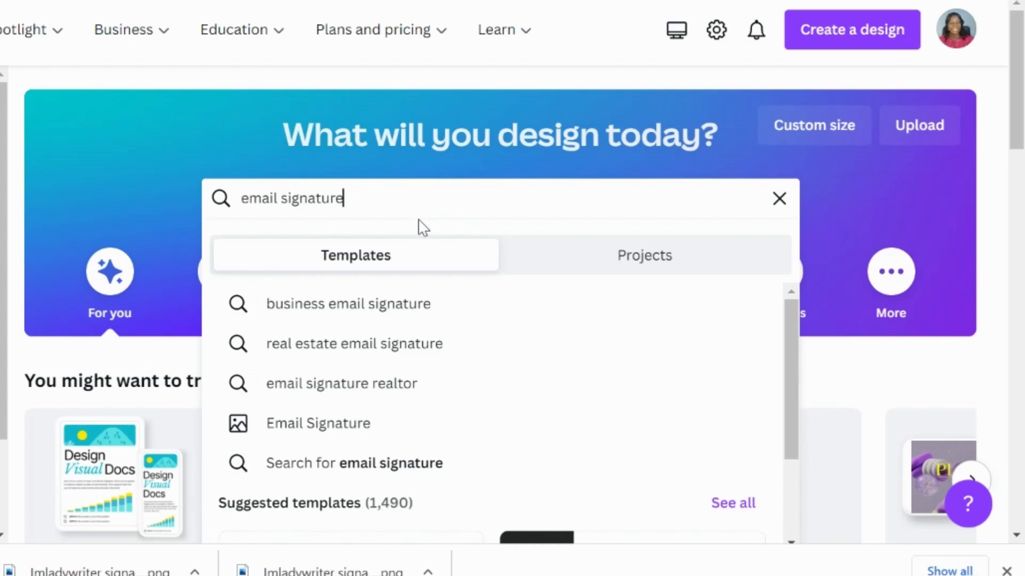
mouse_move(331, 431)
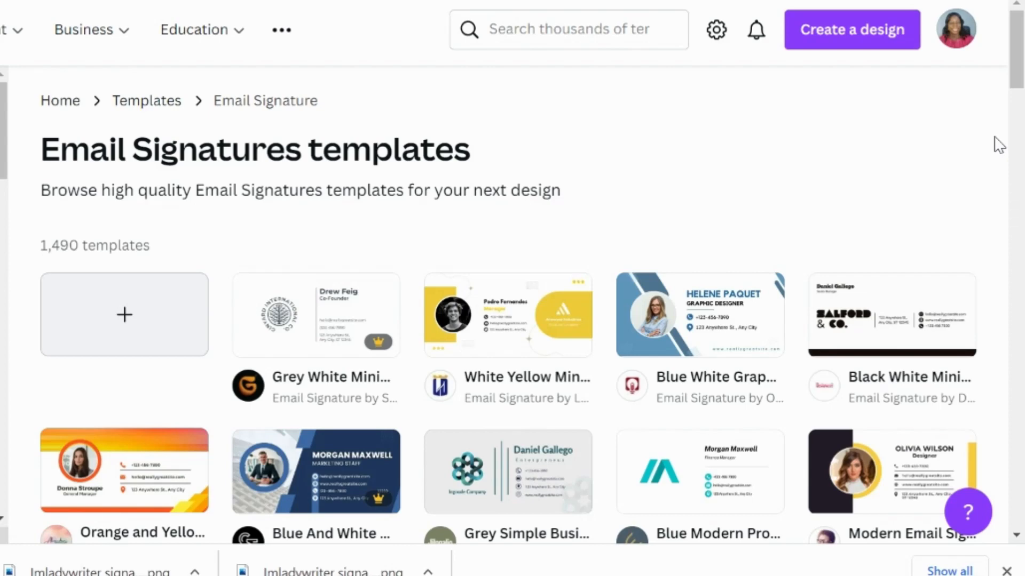
- Browse the email signature templates and customize the Black And White Simple Business one
scroll(down, 3)
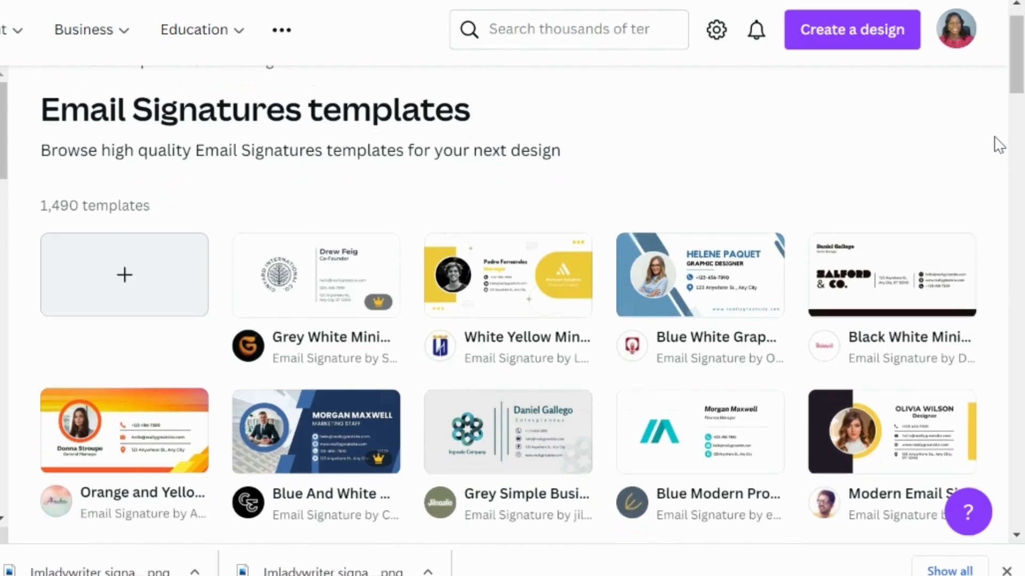
scroll(down, 3)
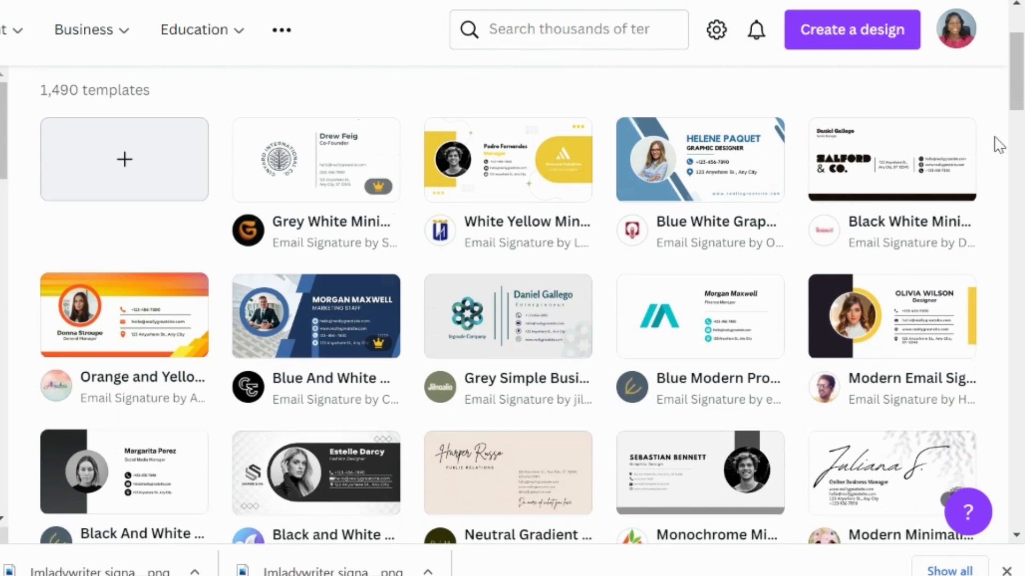
scroll(down, 3)
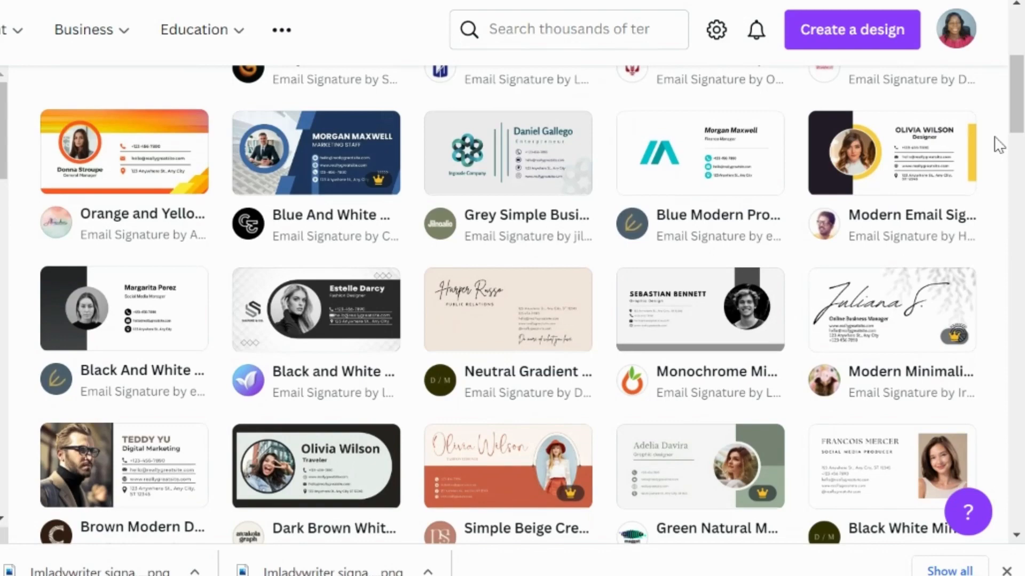
scroll(down, 3)
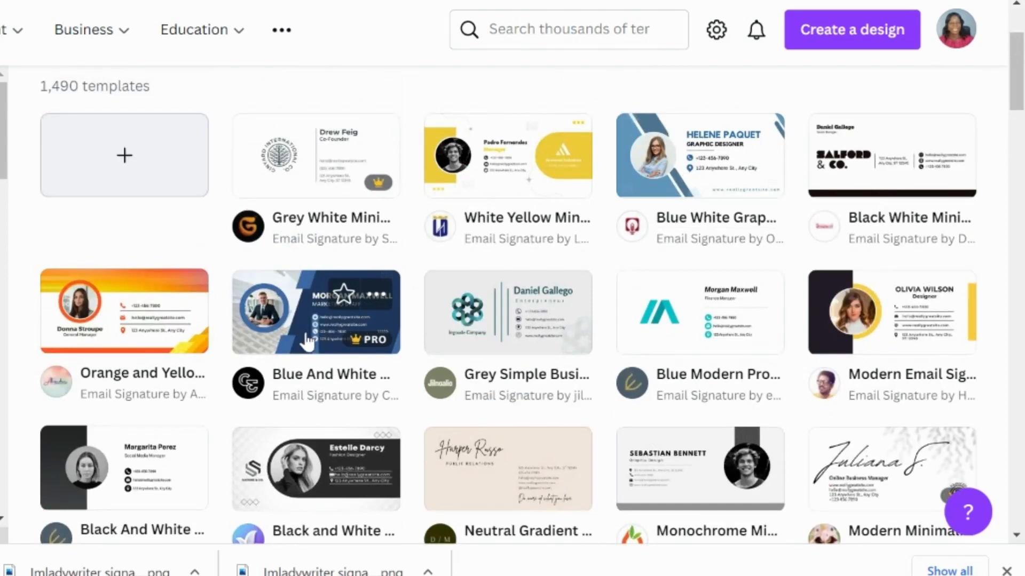
mouse_move(361, 349)
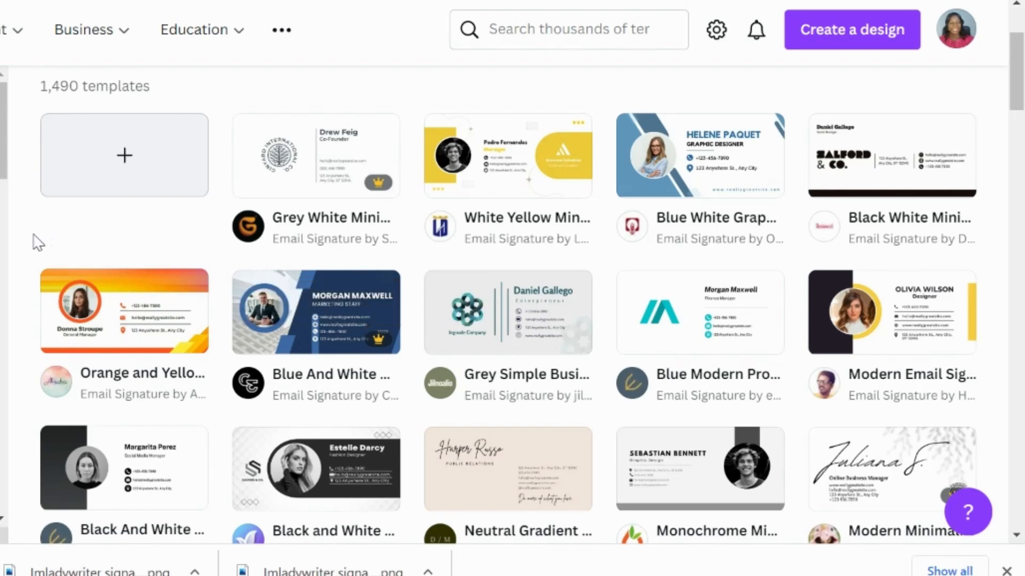
scroll(down, 3)
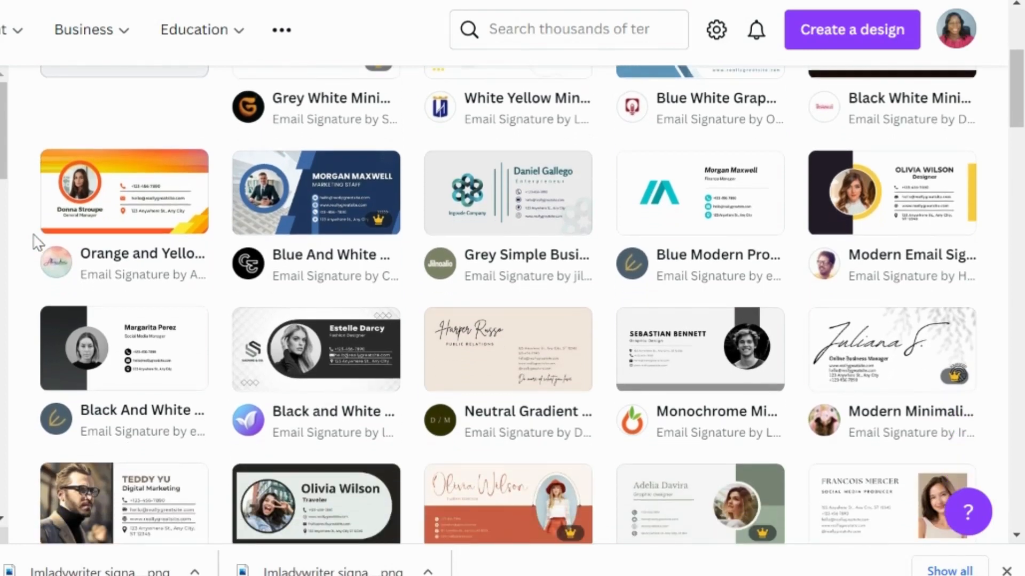
scroll(down, 3)
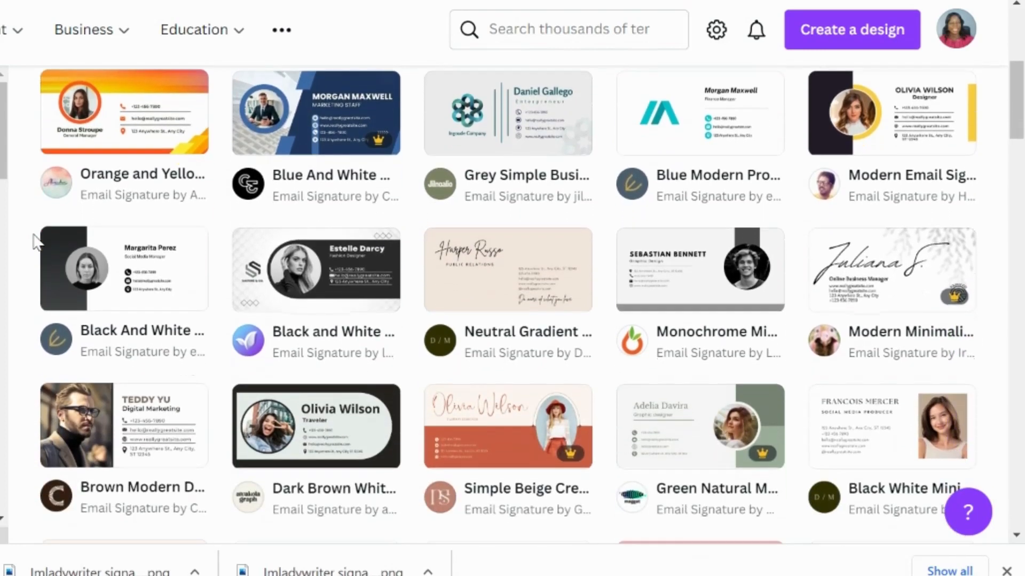
scroll(down, 3)
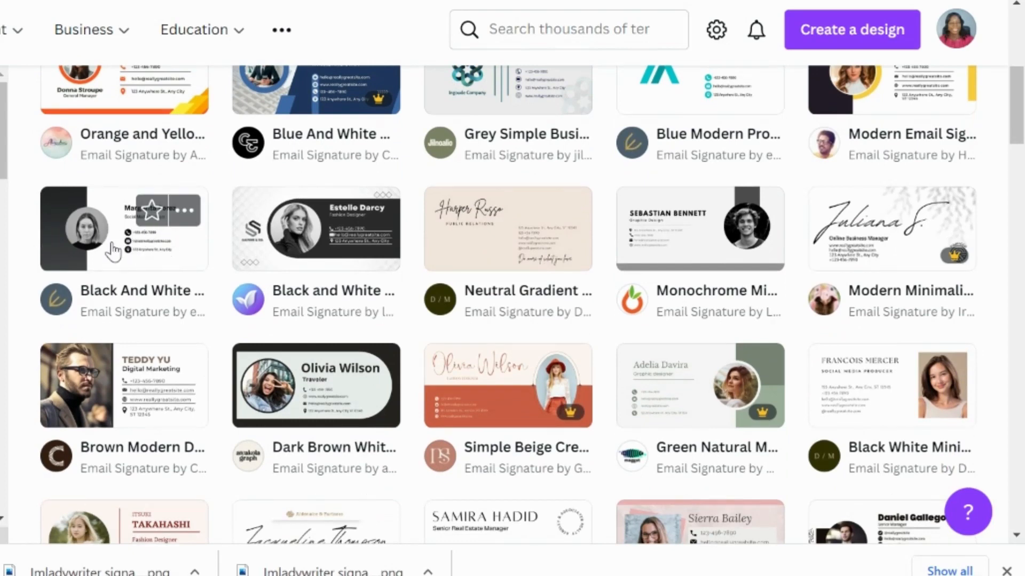
mouse_move(187, 213)
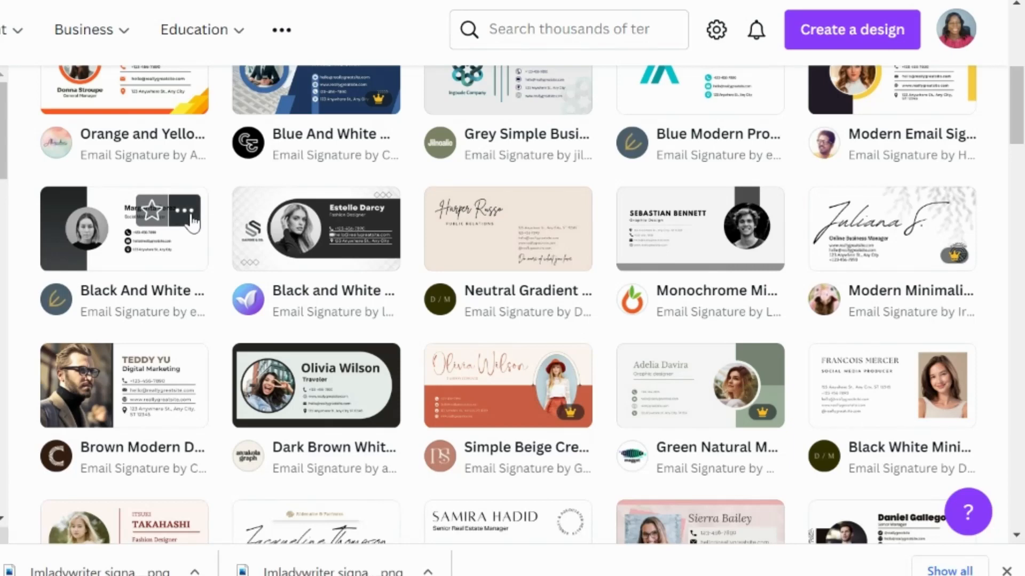
click(186, 212)
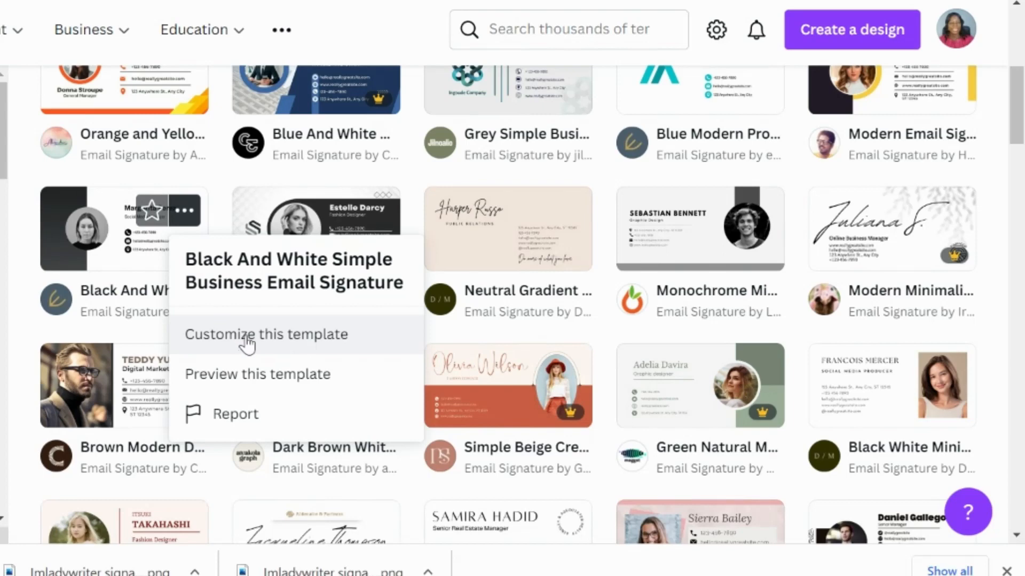
click(266, 334)
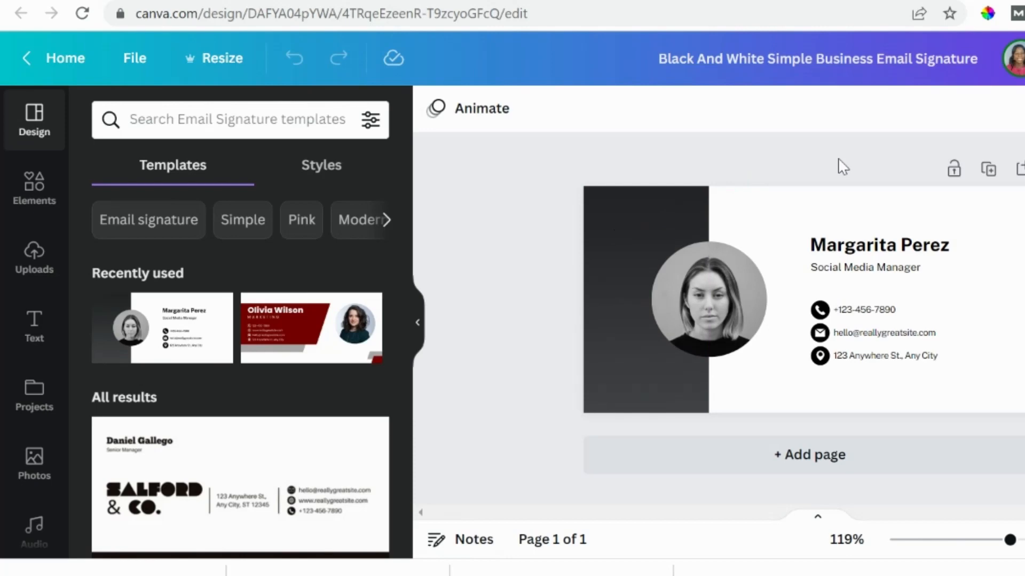
- Change the signature name to Hephzy Asaolu and the title to Content Creator
click(893, 246)
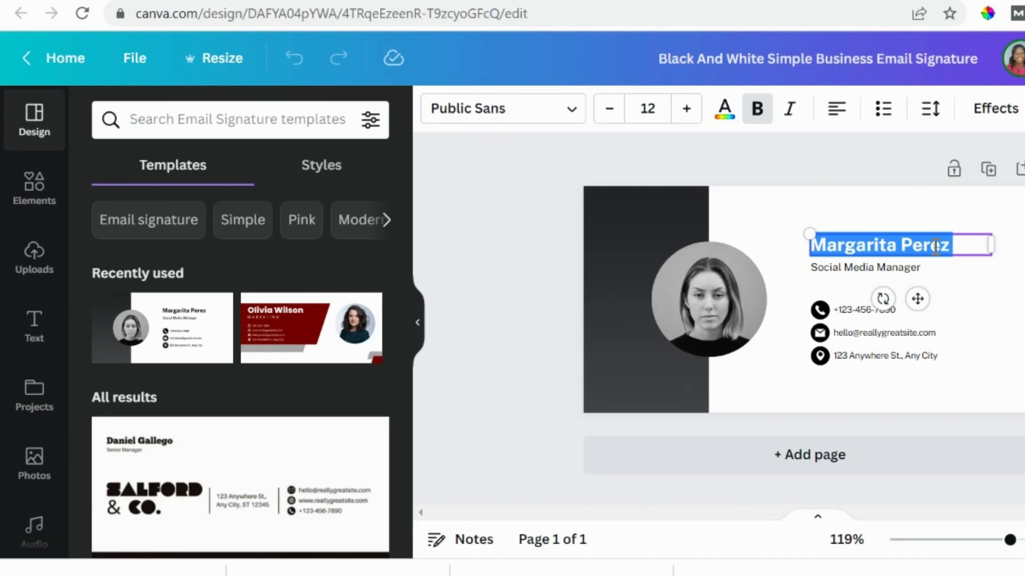
text(Hephzy A)
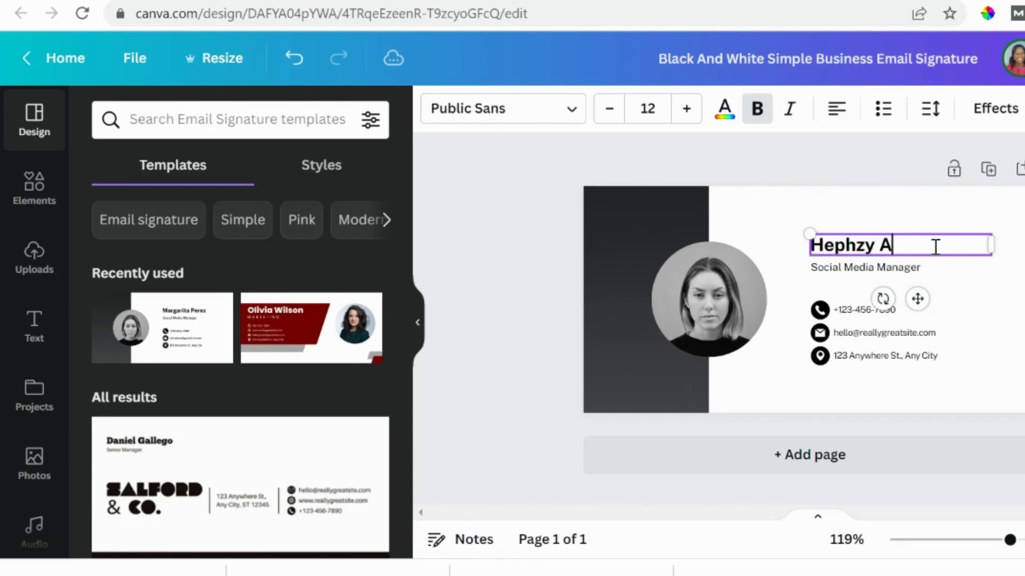
text(saolu)
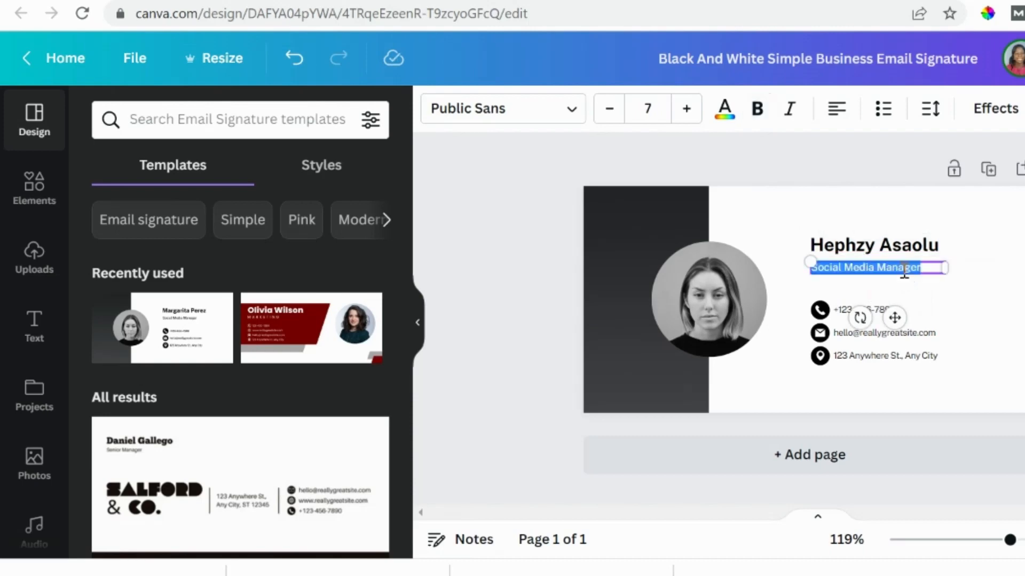
text(Content Creator)
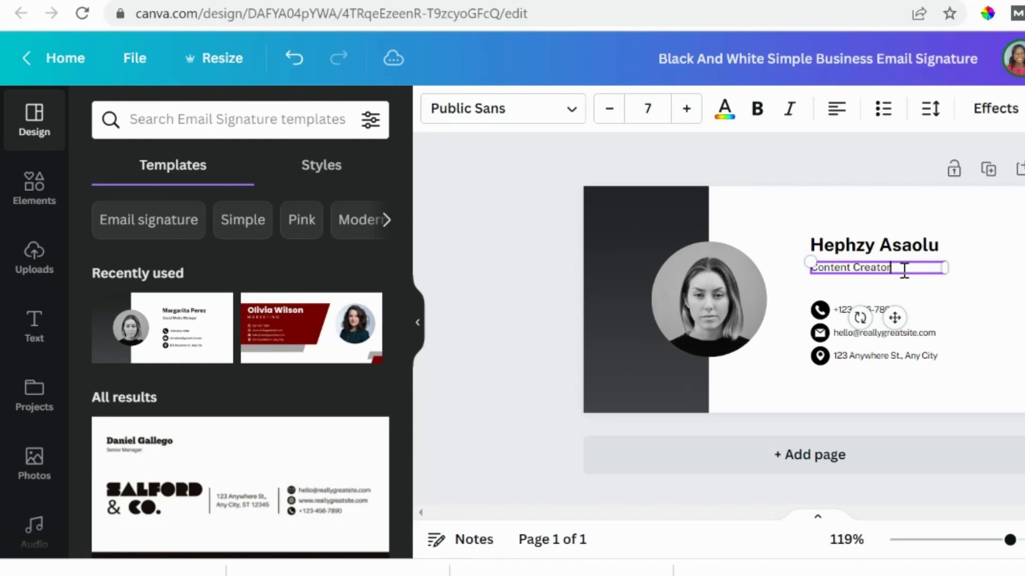
click(869, 310)
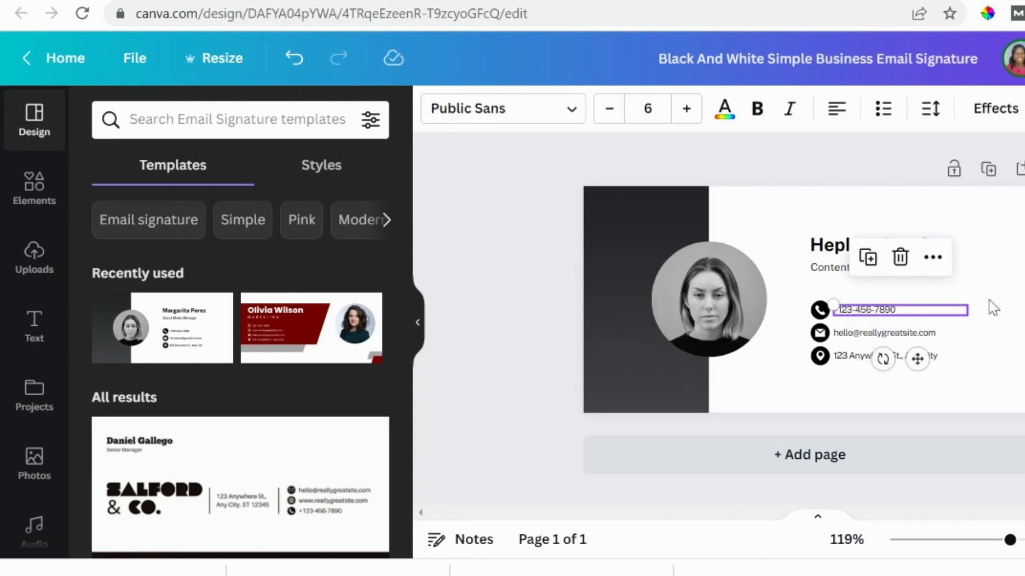
click(873, 333)
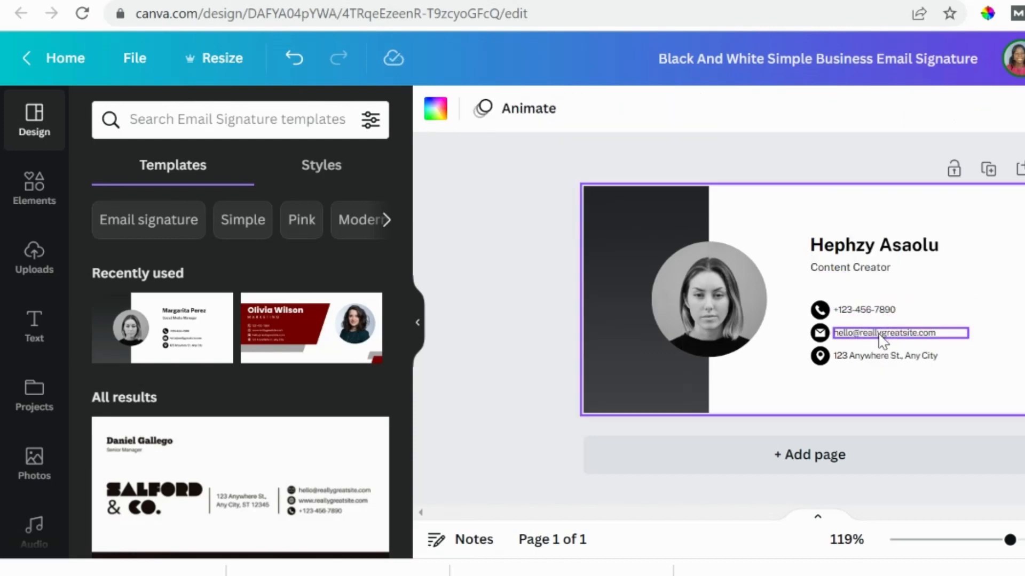
click(885, 355)
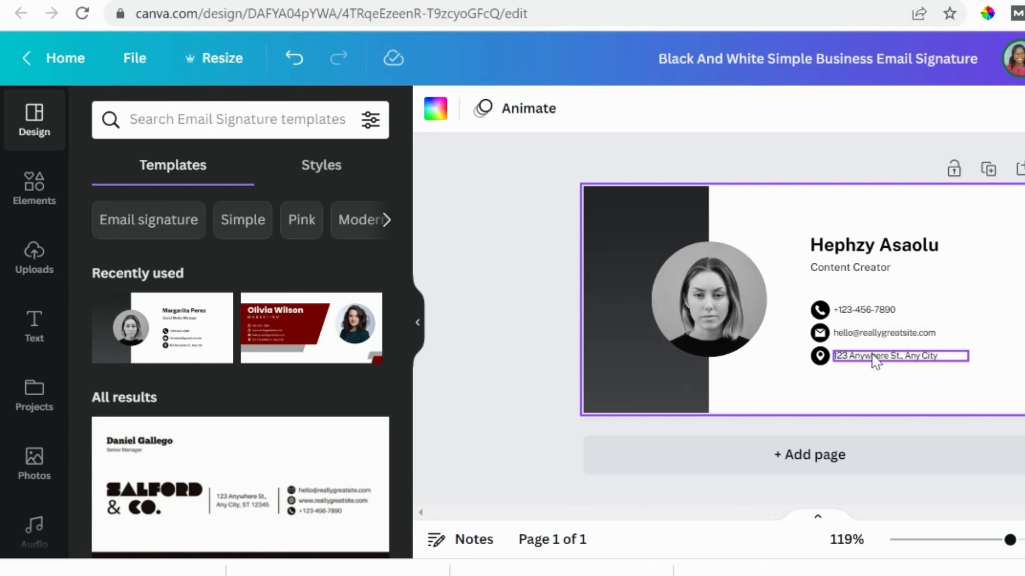
click(883, 333)
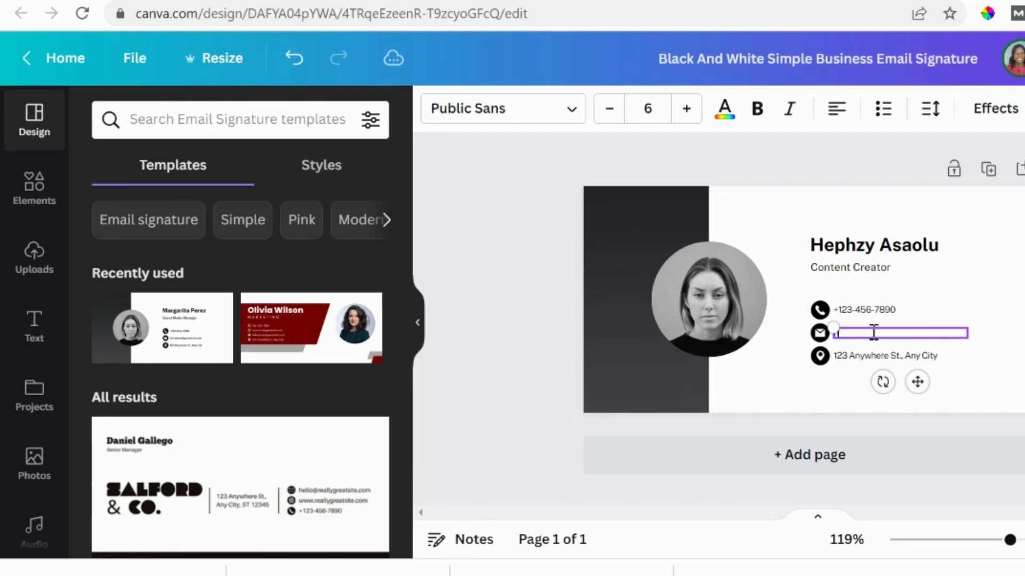
text(https://iam)
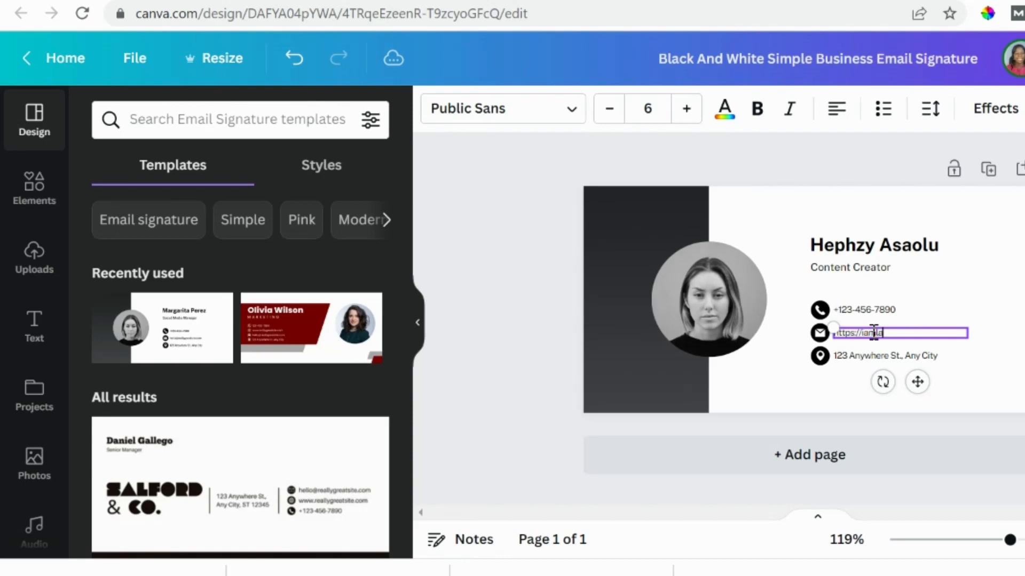
text(ladywriter.com)
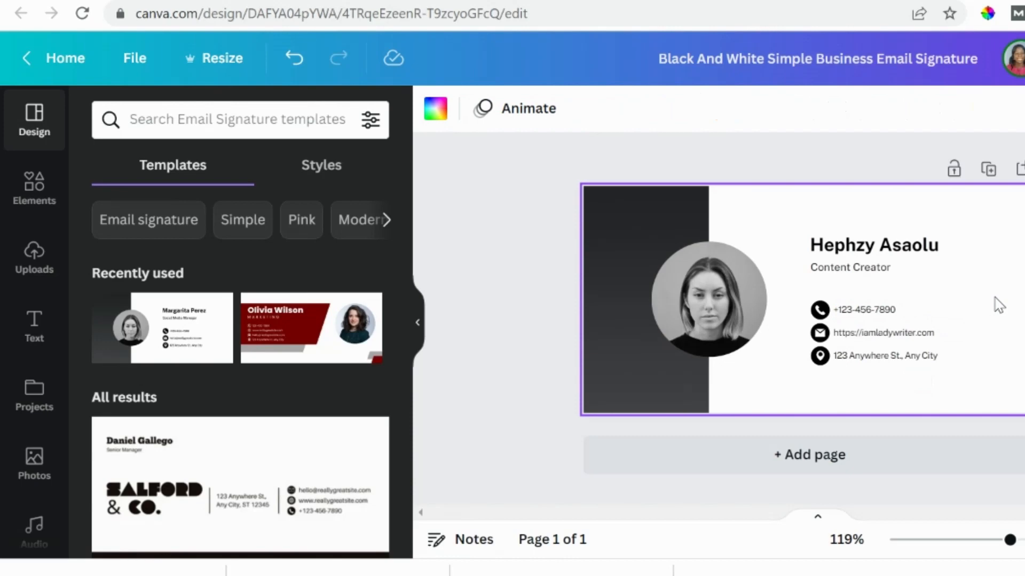
- Set the Content Creator title to size 10 and enlarge the phone and website text
click(707, 302)
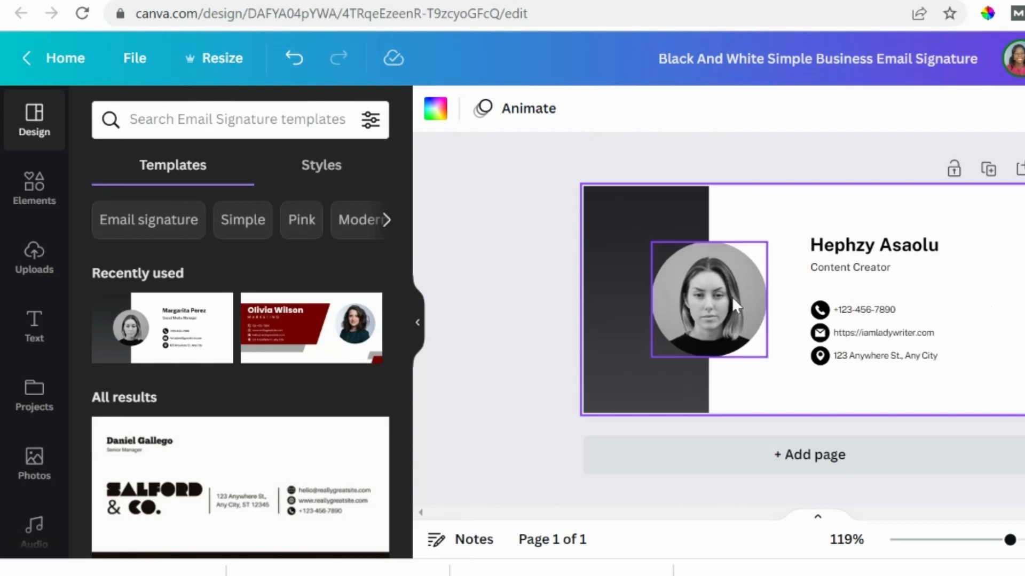
click(873, 245)
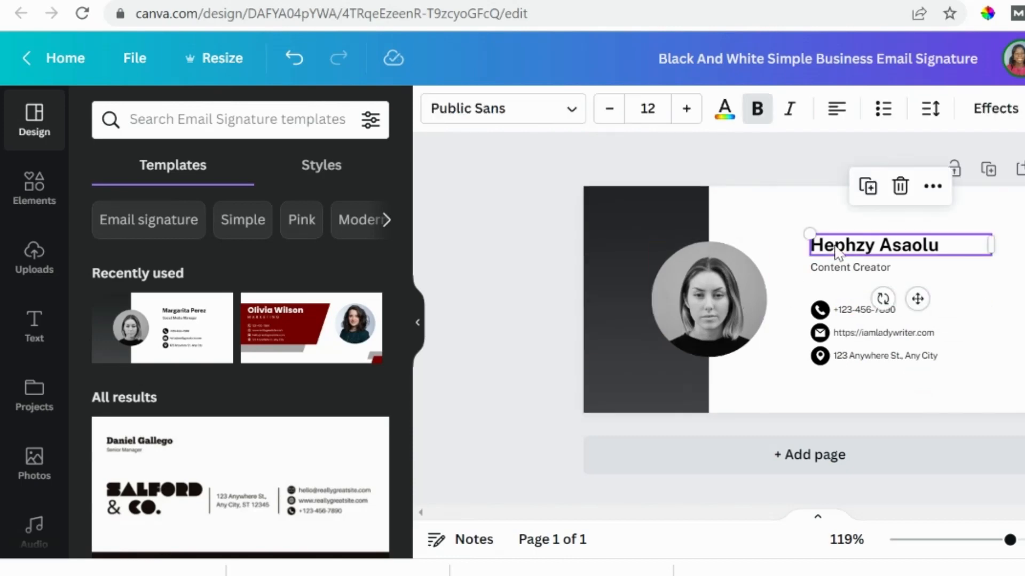
click(647, 109)
text(15)
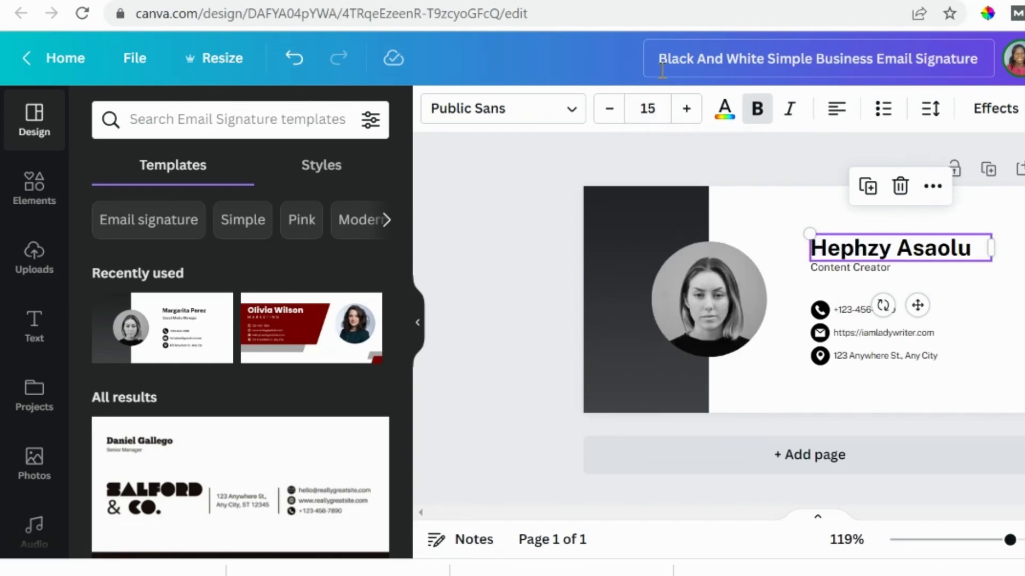
click(849, 267)
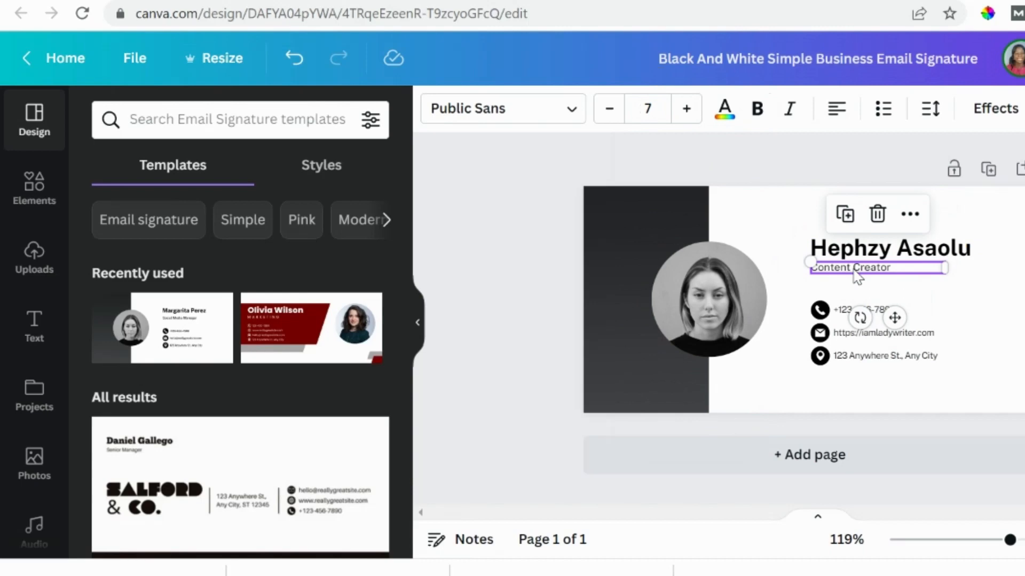
click(647, 108)
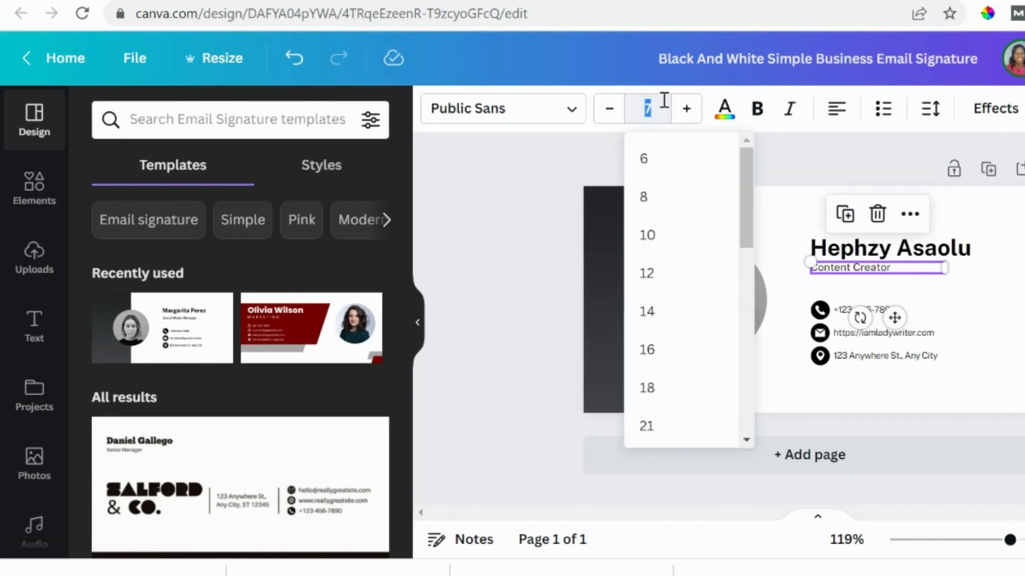
click(646, 235)
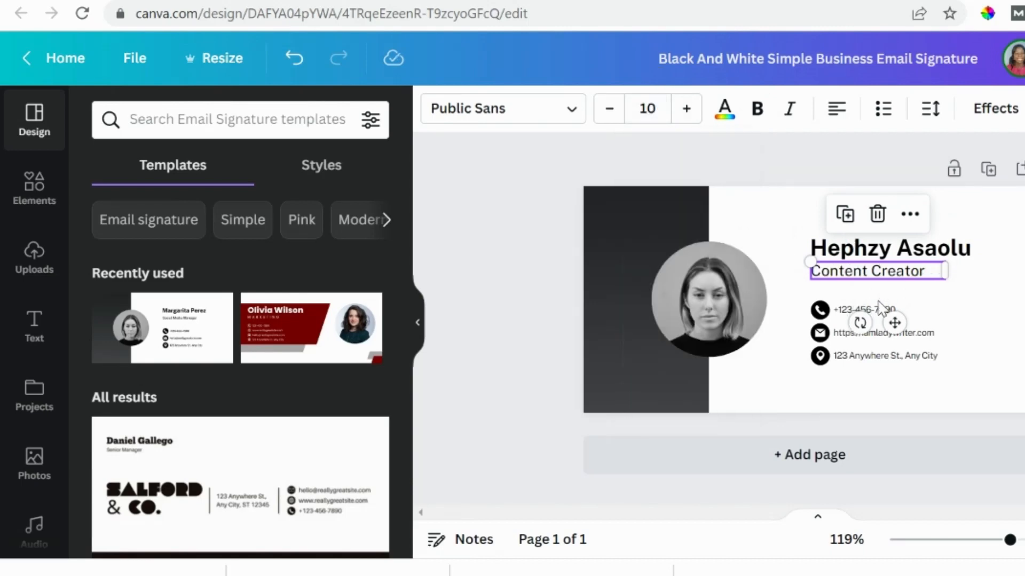
click(647, 108)
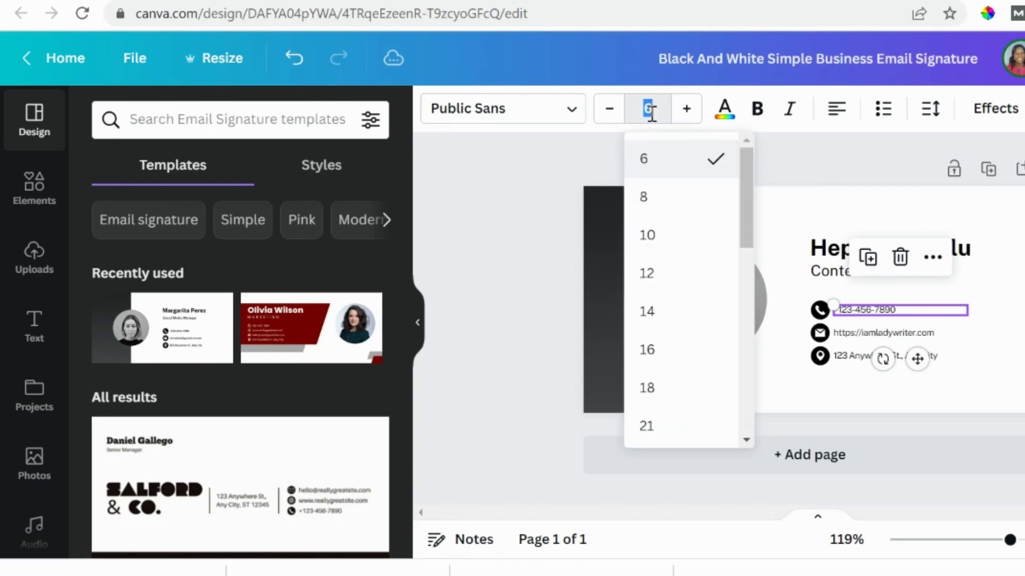
click(647, 109)
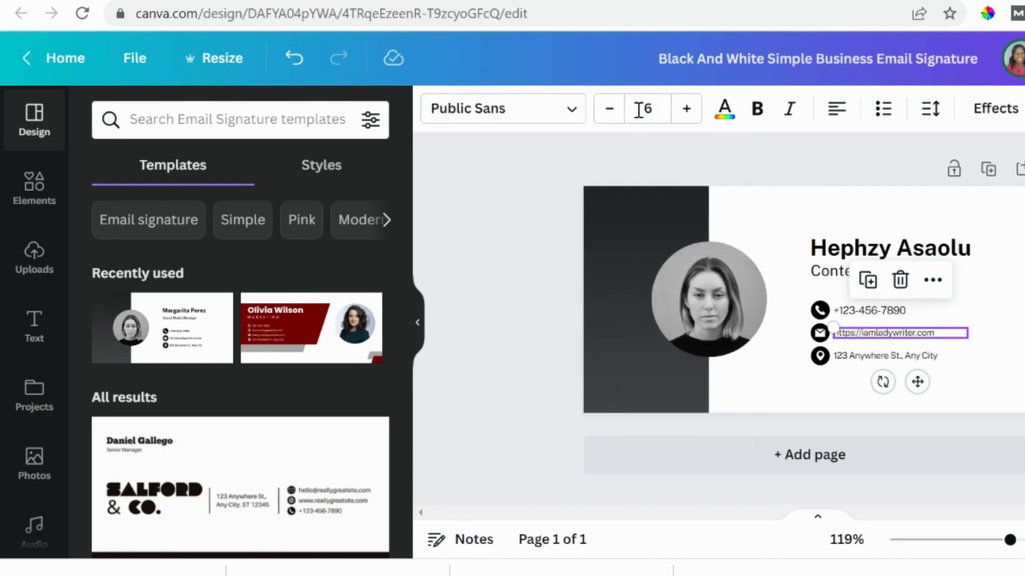
click(646, 109)
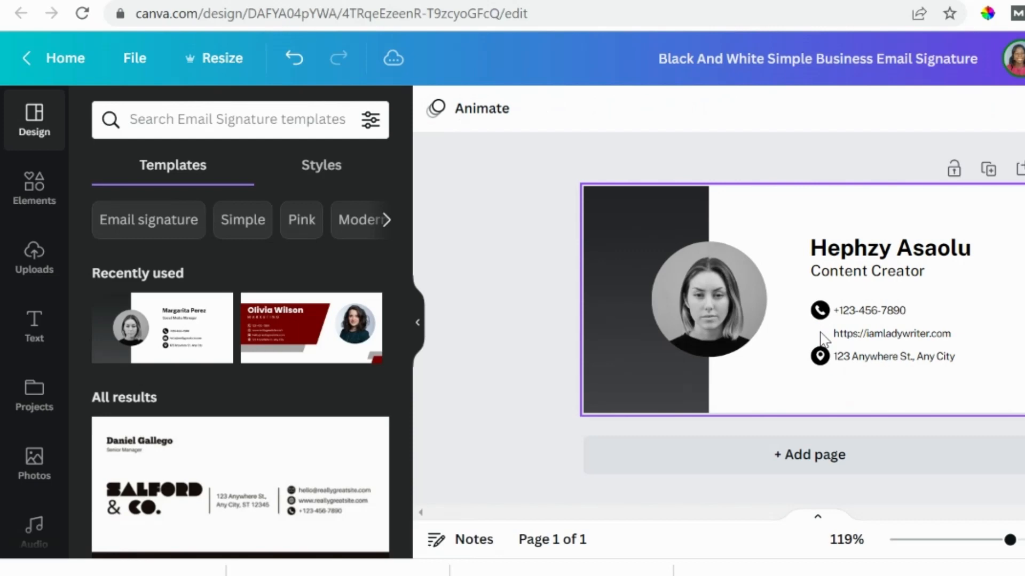
- Search Elements for 'website icon' and add the globe graphic
click(34, 187)
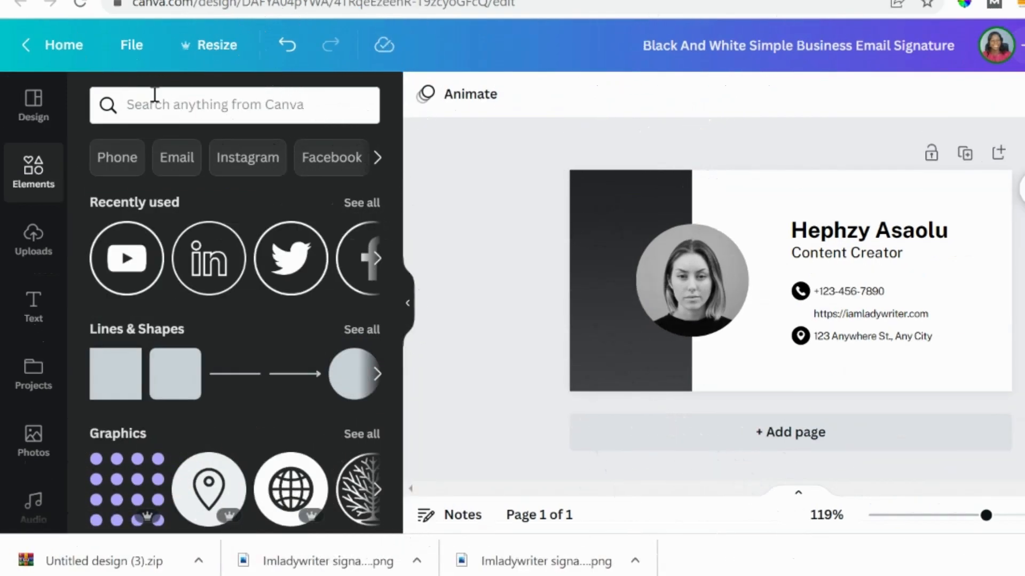
click(222, 105)
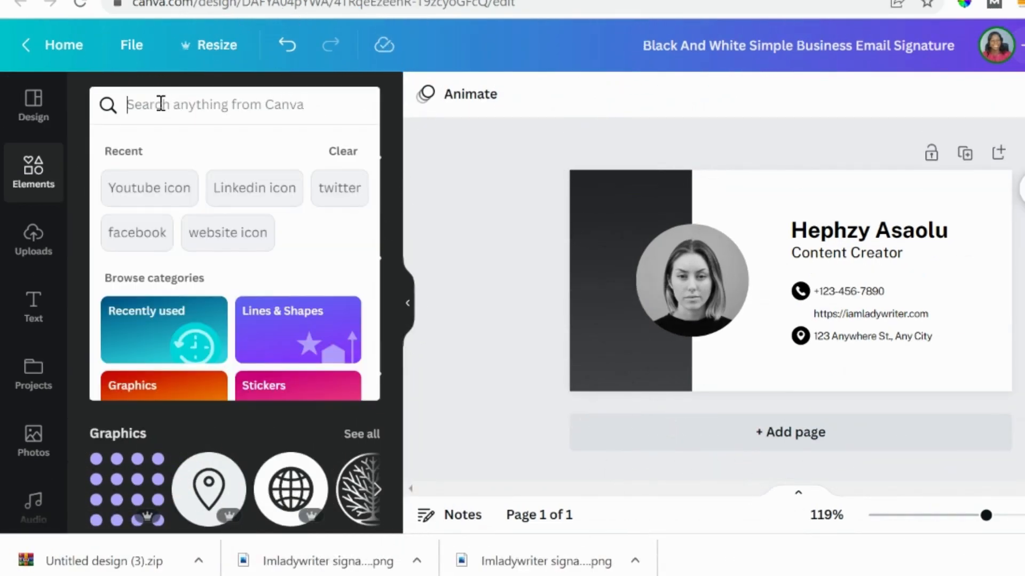
text(website icon)
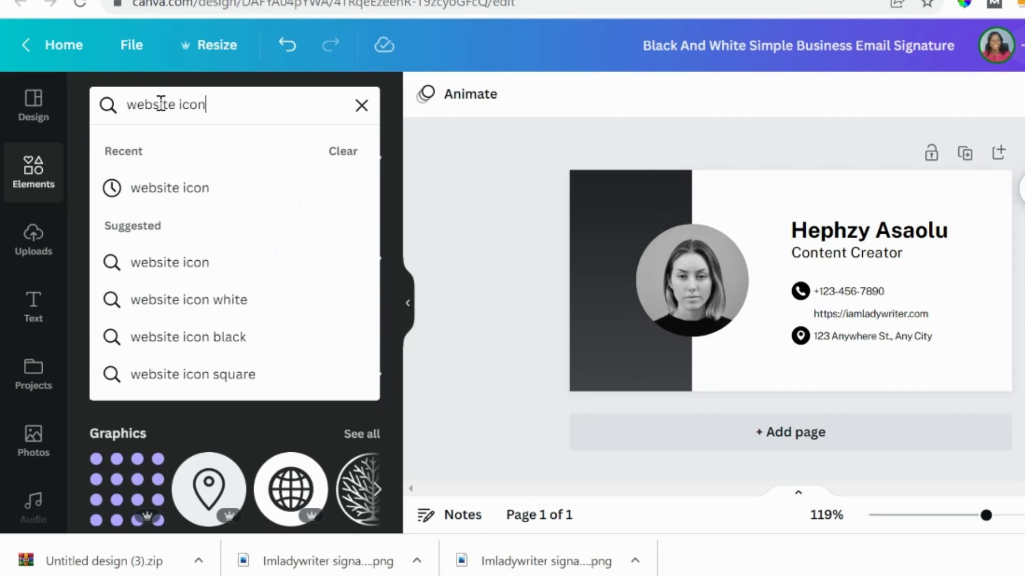
key(Enter)
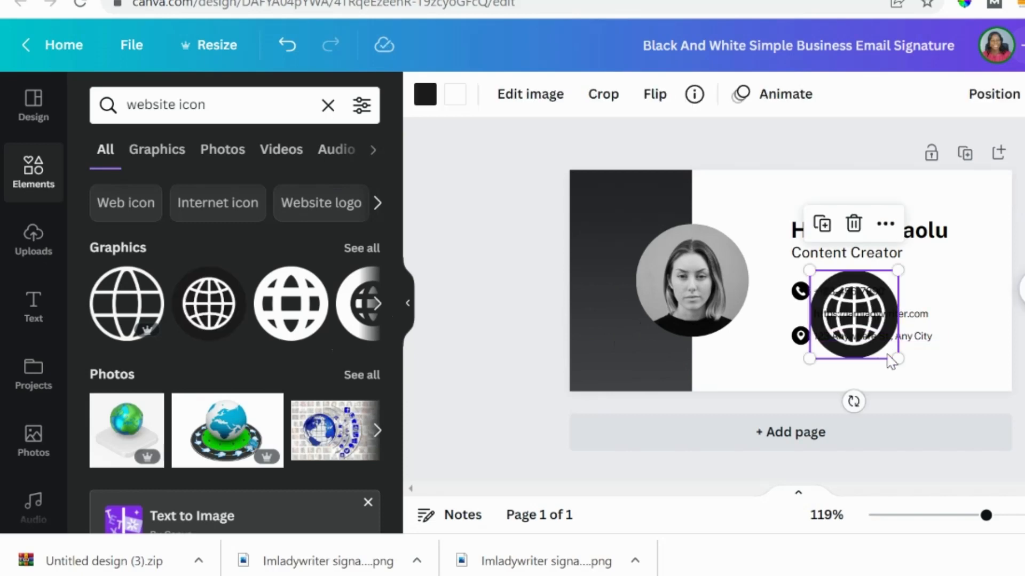
- Shrink the globe icon to about 14 px and place it beside the website address
drag(899, 363, 849, 310)
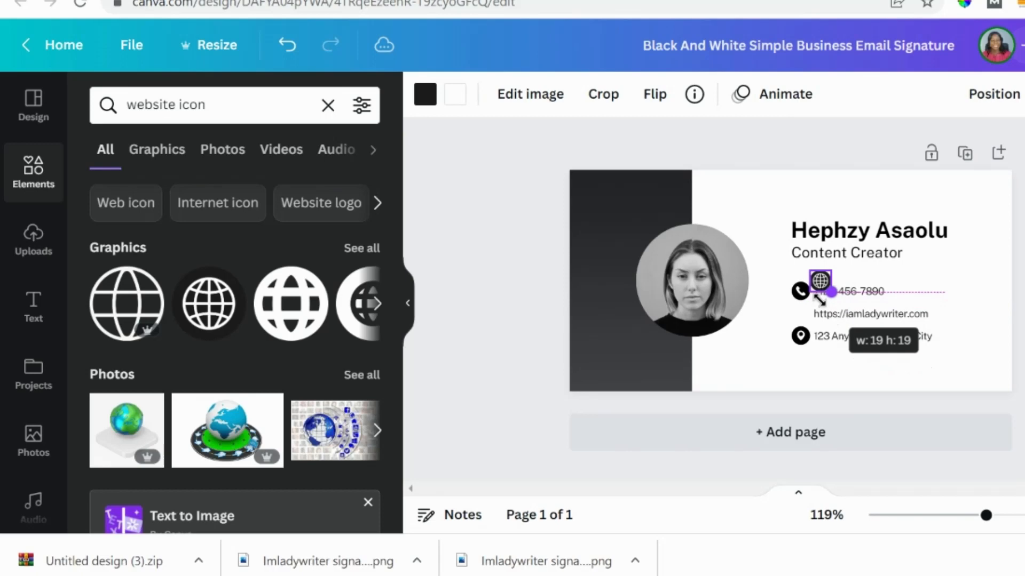
drag(832, 302, 815, 285)
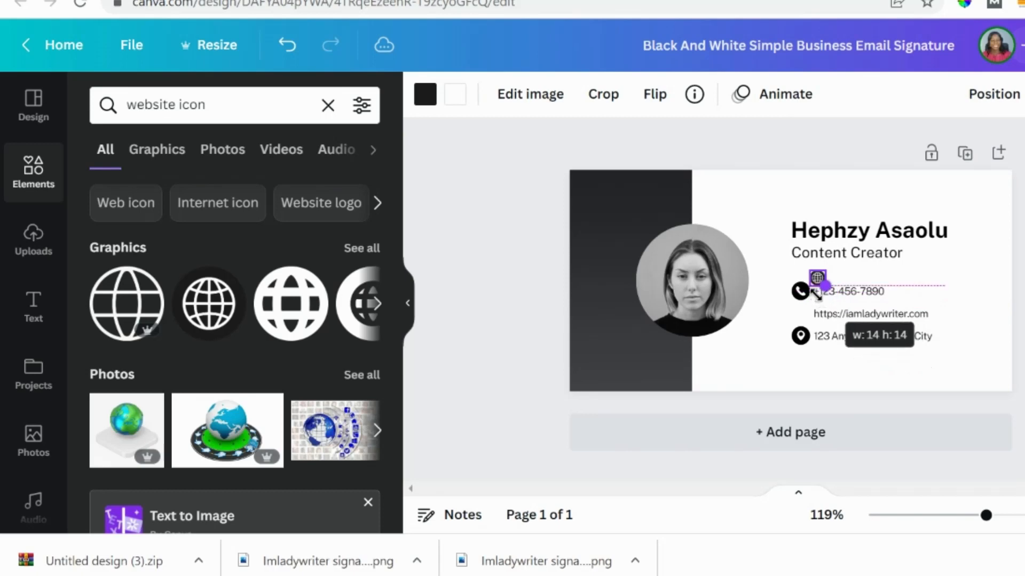
drag(821, 281, 813, 275)
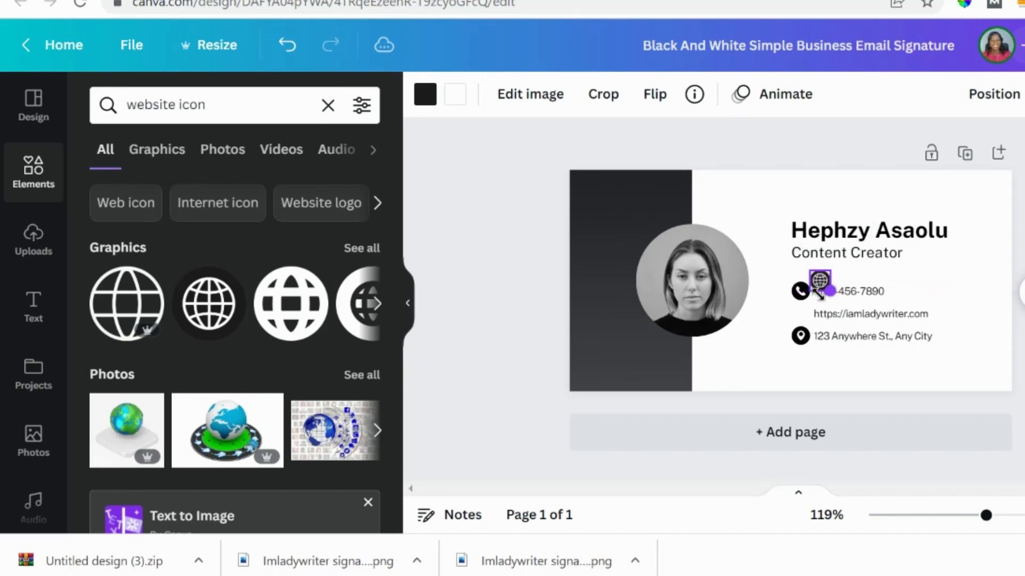
click(819, 291)
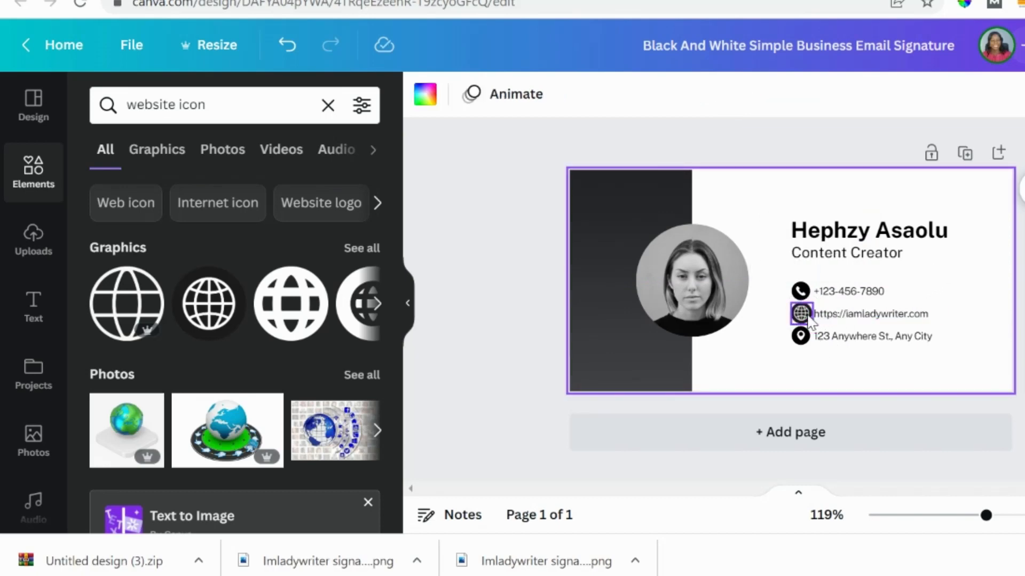
click(800, 314)
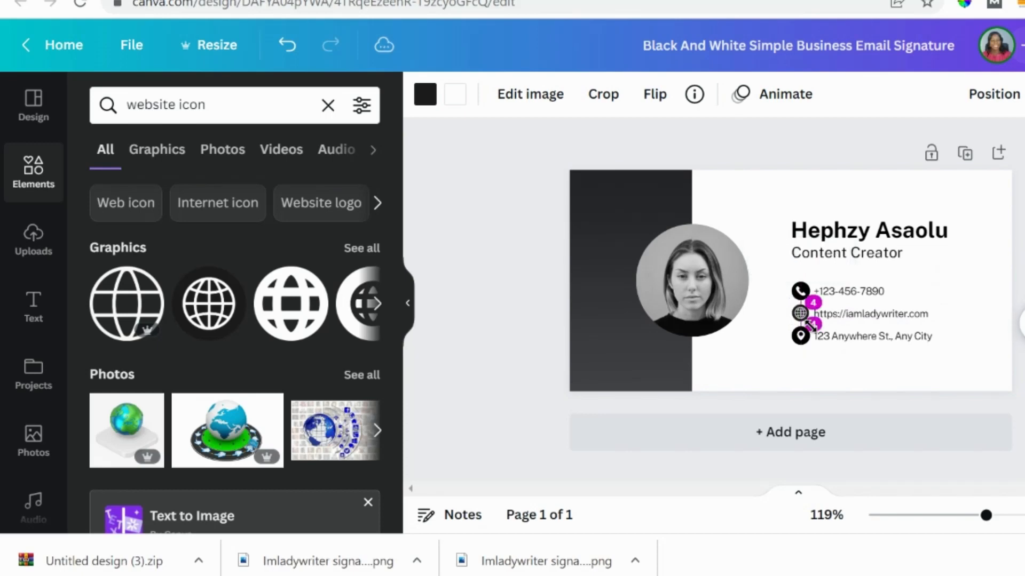
- Enlarge the job title, phone number and address text, with the address at size 9
click(880, 230)
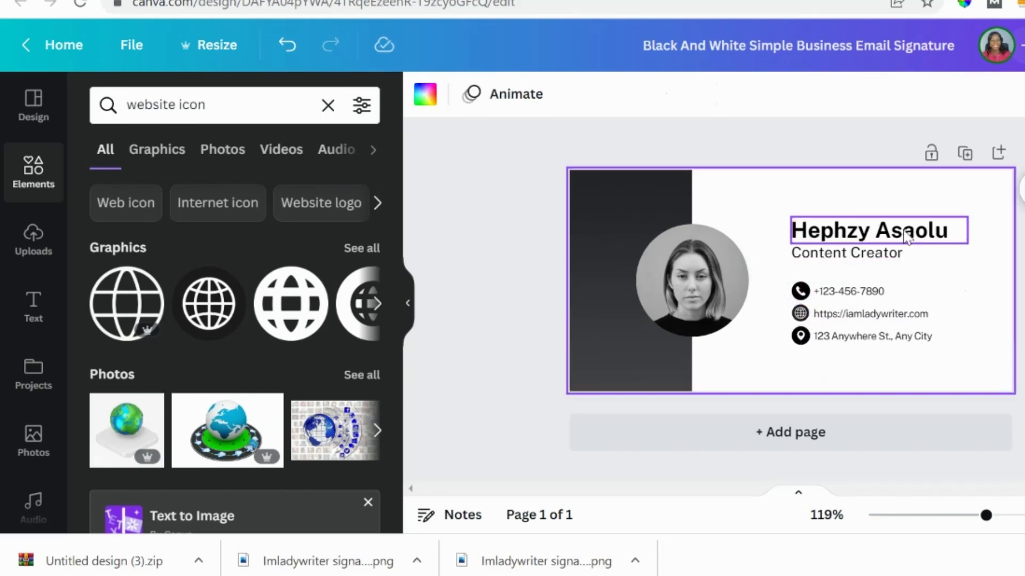
click(632, 94)
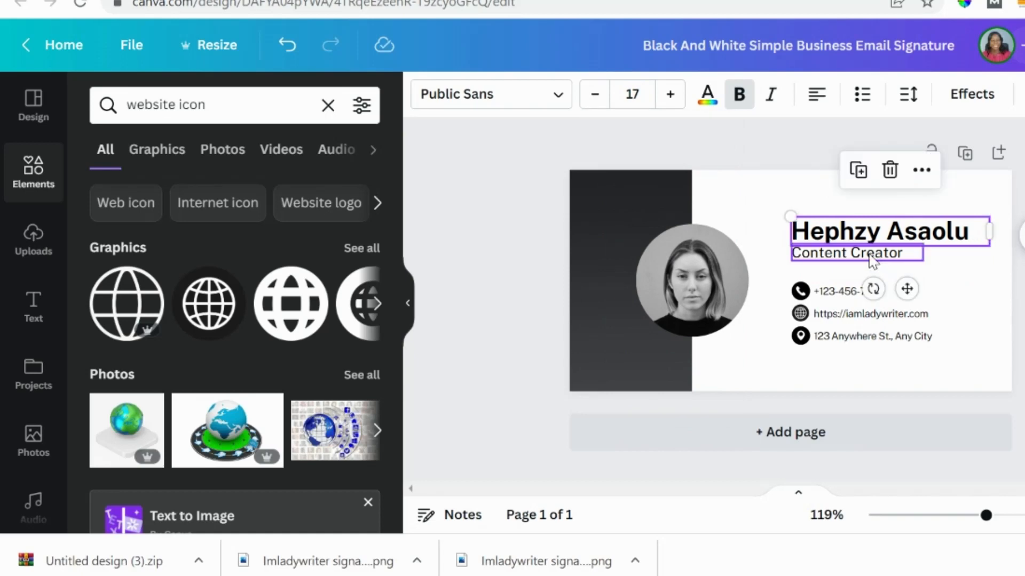
click(632, 95)
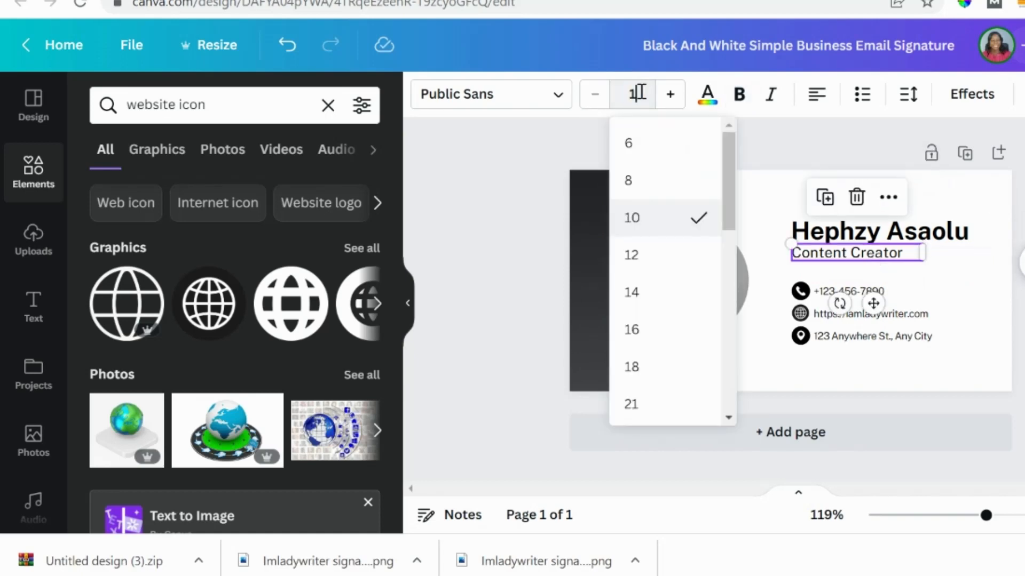
click(631, 255)
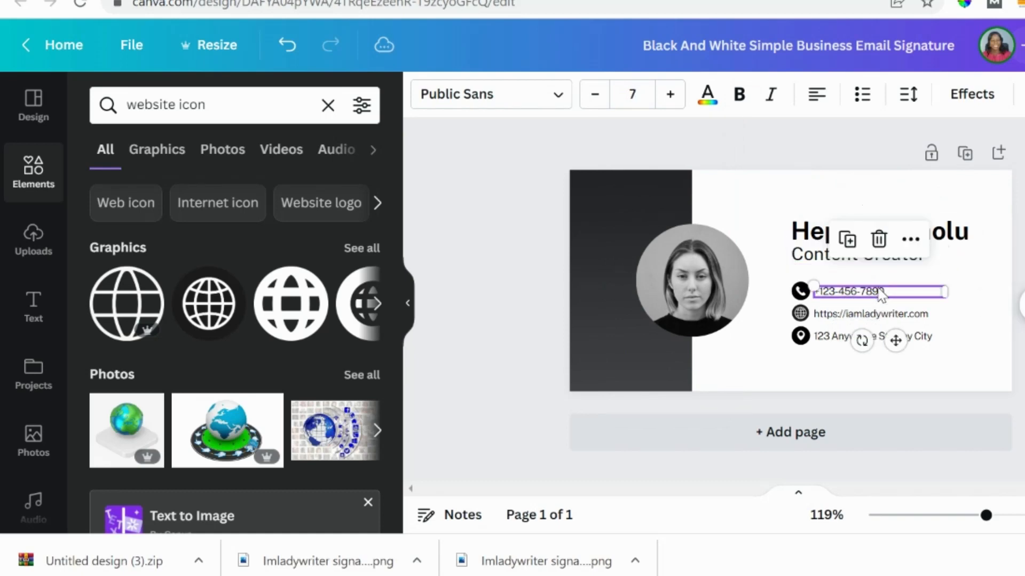
click(631, 95)
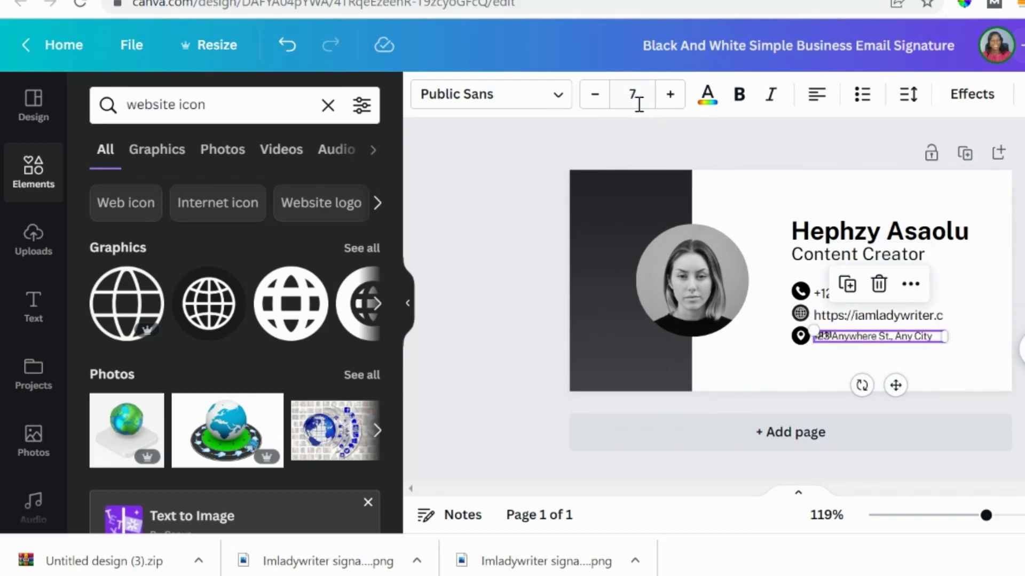
click(632, 95)
text(9)
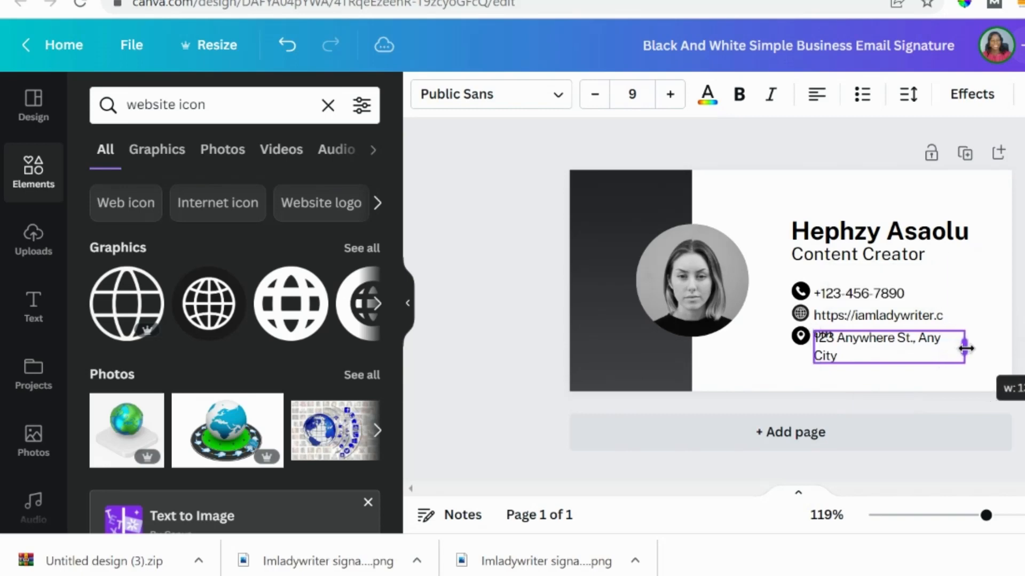
- Widen the website address box so the URL fits on one line
click(875, 315)
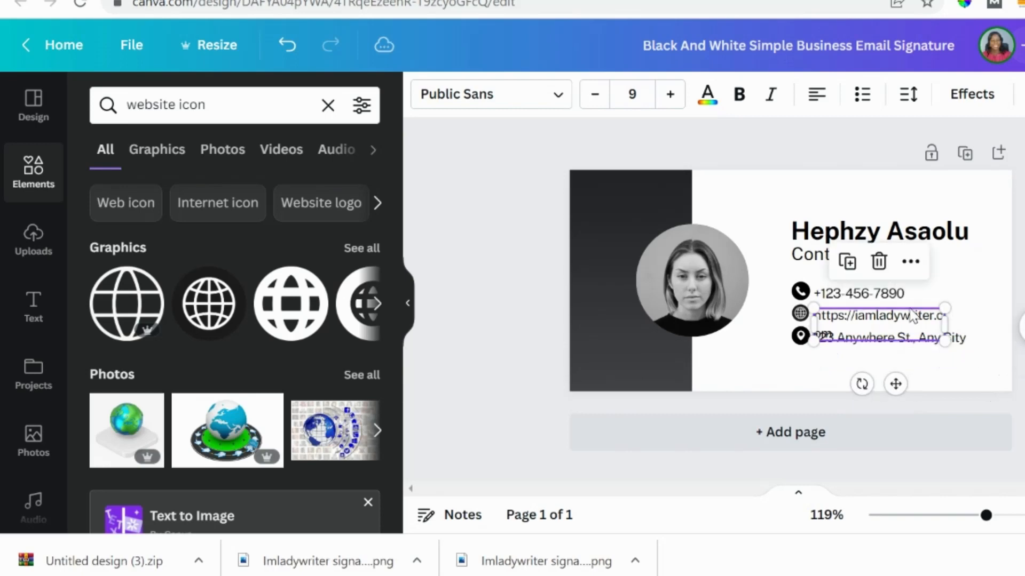
drag(951, 314, 974, 314)
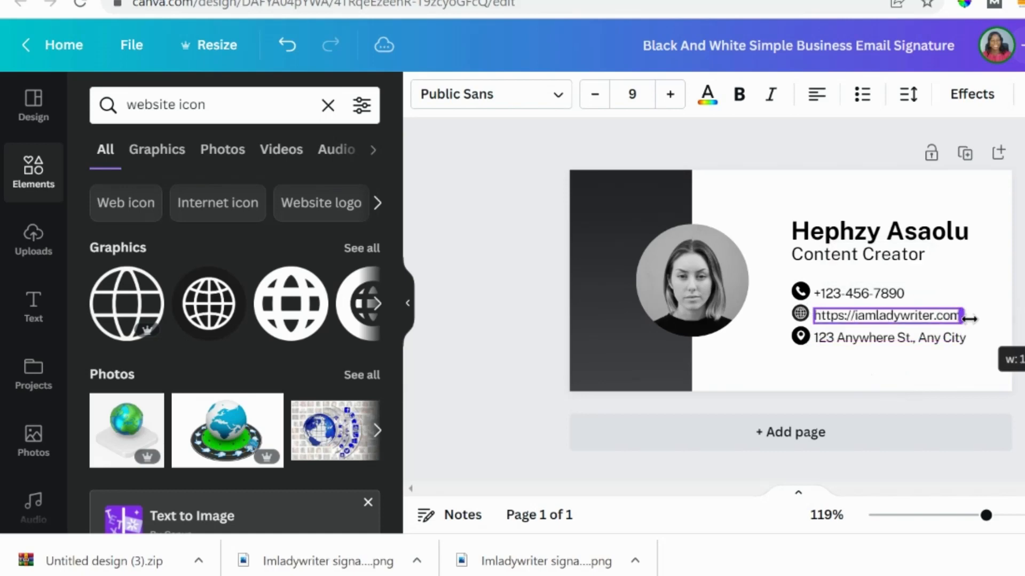
click(886, 315)
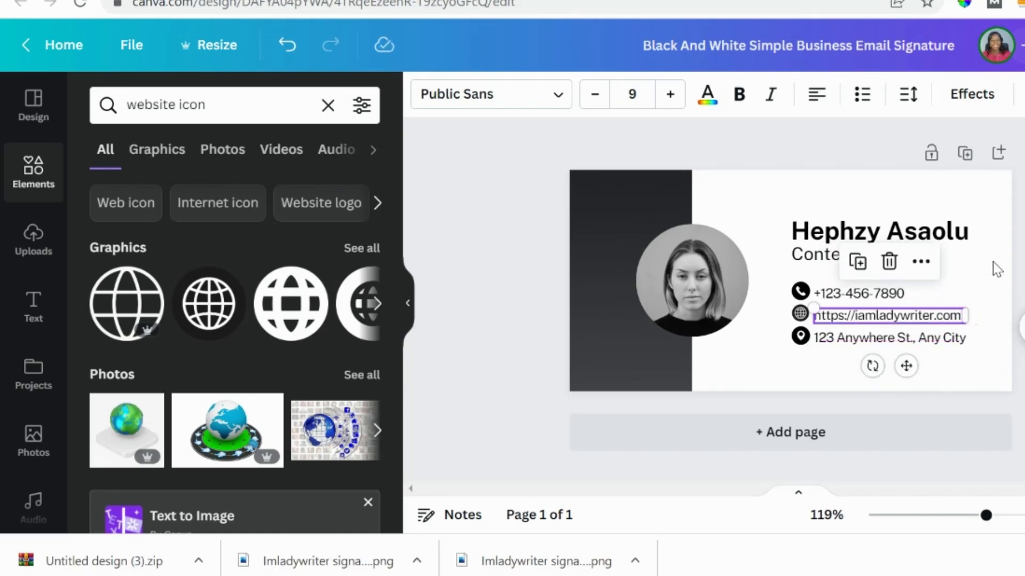
click(776, 370)
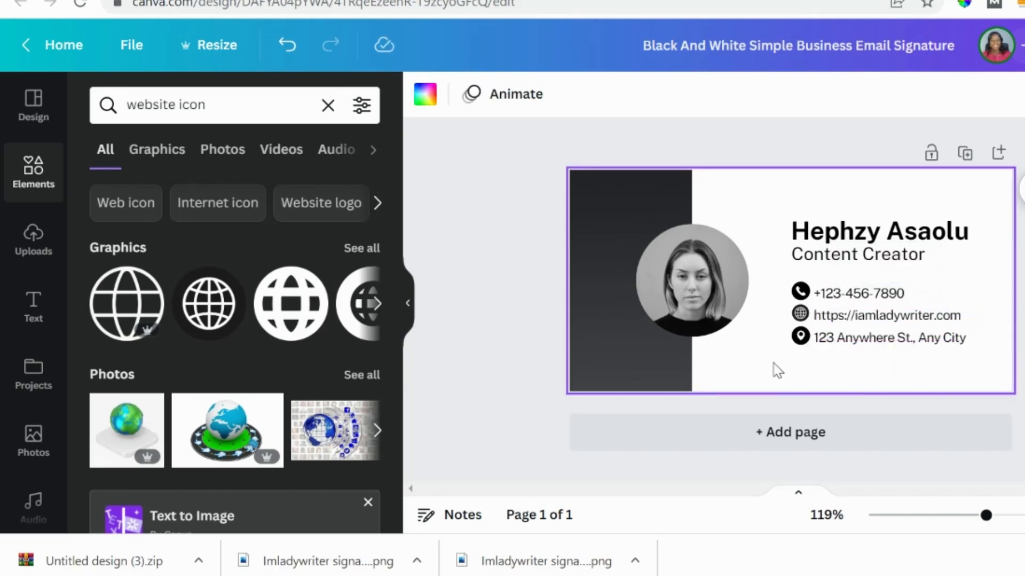
mouse_move(473, 290)
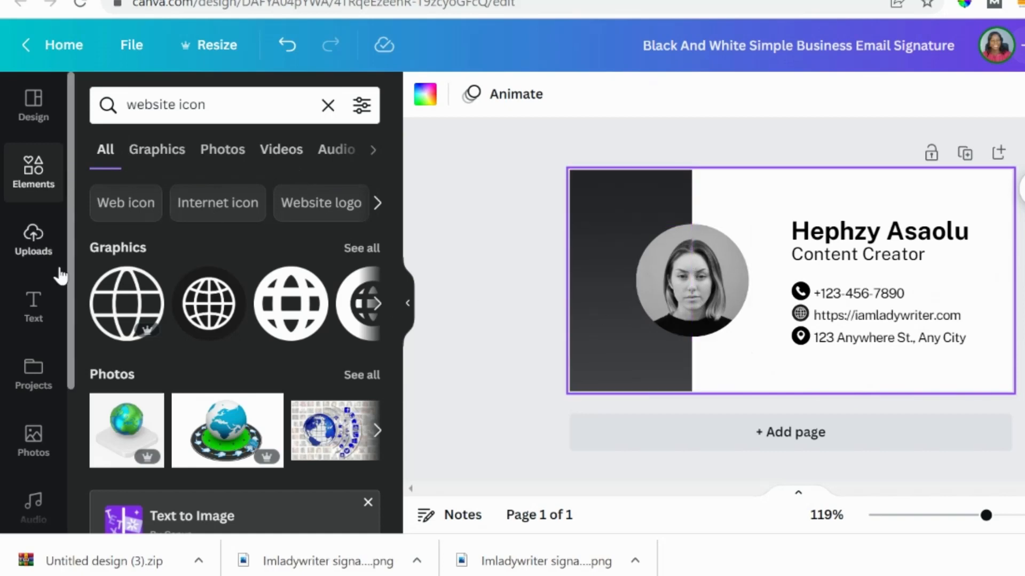
- Drag the uploaded portrait photo onto the signature's circular frame
click(34, 237)
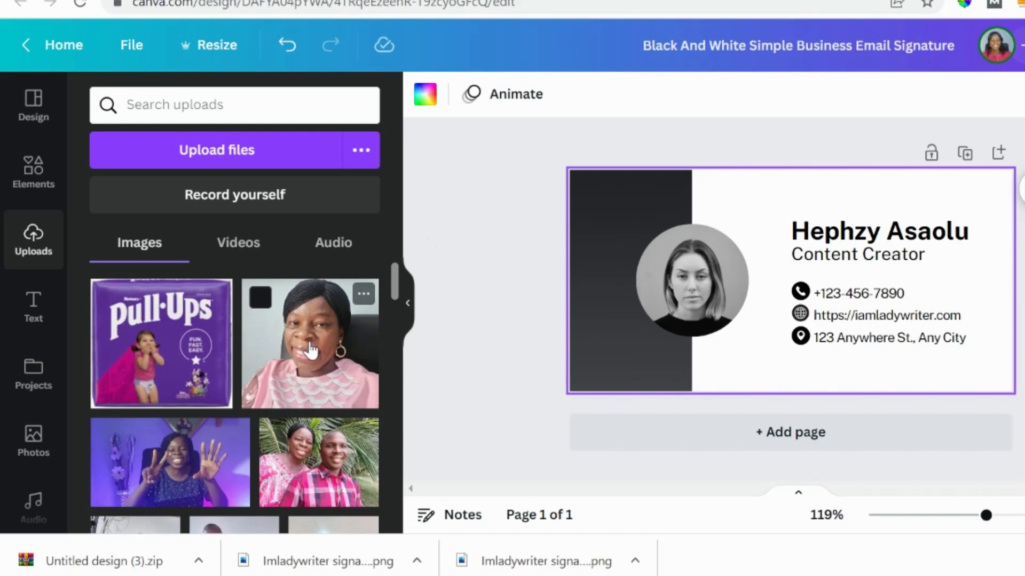
drag(309, 344, 693, 314)
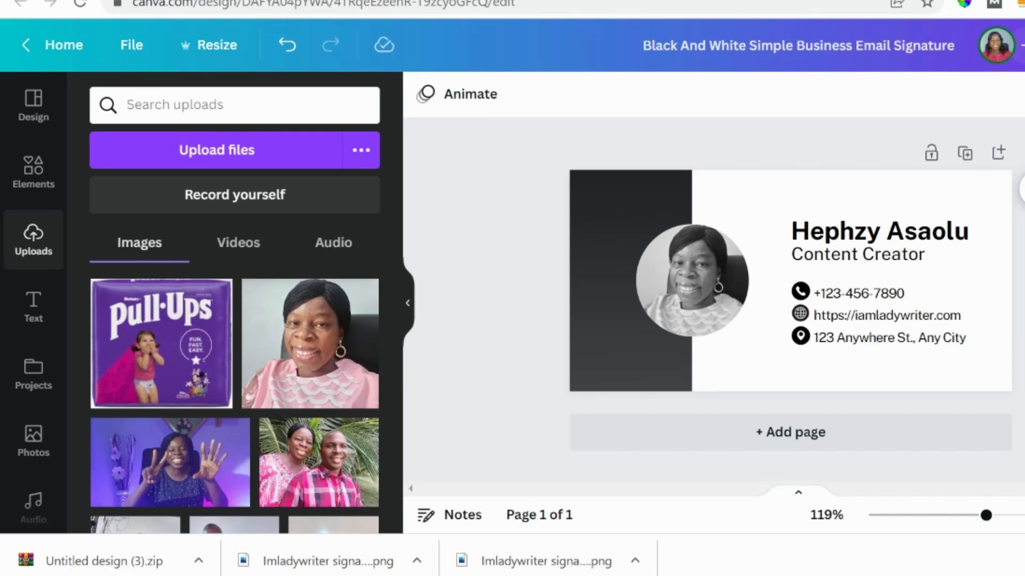
click(741, 205)
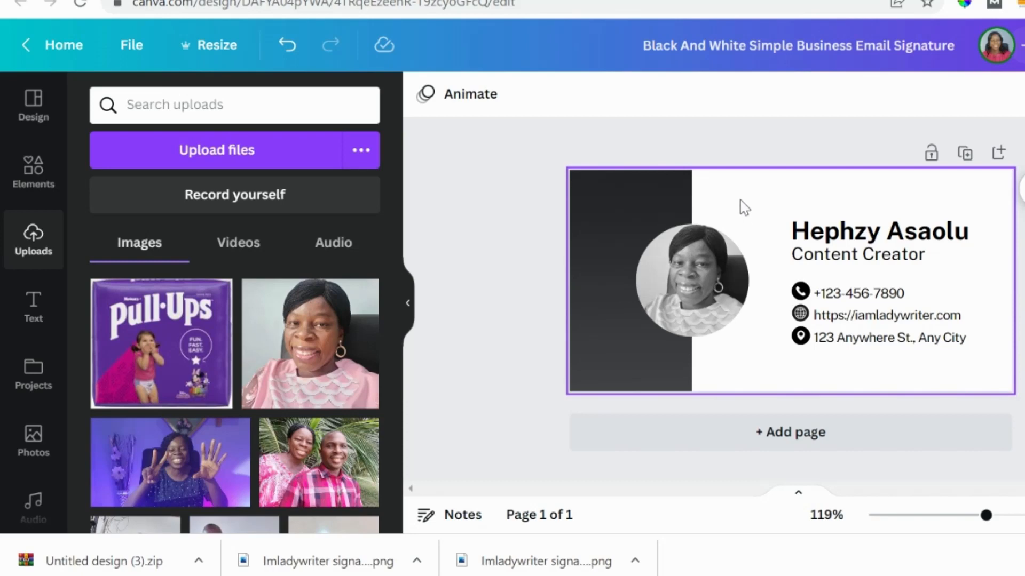
mouse_move(703, 209)
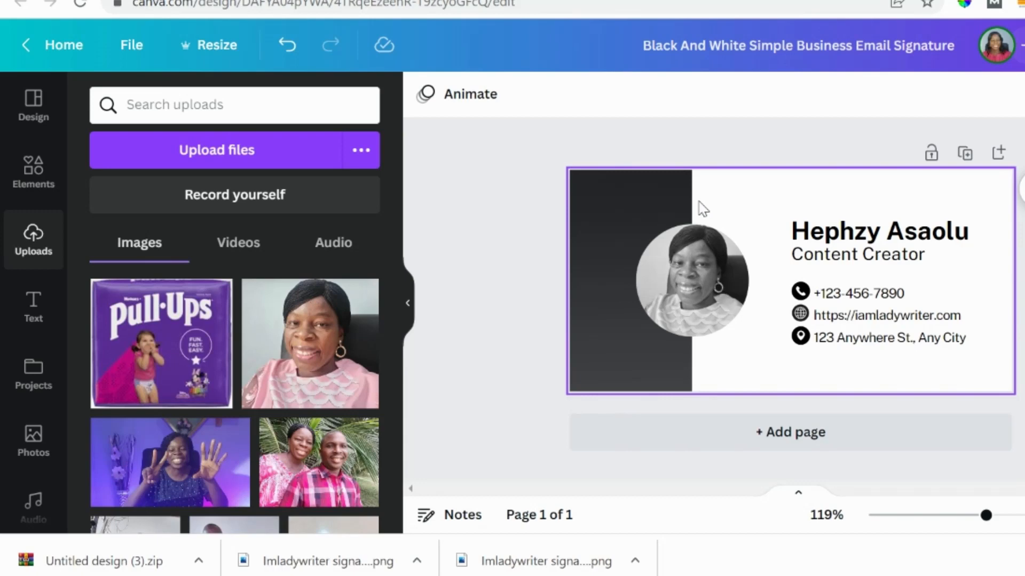
- Make a resized copy of the design at a custom 400 × 125 px size
click(286, 45)
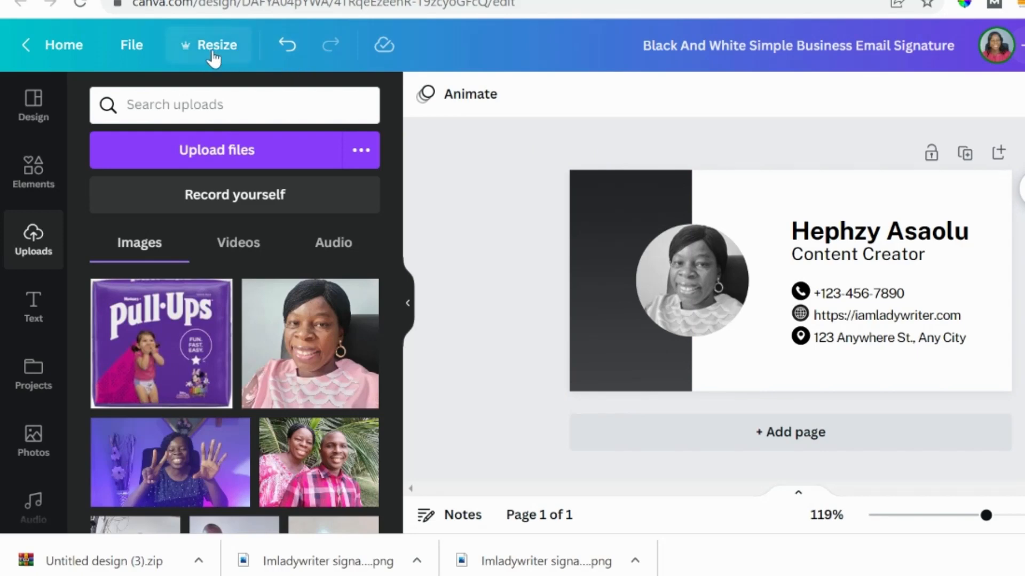
click(215, 45)
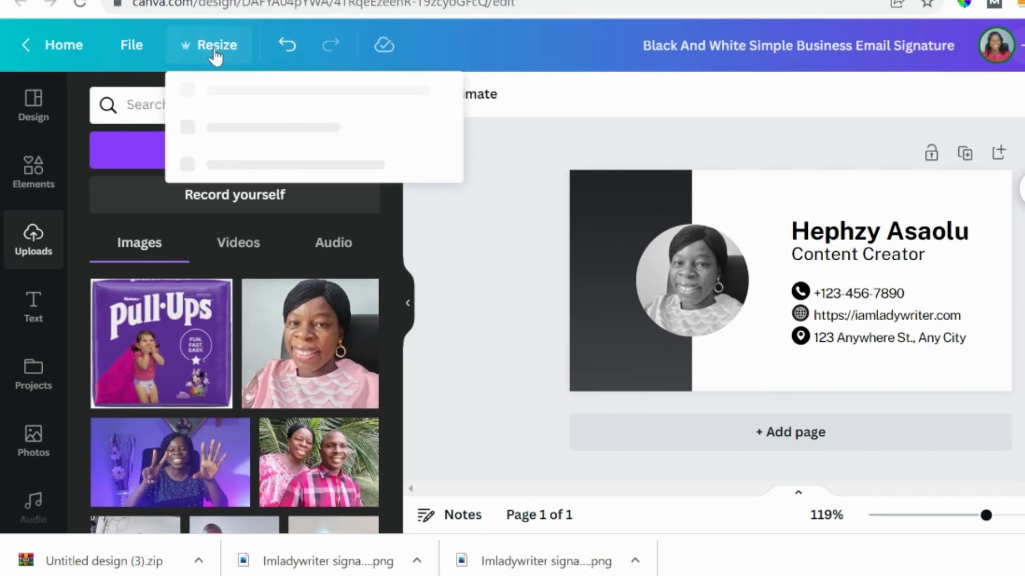
click(216, 45)
text(1)
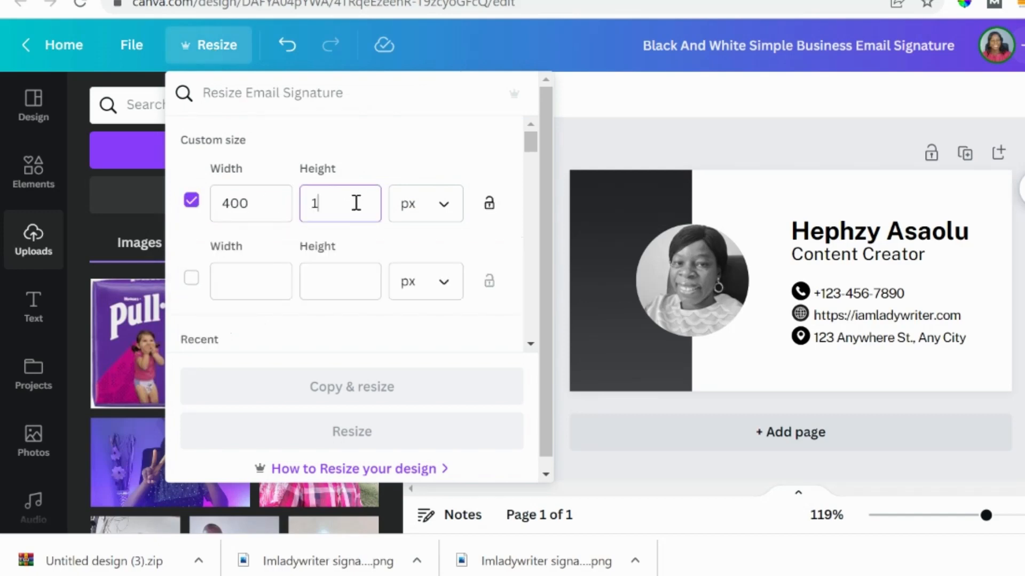
text(25)
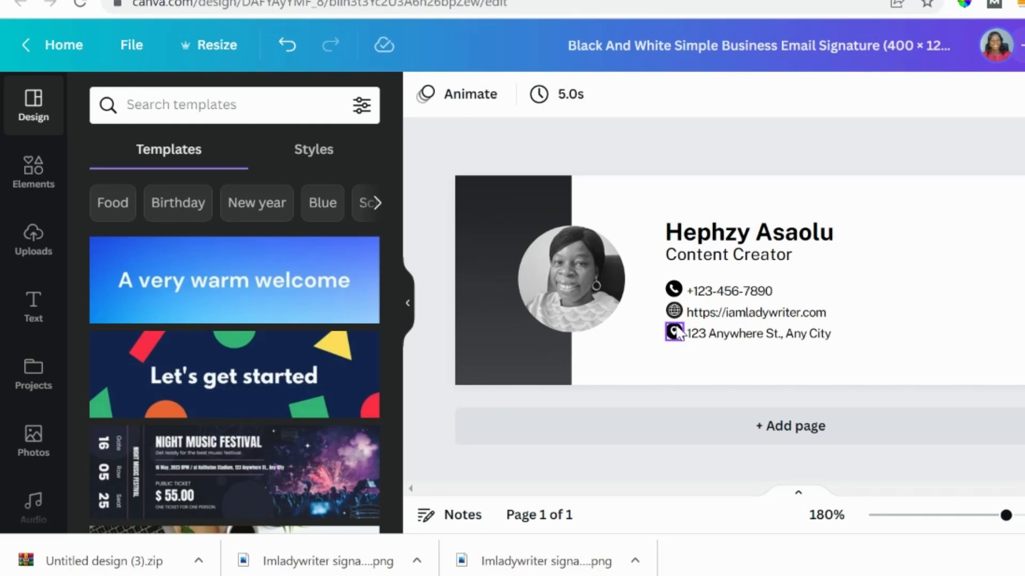
click(759, 333)
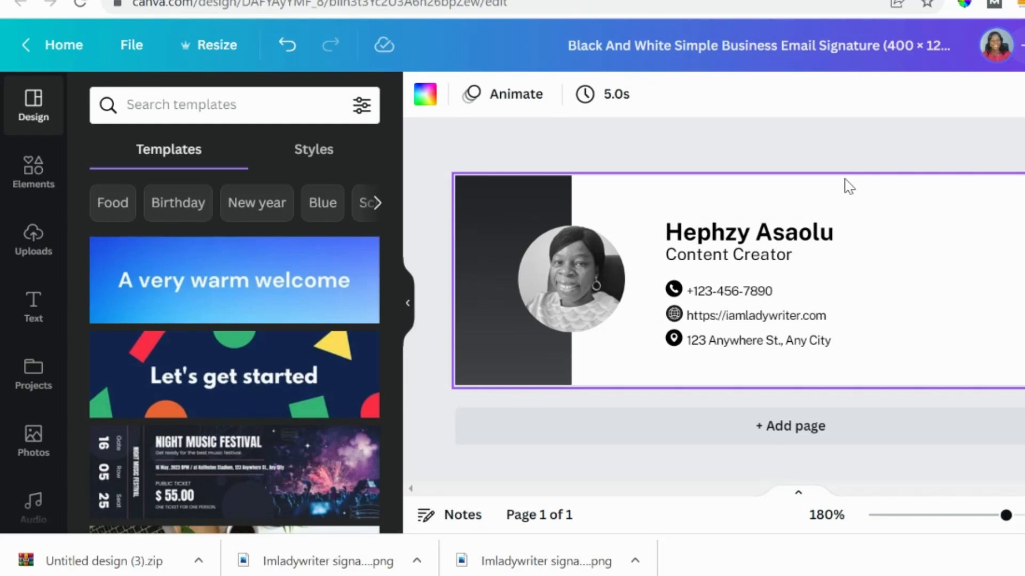
mouse_move(911, 245)
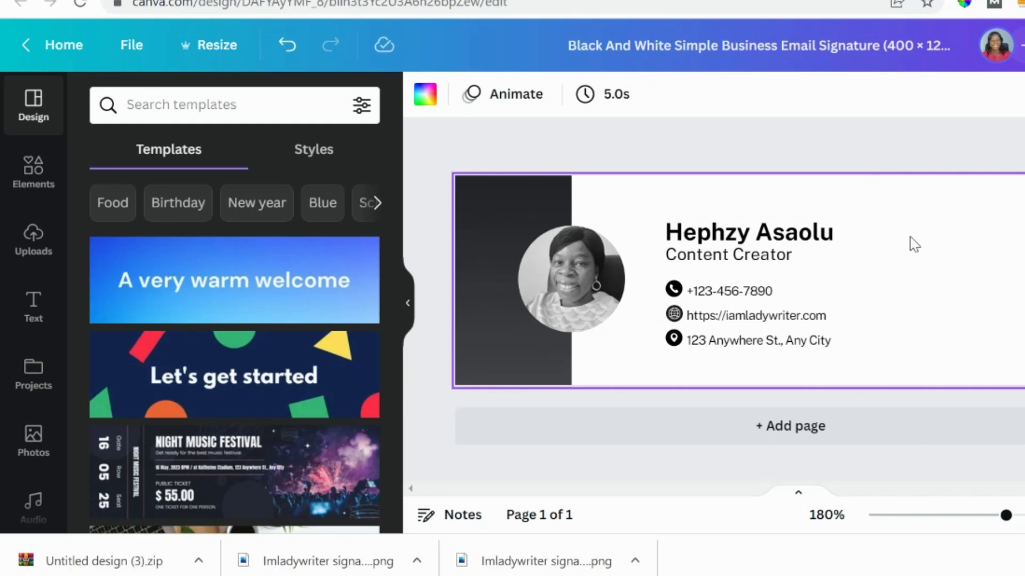
click(728, 290)
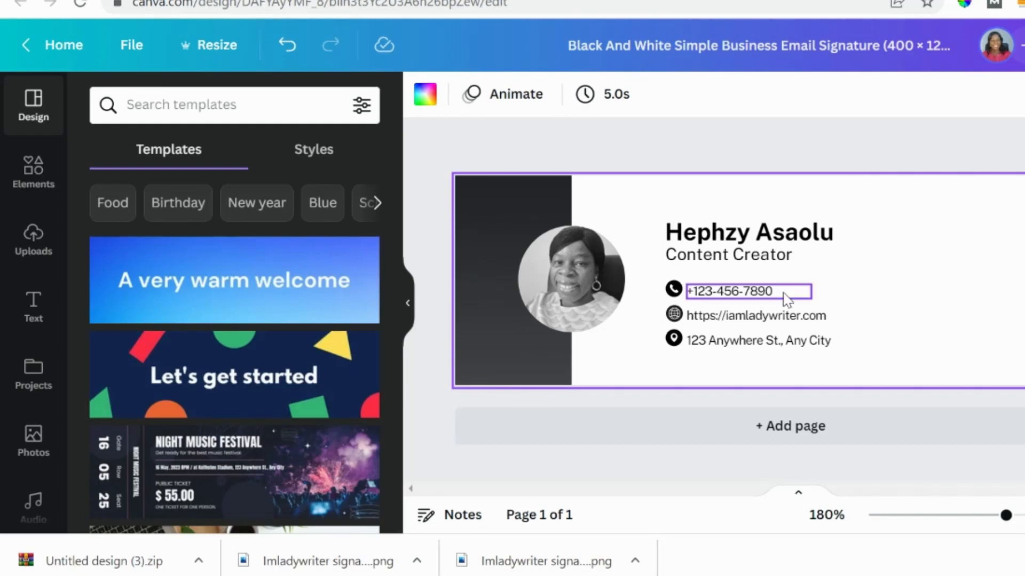
click(627, 401)
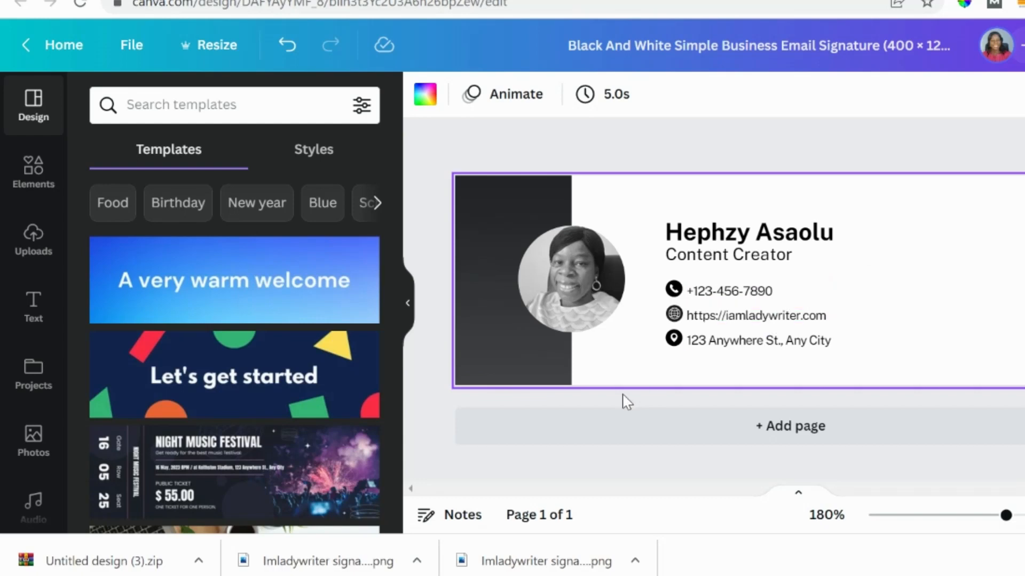
mouse_move(708, 381)
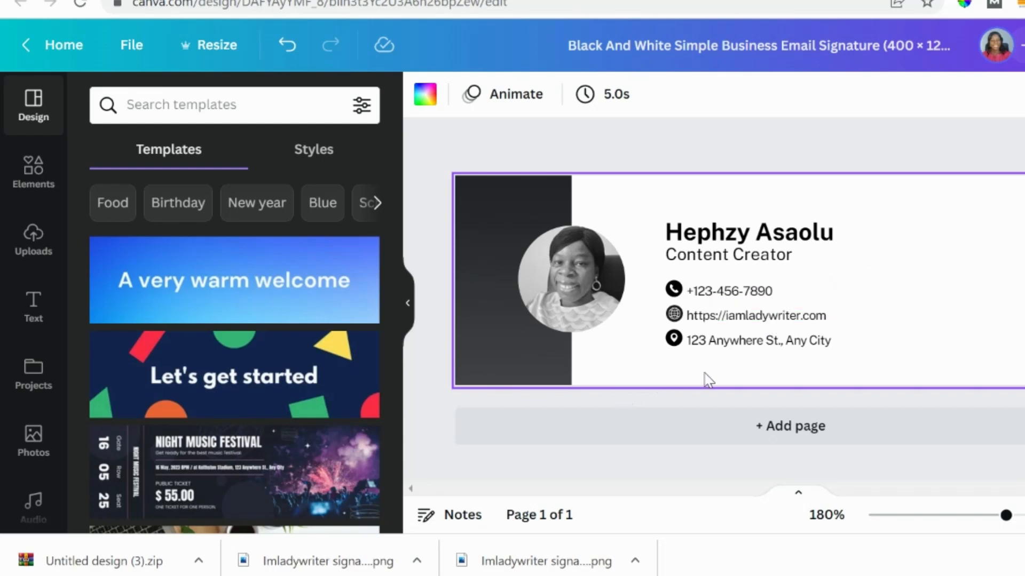
mouse_move(777, 384)
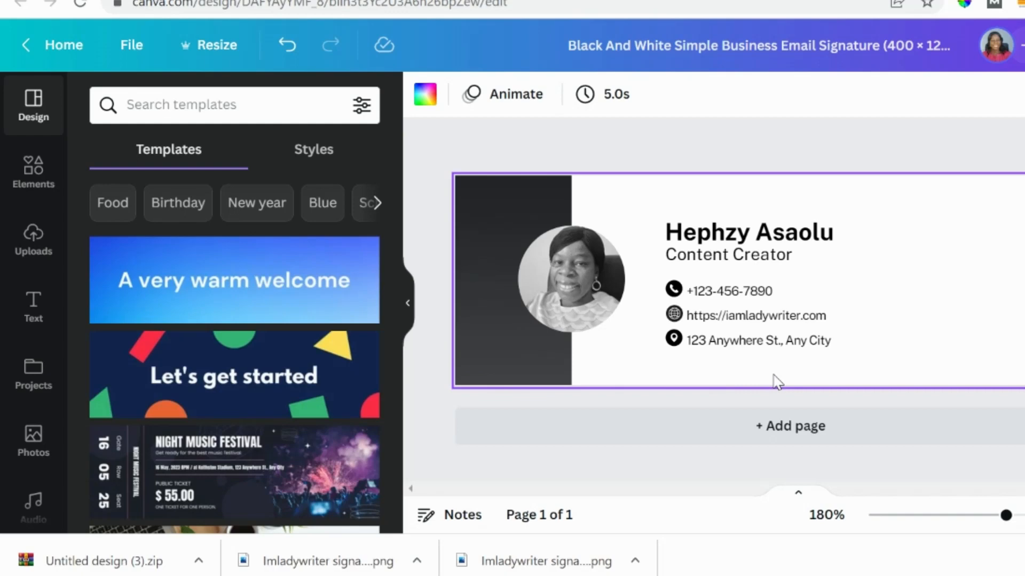
mouse_move(625, 393)
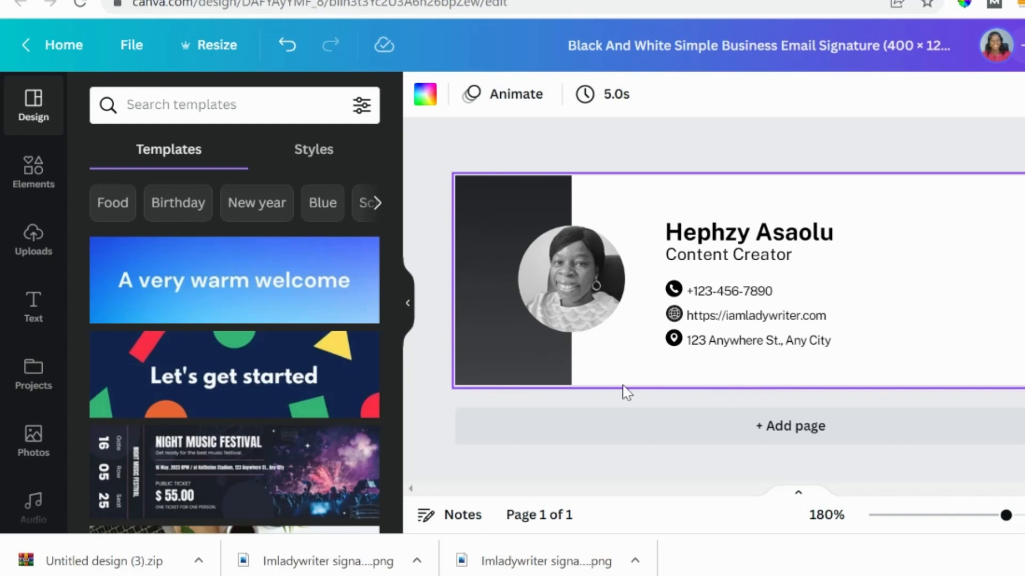
mouse_move(677, 376)
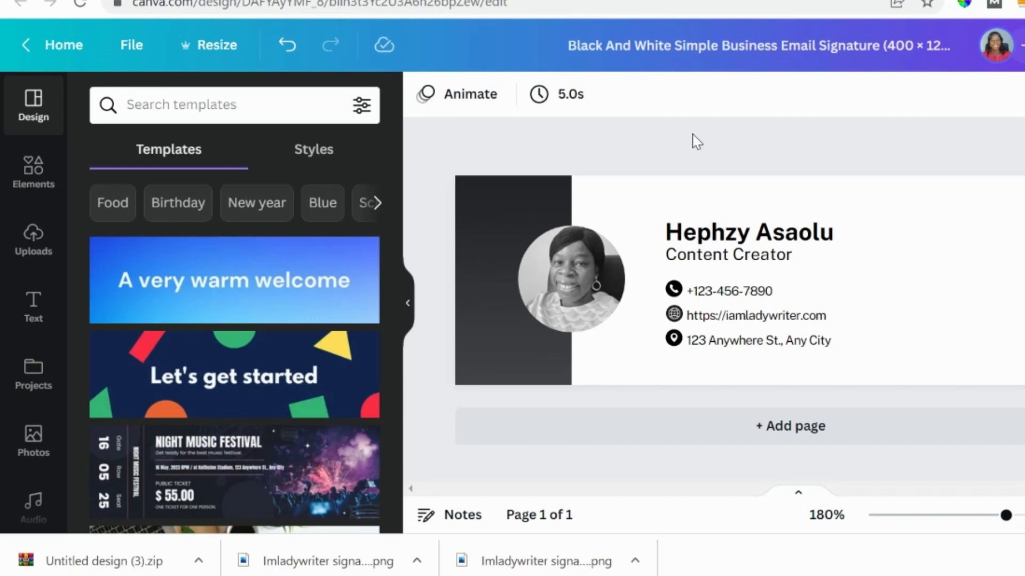
click(738, 255)
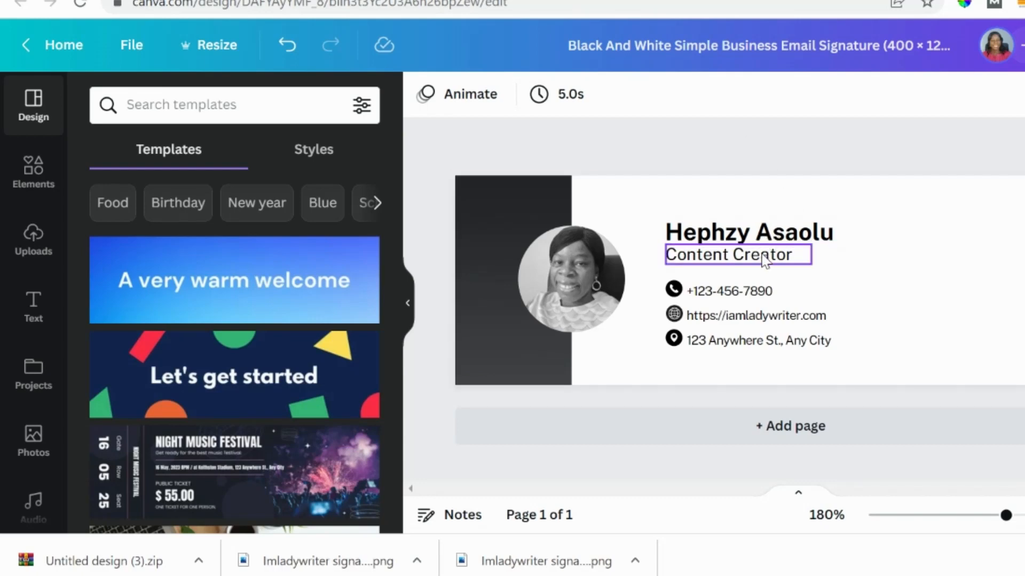
- Rename the design 'iamladywriter signature' and download it as a PNG
click(748, 232)
text(iamladywriter signature)
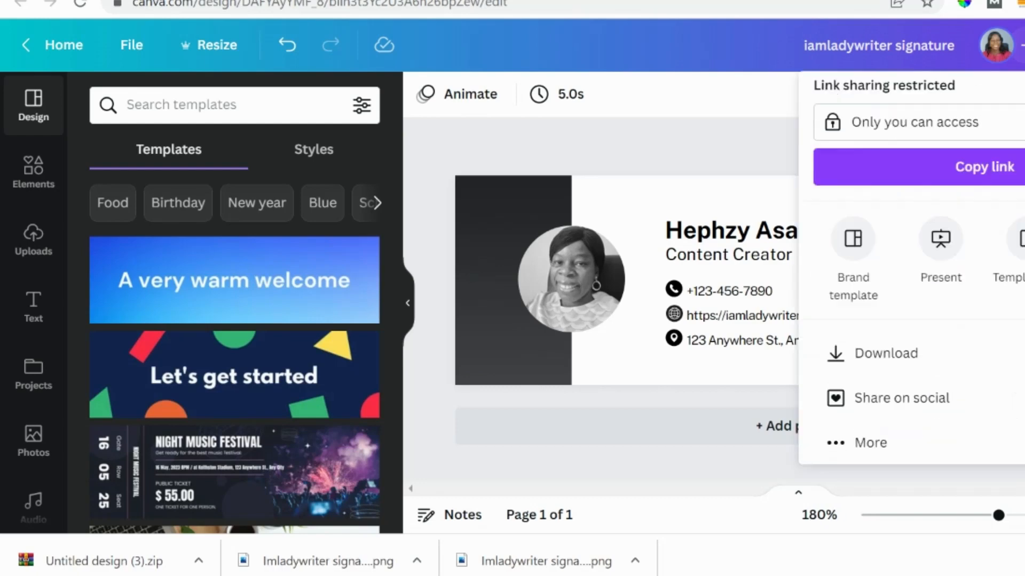
click(884, 353)
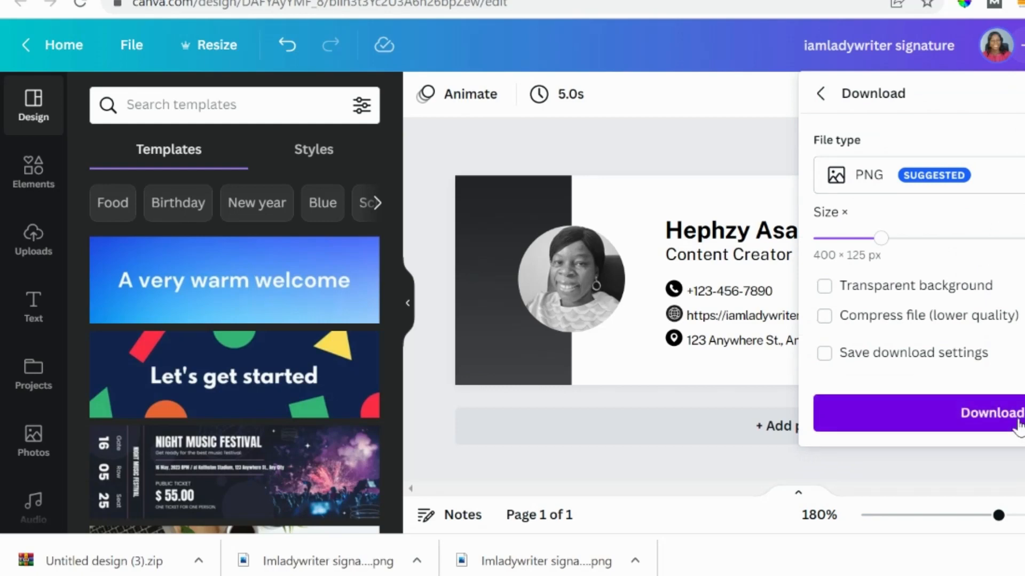
click(990, 414)
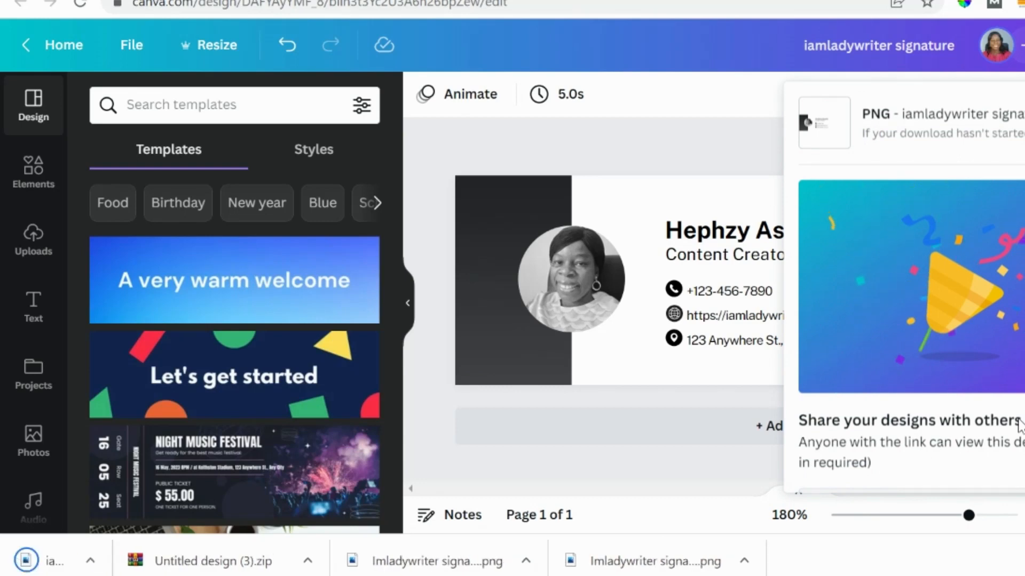
click(661, 163)
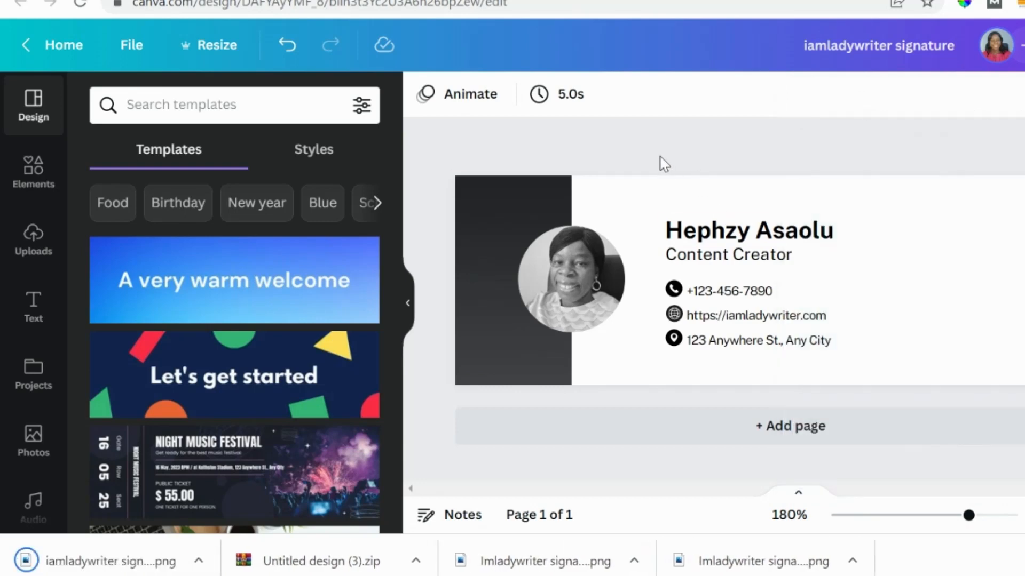
click(212, 106)
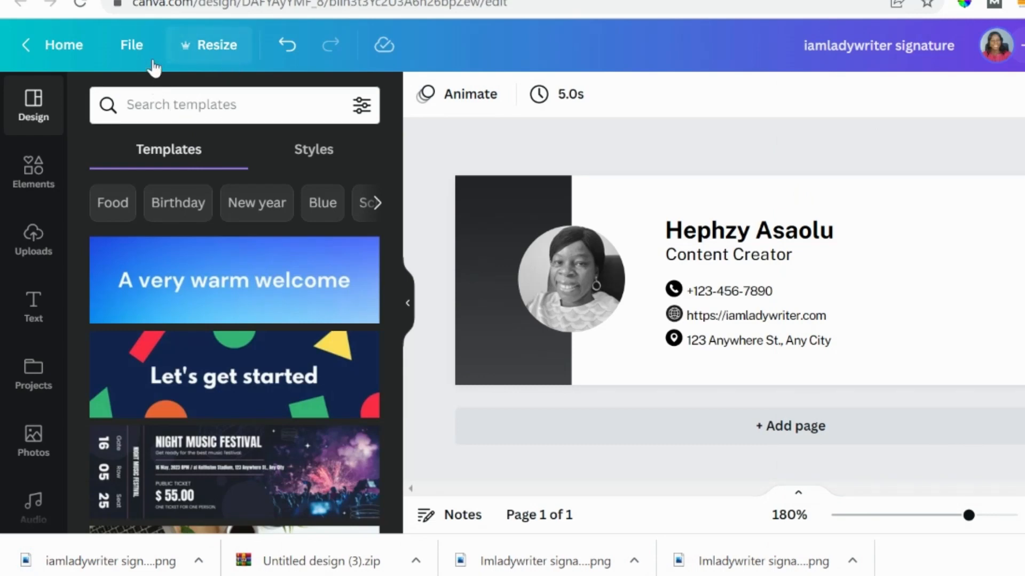
- Create a new custom-size 50 × 50 px blank design
click(131, 45)
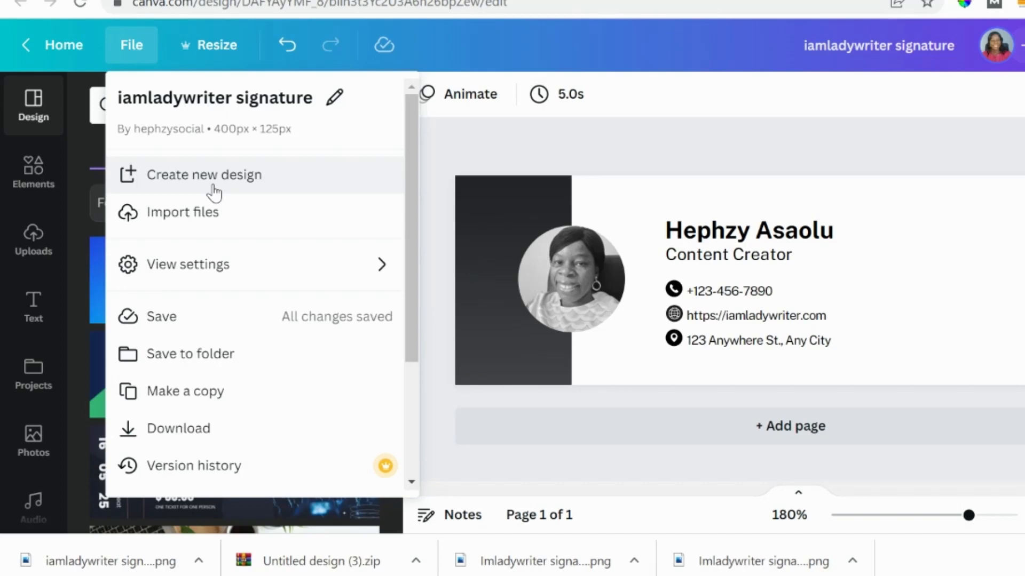
click(204, 175)
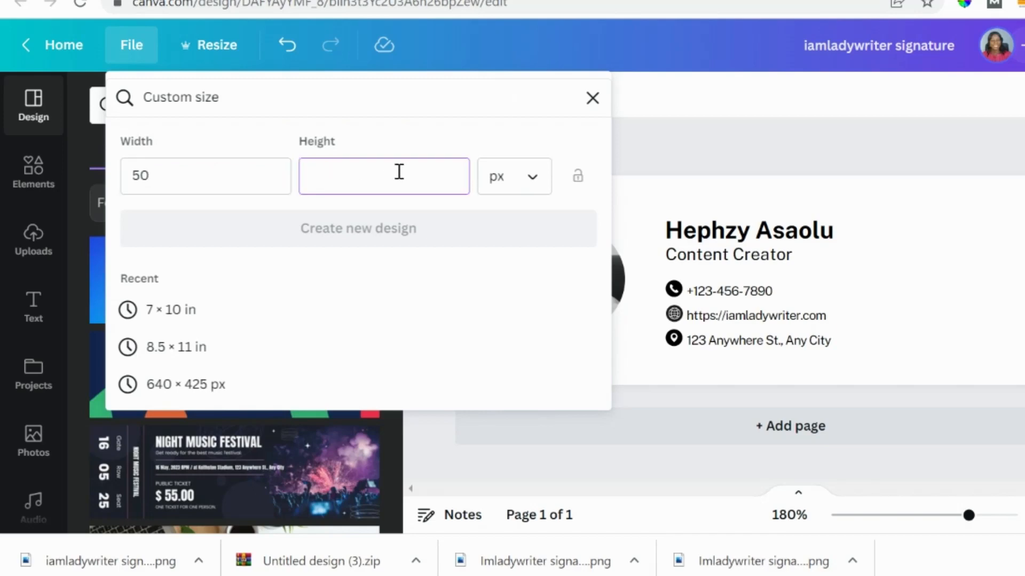
text(50)
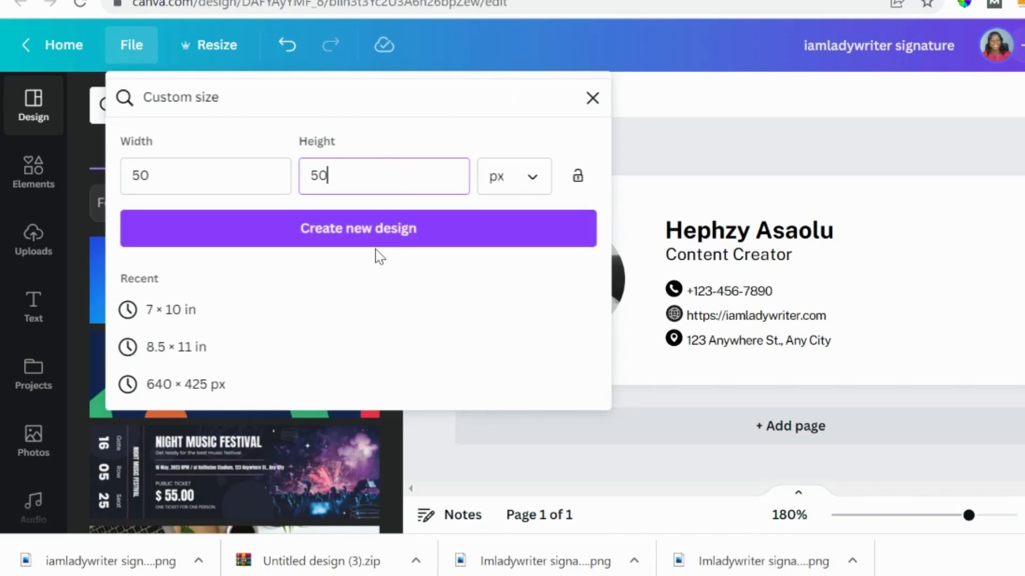
click(358, 228)
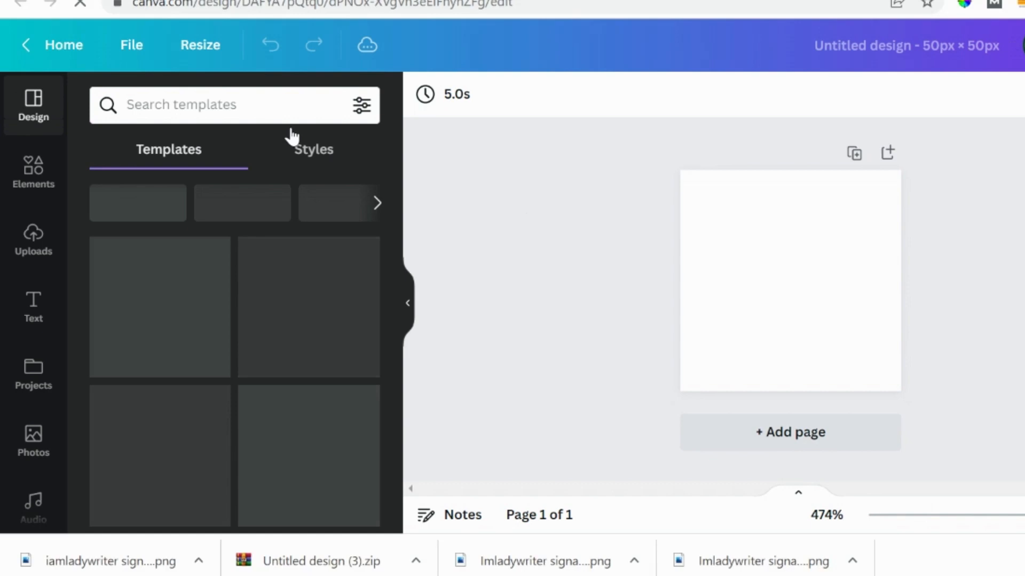
- Give the 50 × 50 design a light grey background and add an outlined black Facebook icon
text(f)
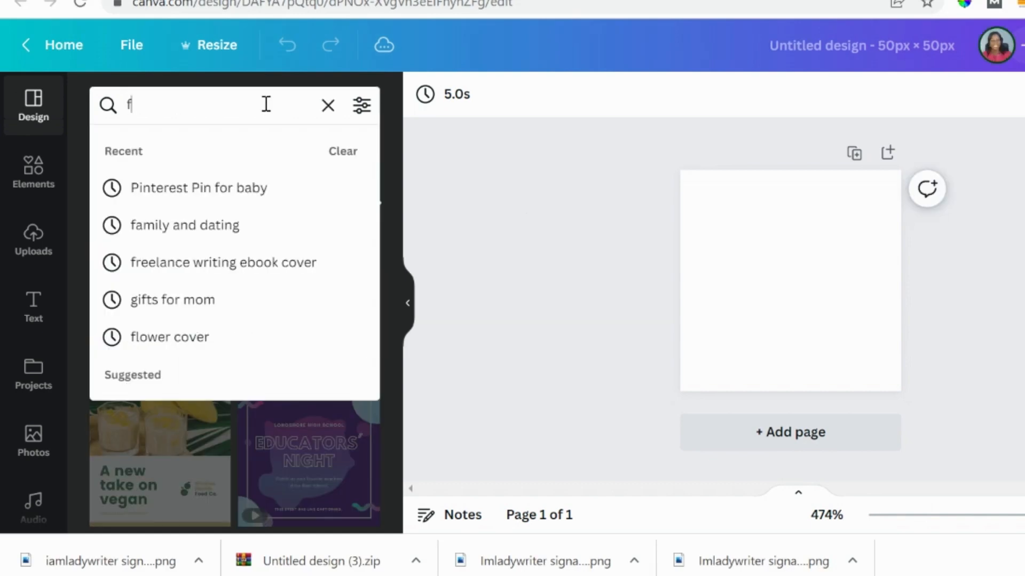
text(facebook)
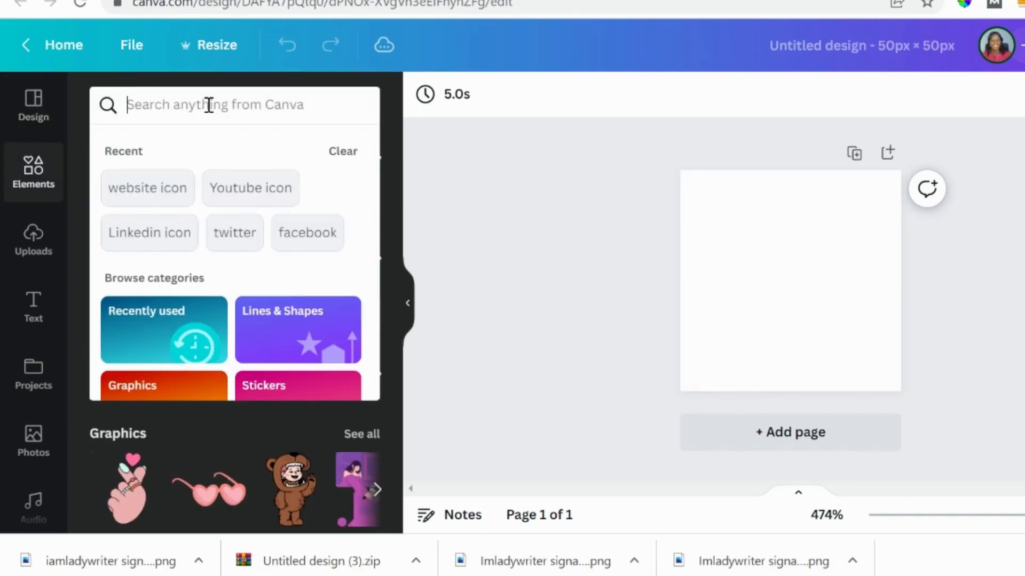
text(facebook icon)
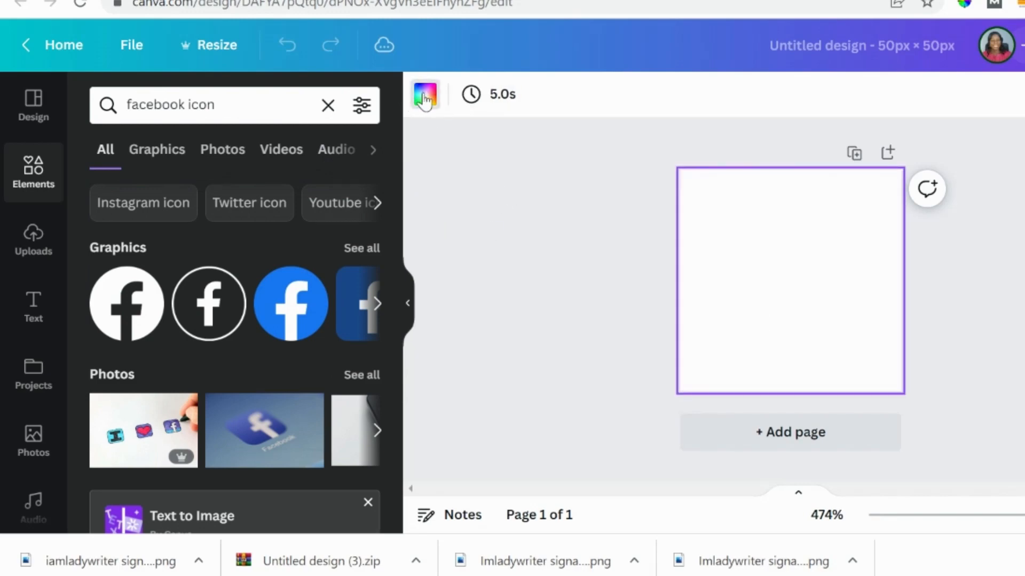
click(425, 95)
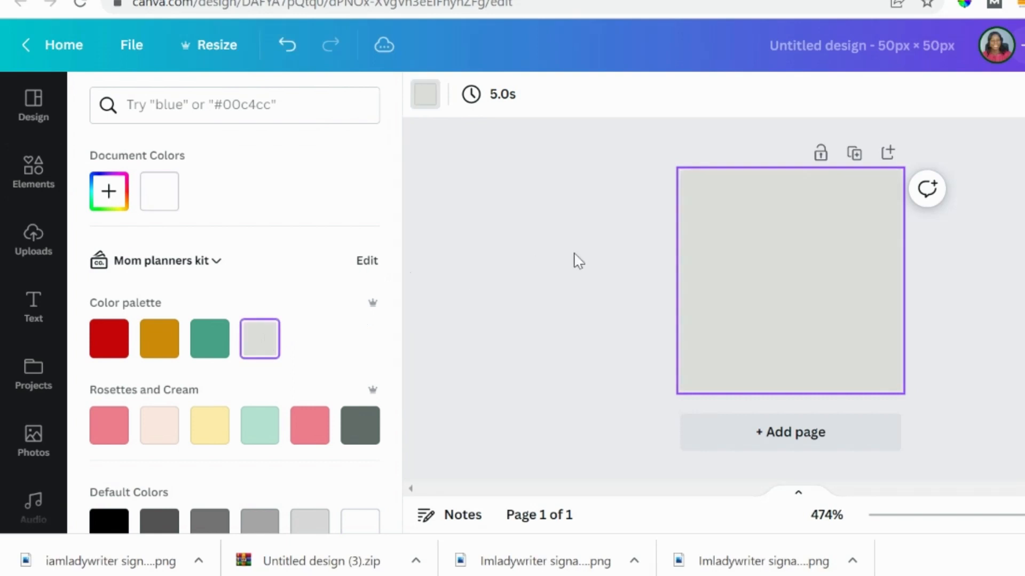
text(facebook icon)
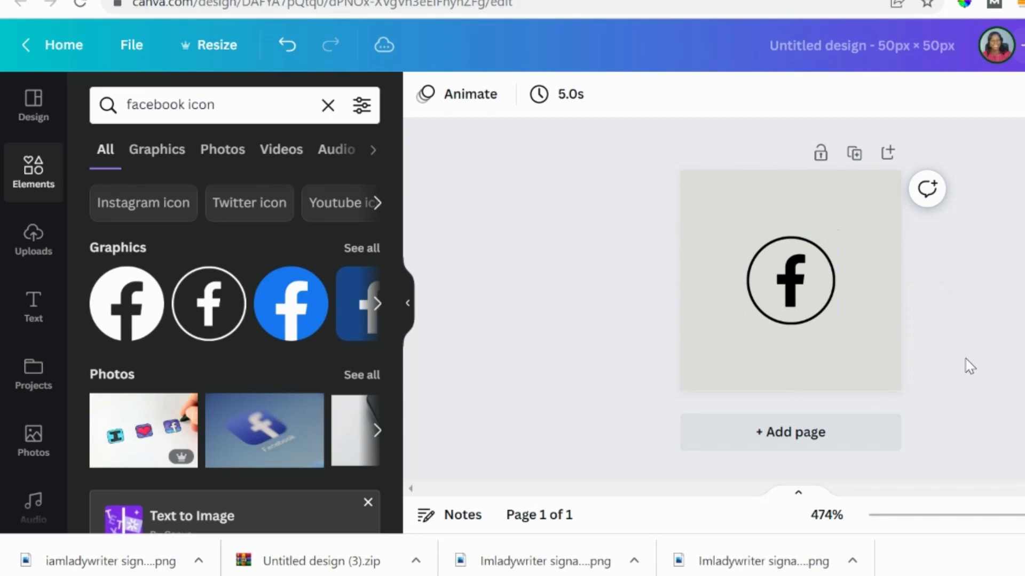
- Add page 2 with the outlined circle Twitter icon
click(790, 432)
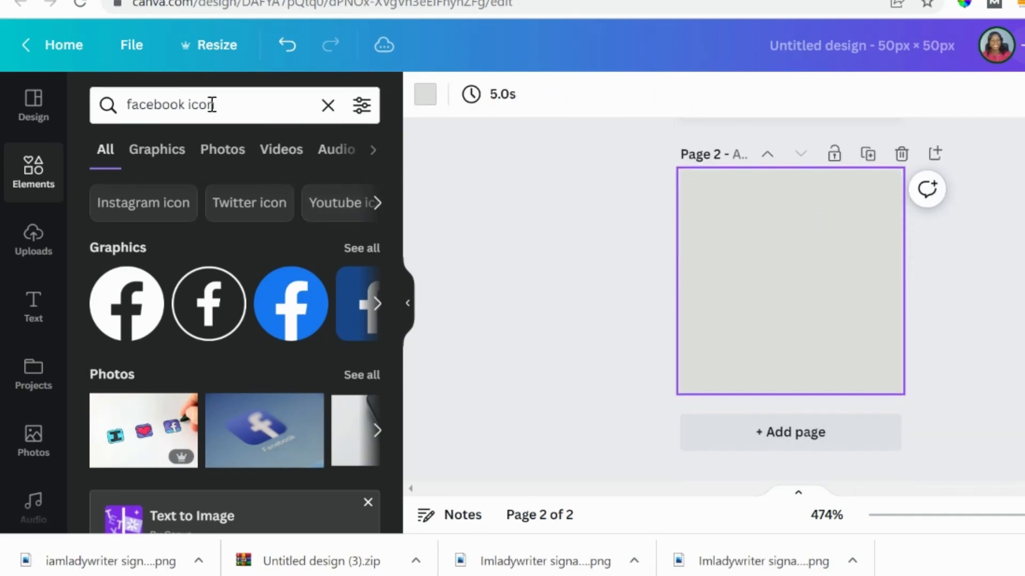
double_click(169, 105)
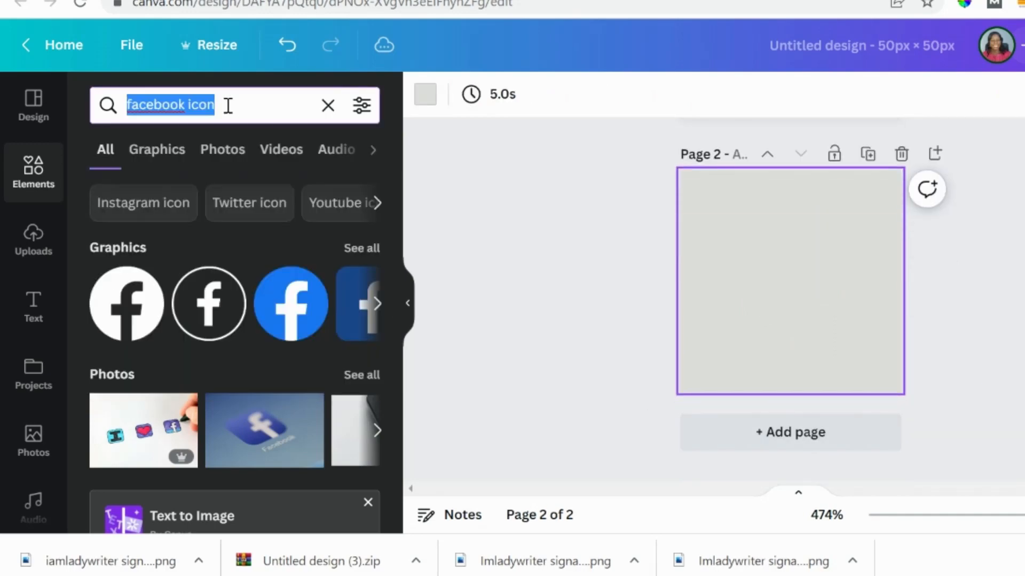
text(Twitter)
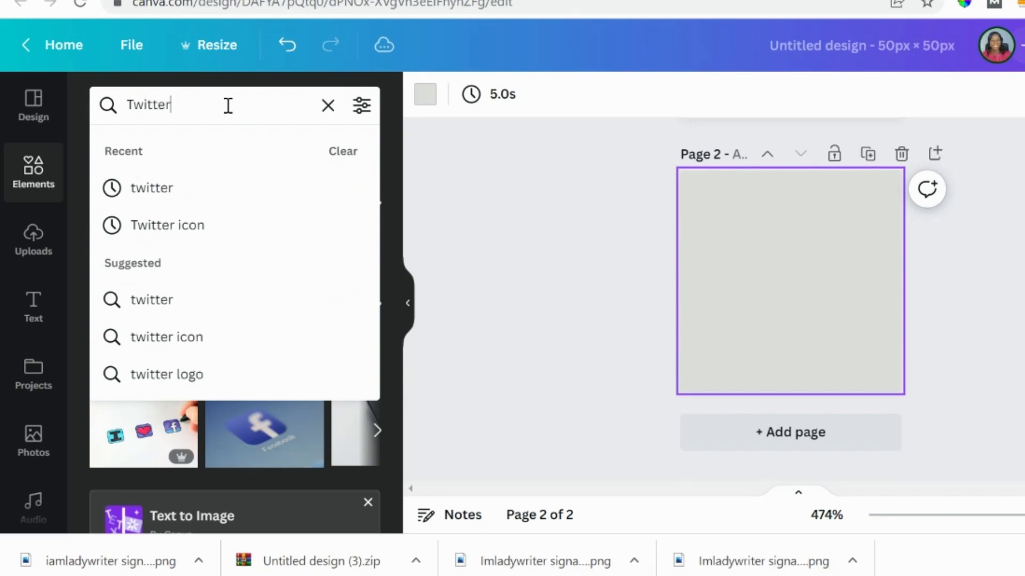
mouse_move(197, 233)
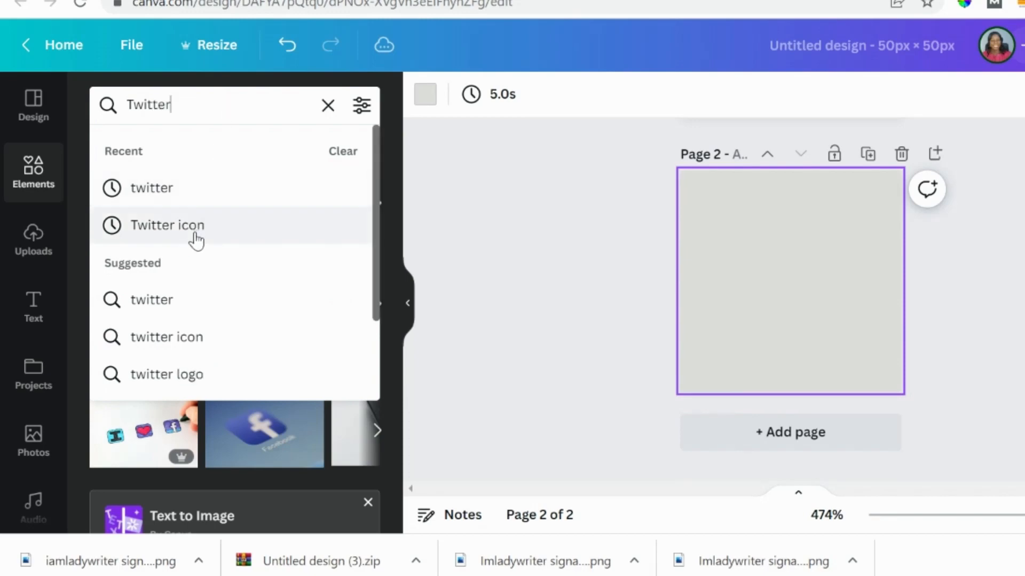
click(167, 225)
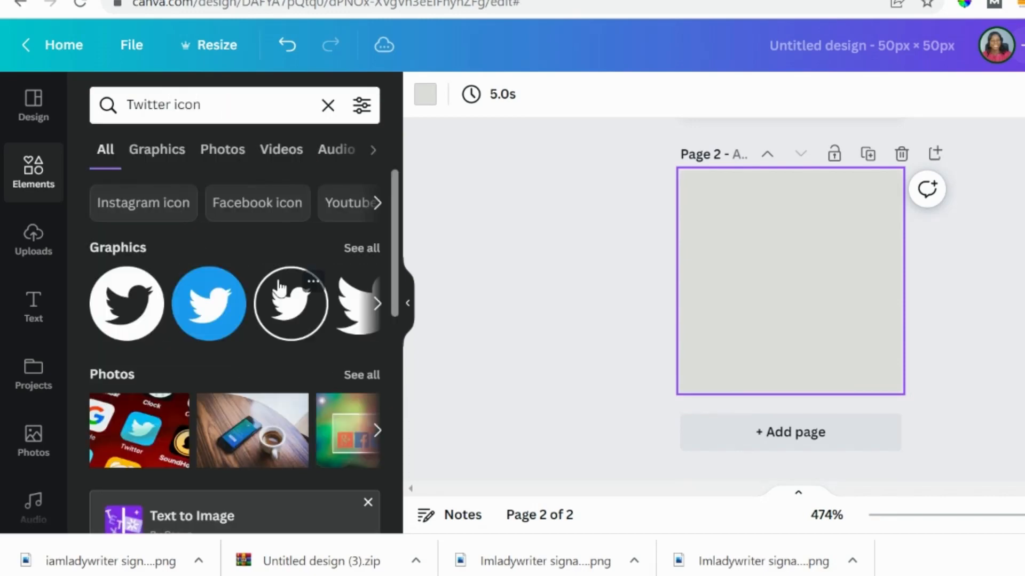
click(288, 303)
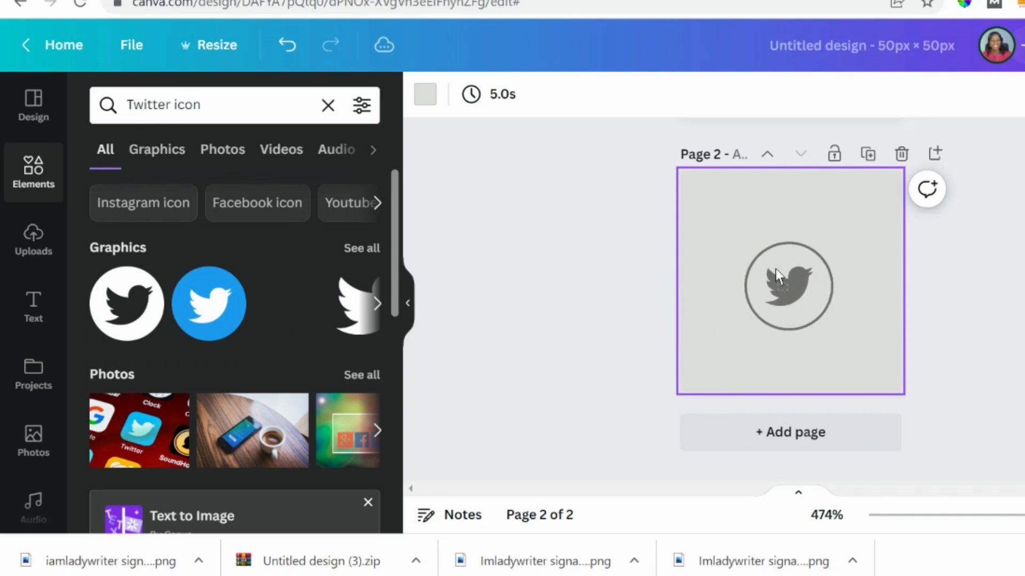
click(783, 286)
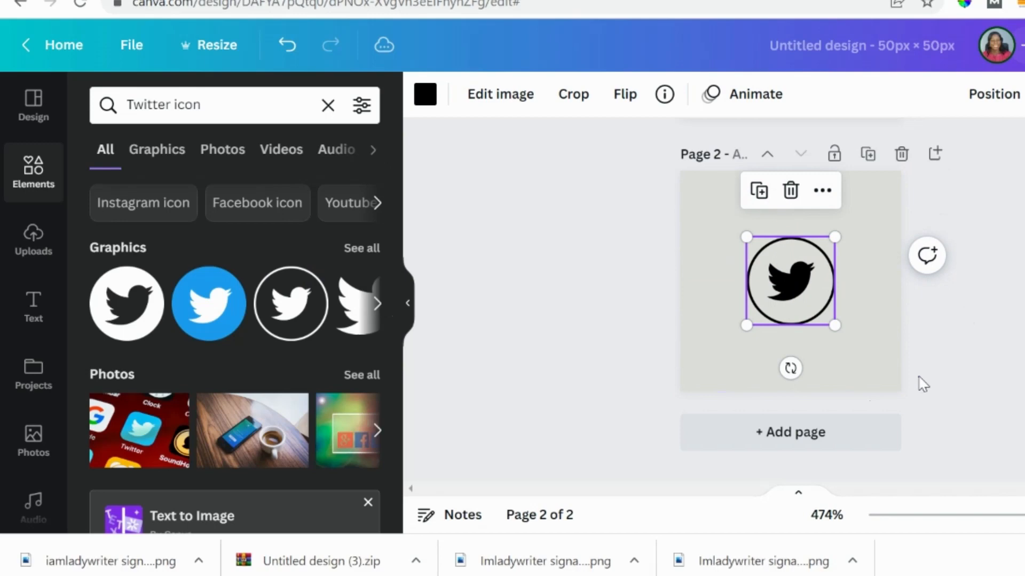
- Add page 3 with a centered outlined LinkedIn icon, plus another blank page
click(790, 433)
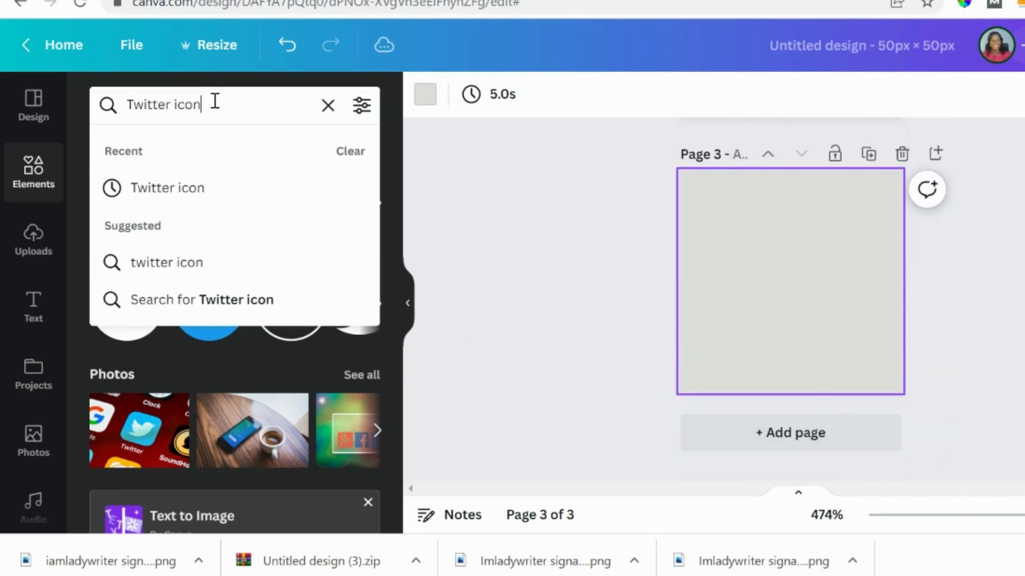
double_click(145, 105)
text(Linkedin)
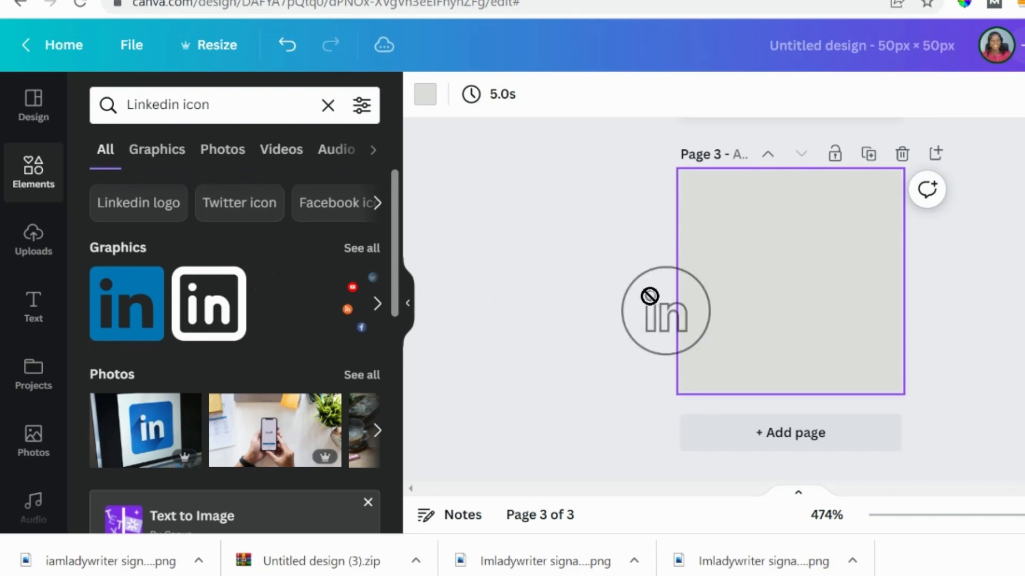
drag(665, 309, 789, 284)
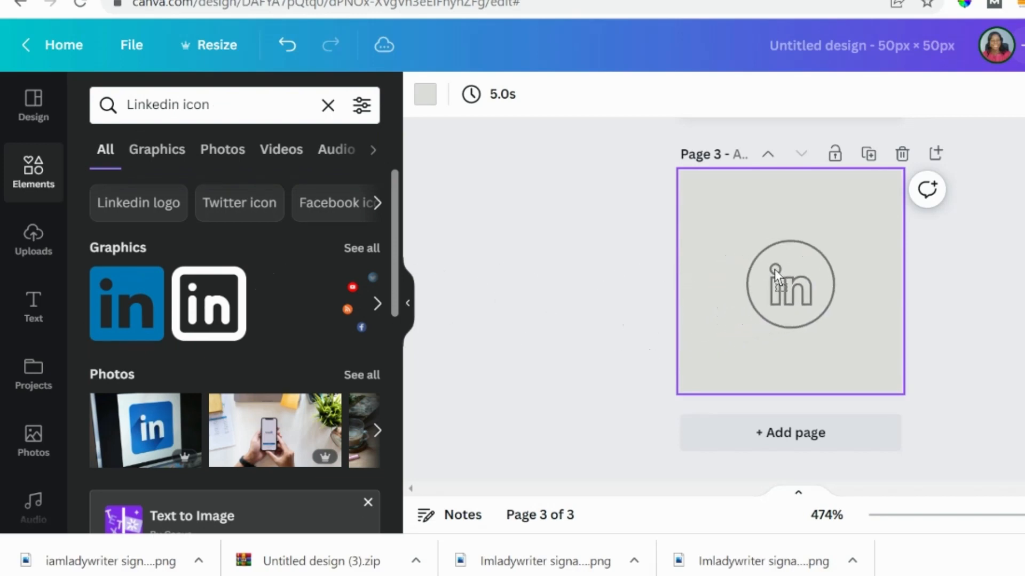
click(778, 278)
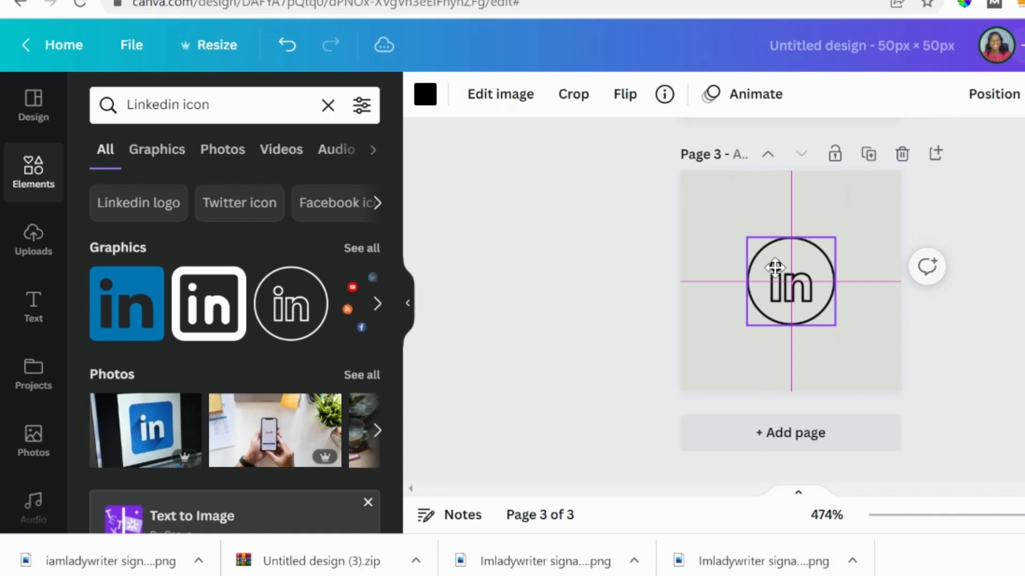
click(790, 280)
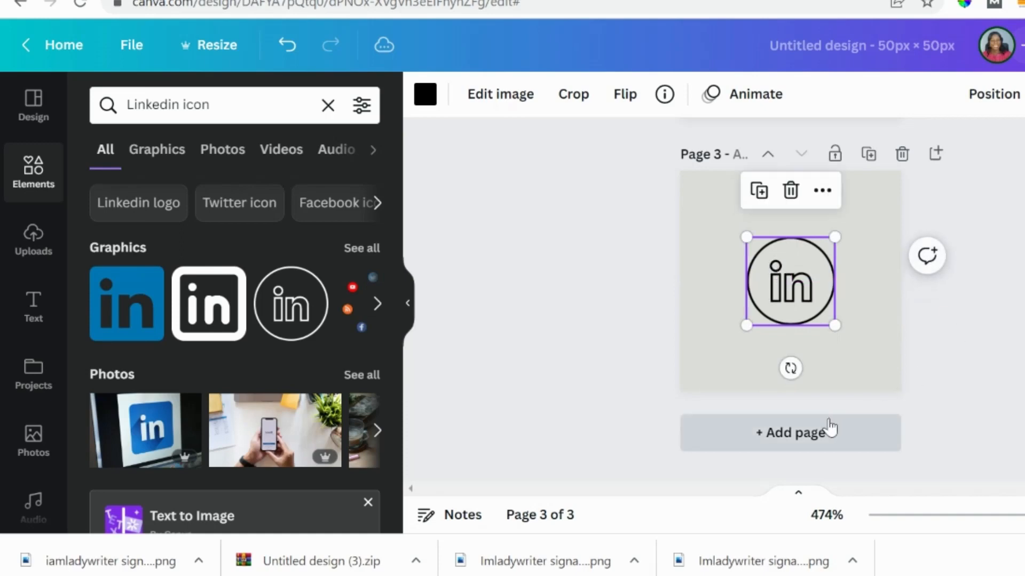
click(790, 433)
text(Youtube)
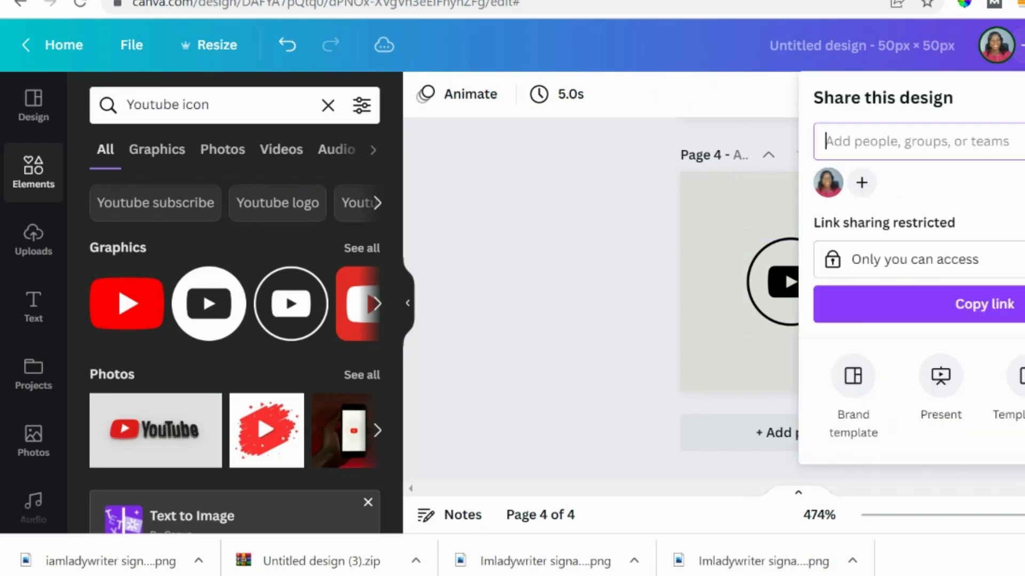
- Download all four icon pages as PNG with file compression turned off
scroll(down, 3)
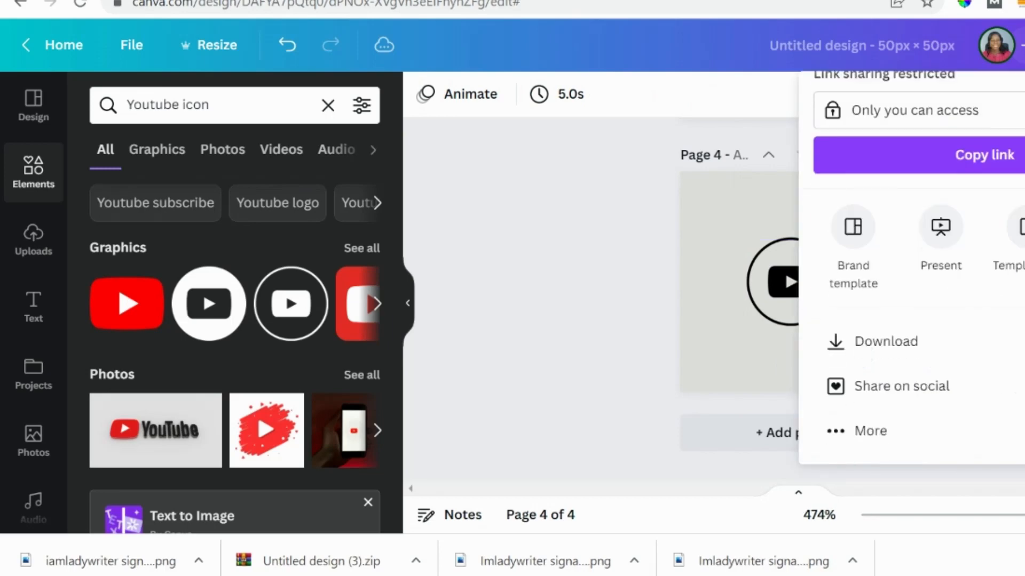
click(885, 342)
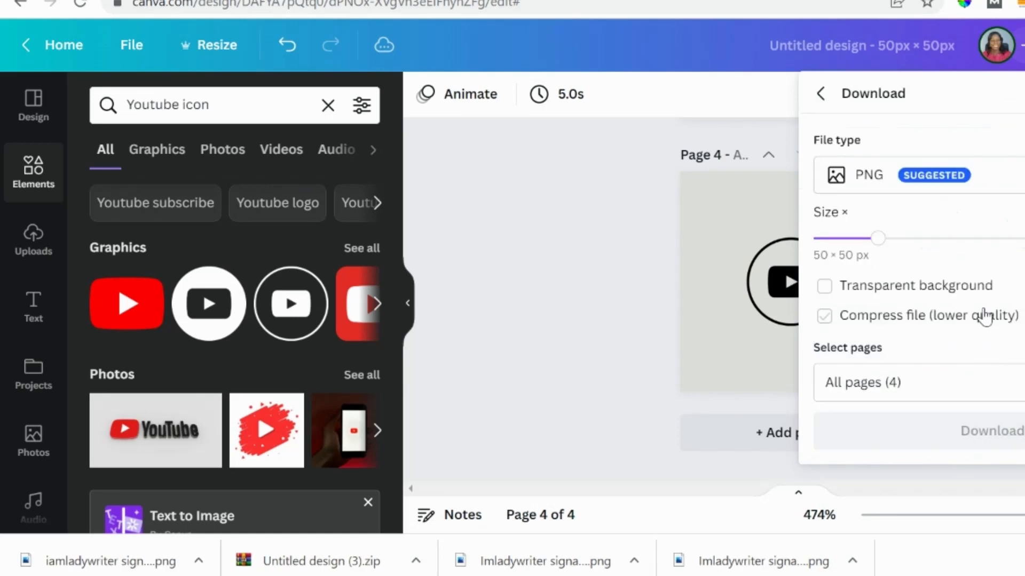
click(824, 316)
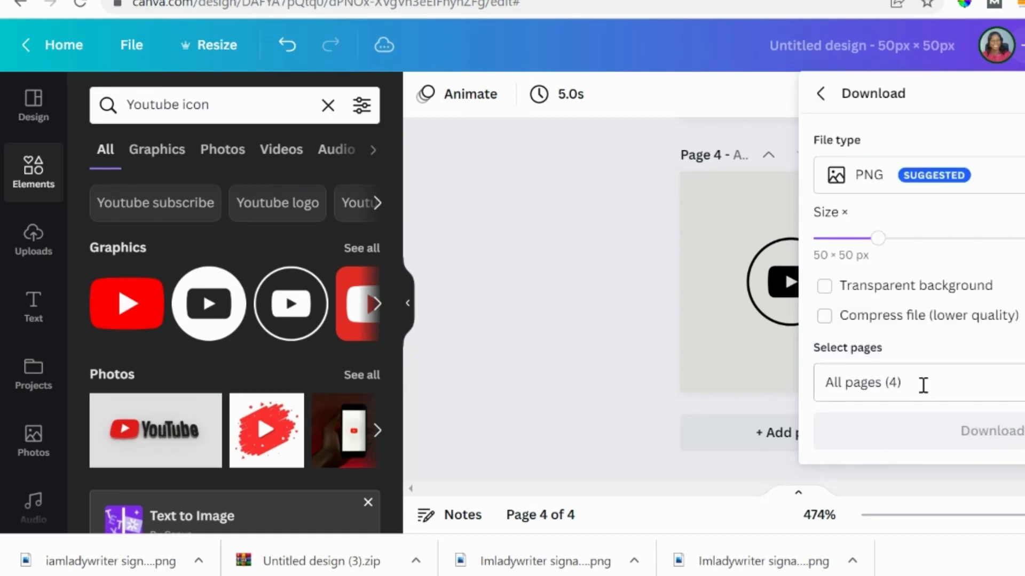
mouse_move(938, 442)
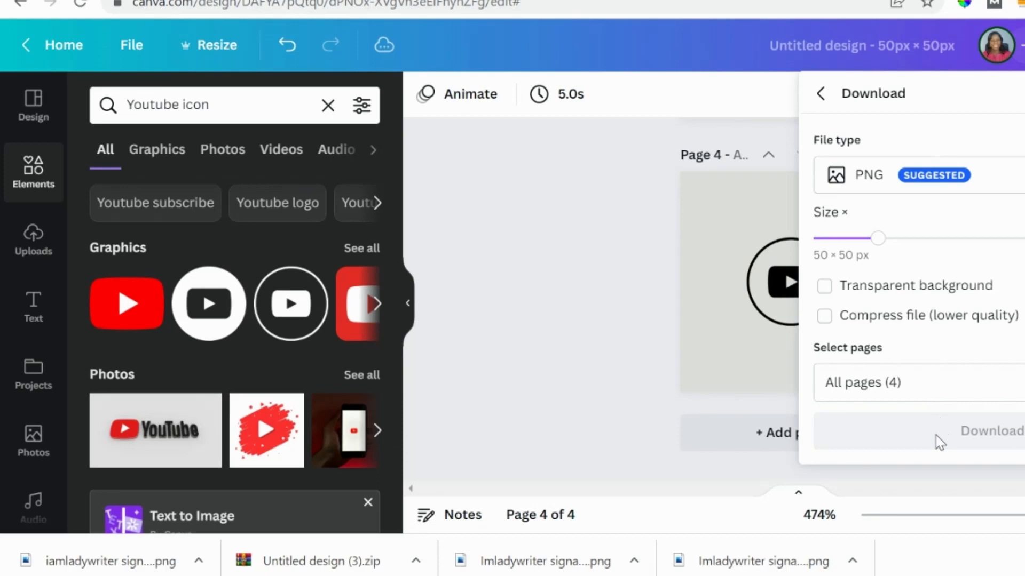
mouse_move(949, 448)
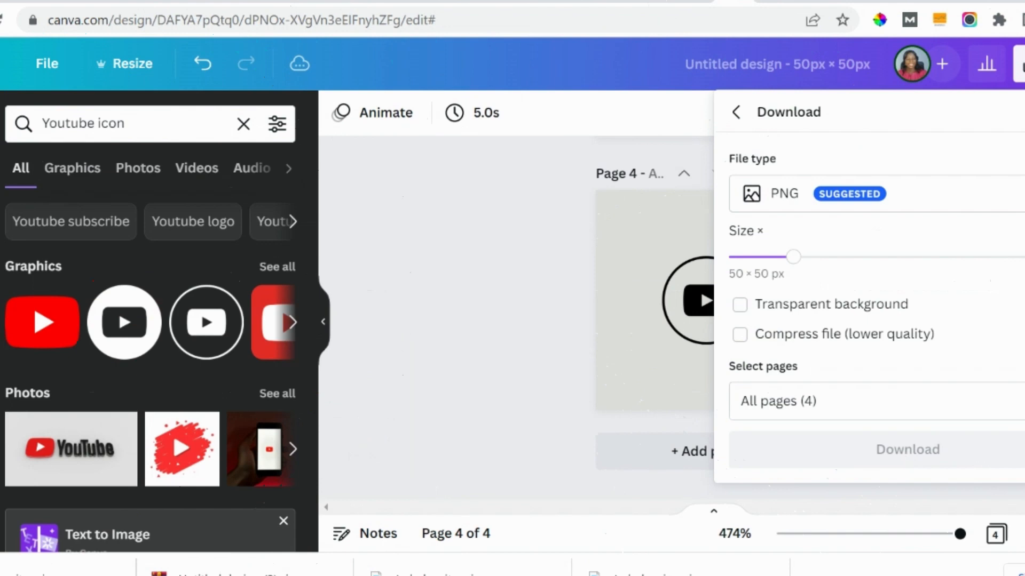
scroll(down, 3)
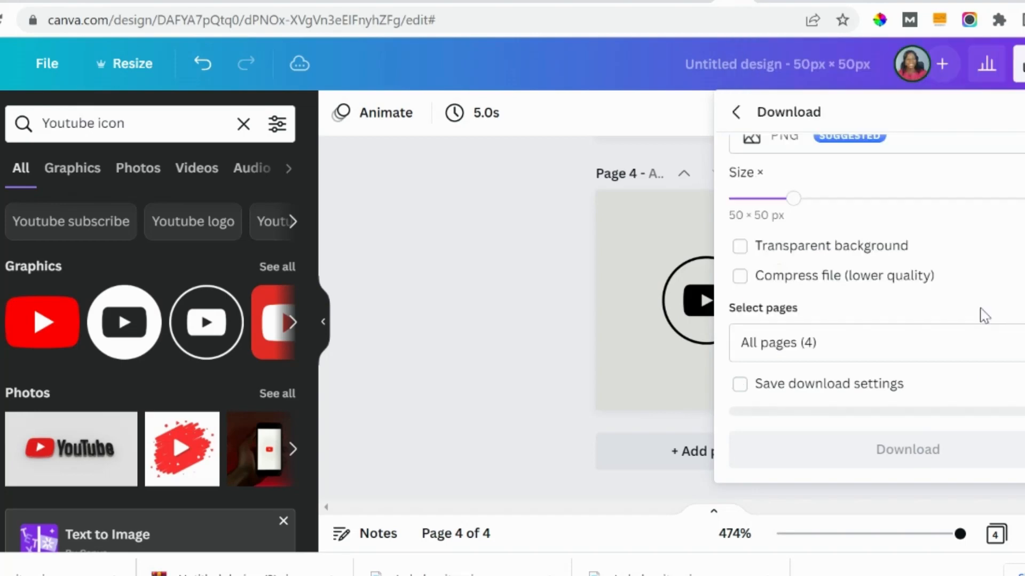
mouse_move(958, 437)
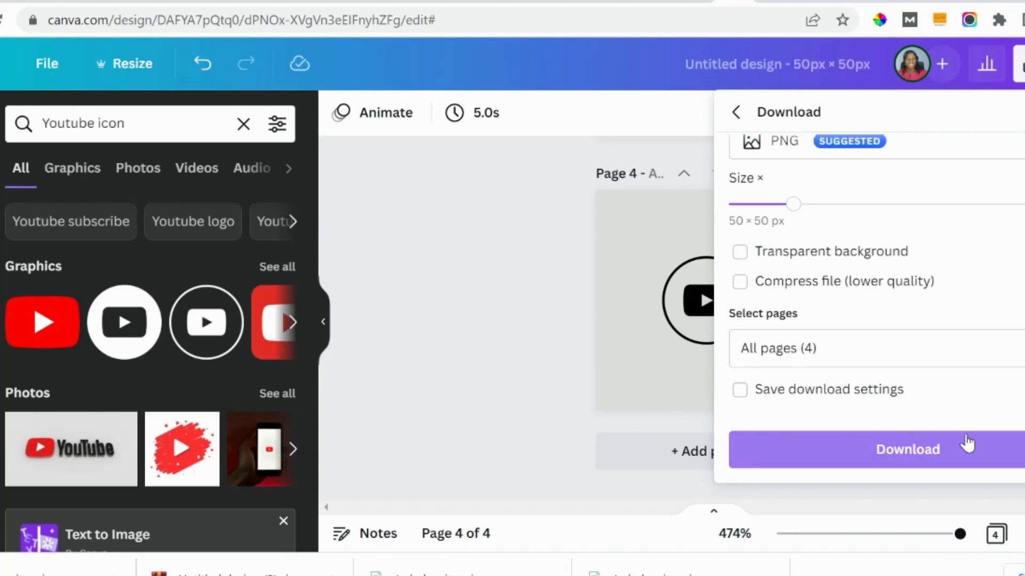
click(906, 449)
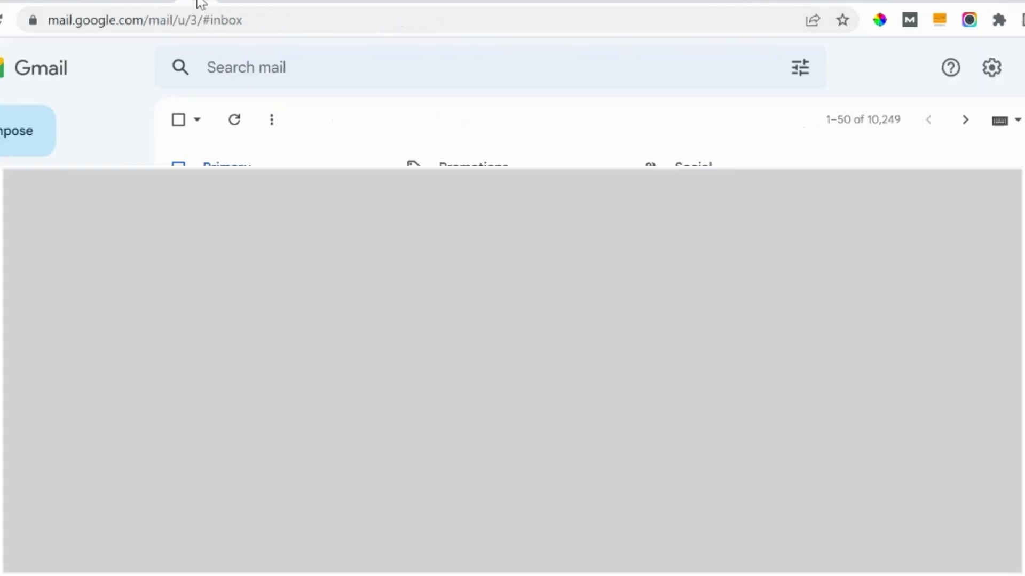
mouse_move(662, 70)
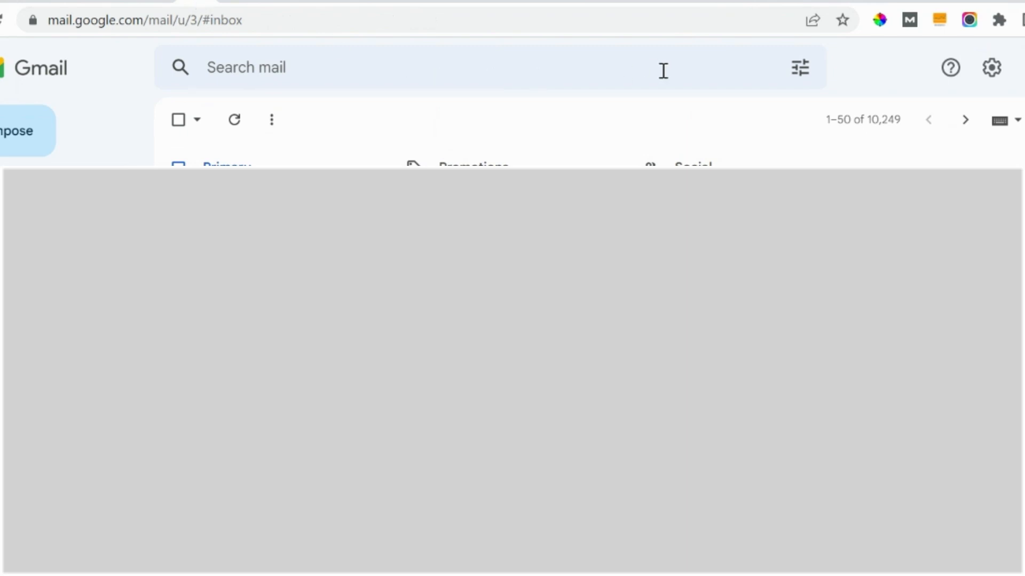
mouse_move(1016, 72)
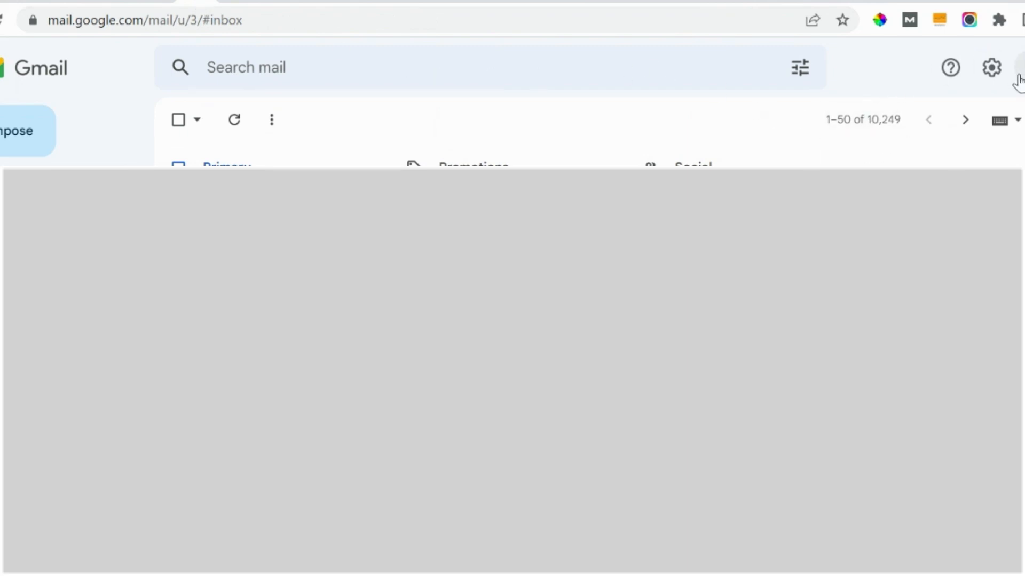
- Open Gmail's full settings and scroll the General tab down to Signature
click(989, 68)
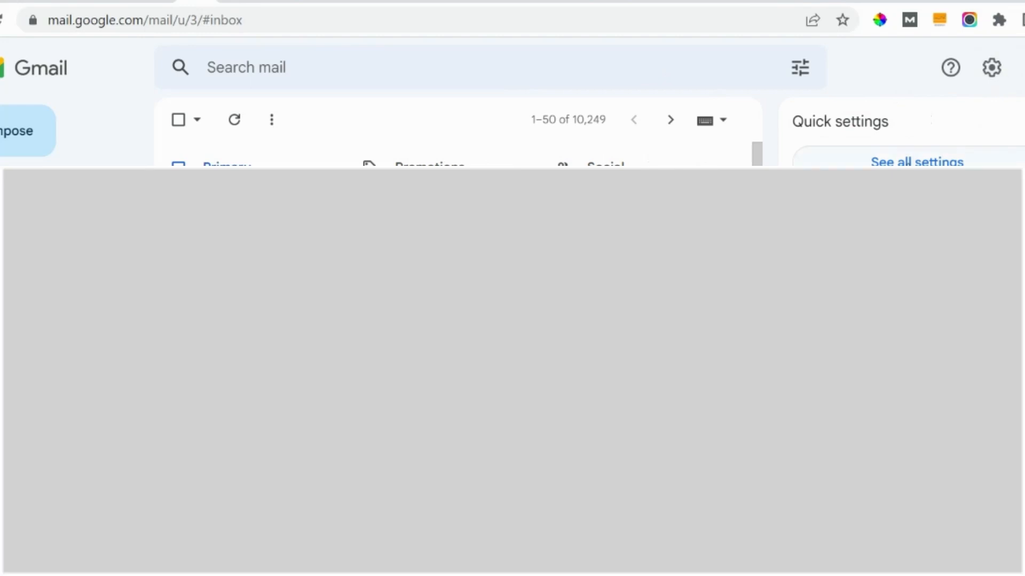
click(917, 163)
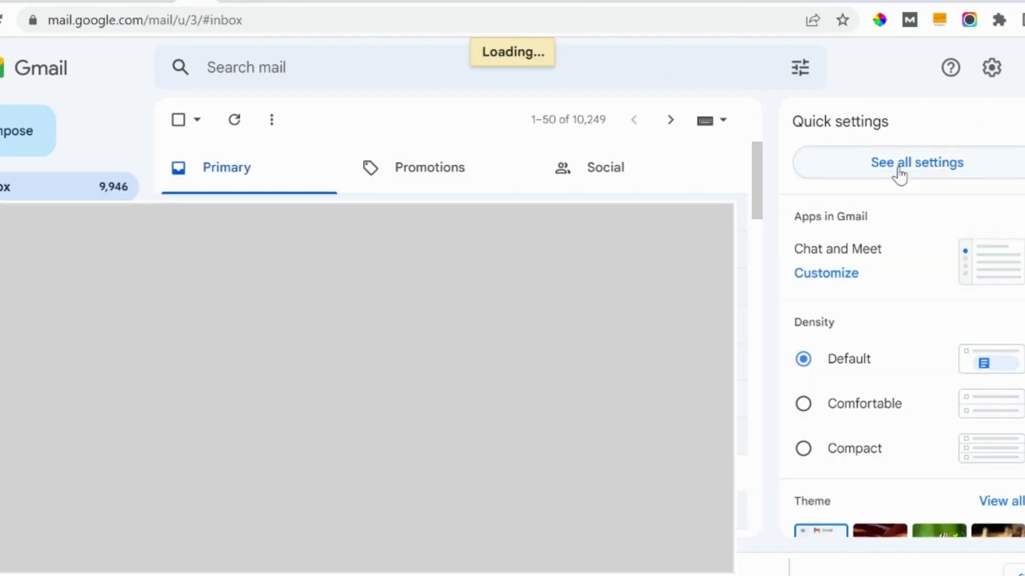
click(917, 162)
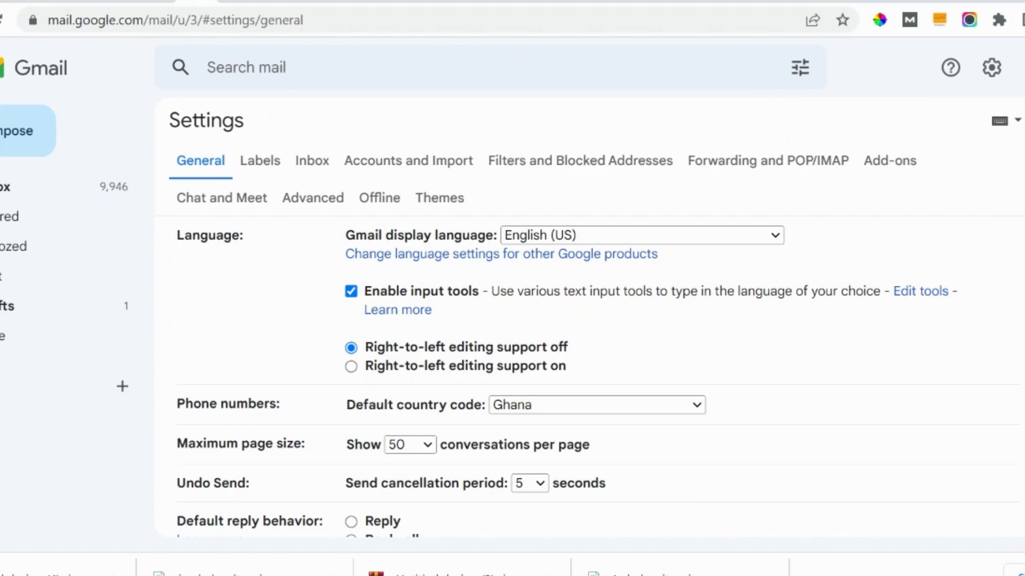
scroll(down, 3)
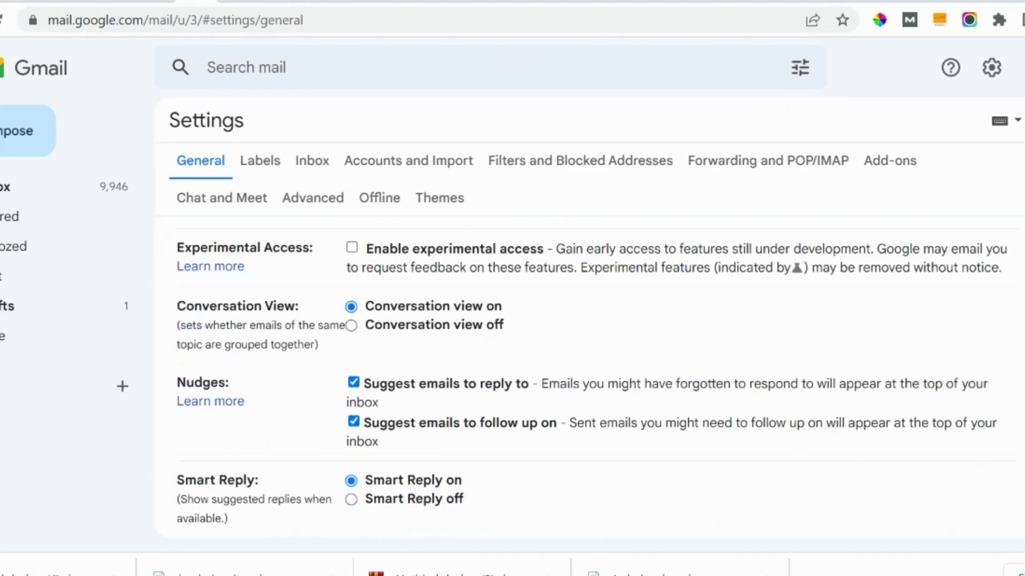
scroll(down, 3)
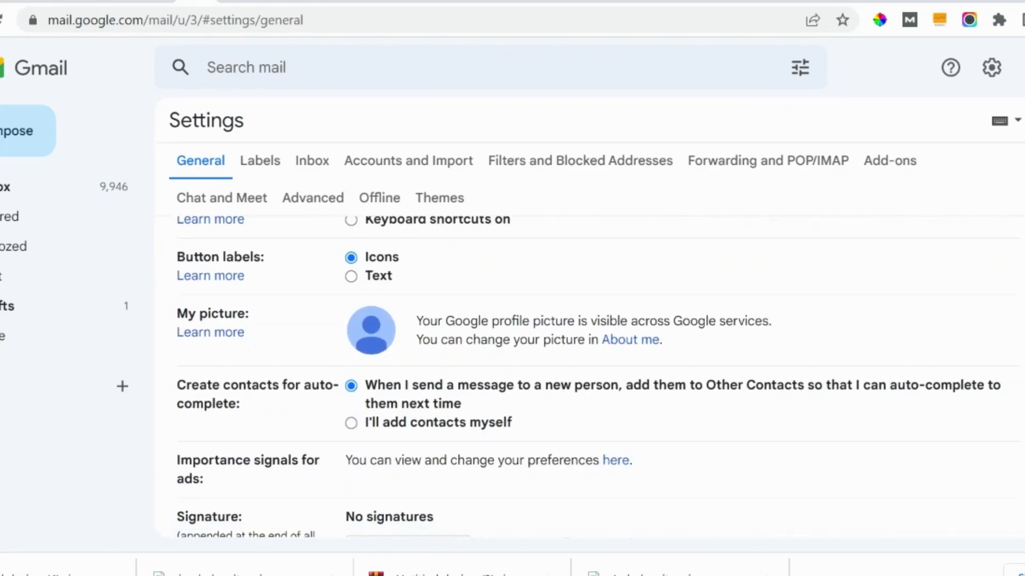
scroll(down, 3)
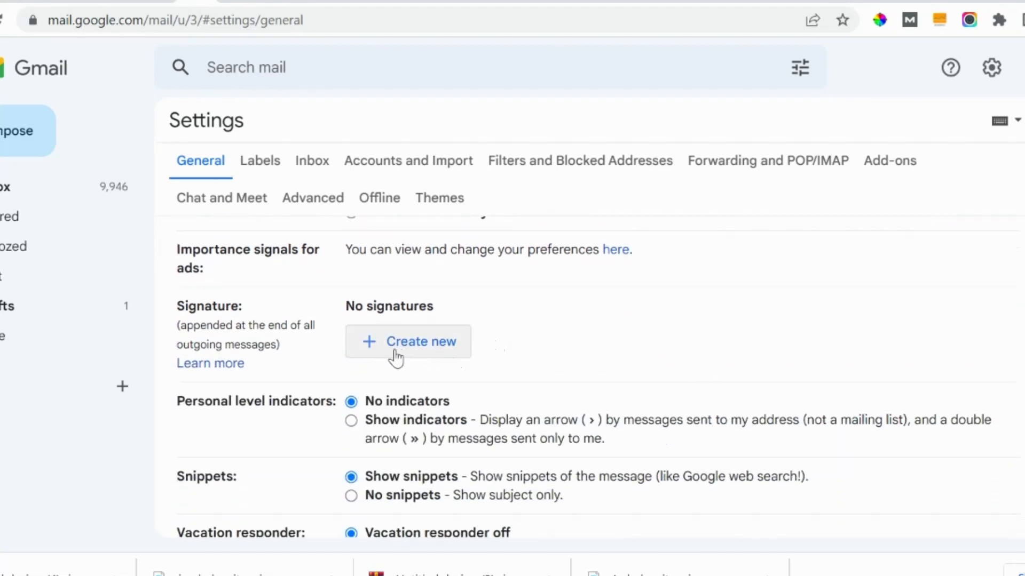
- Create a new signature named 'Ladywriter Signature 1'
click(420, 342)
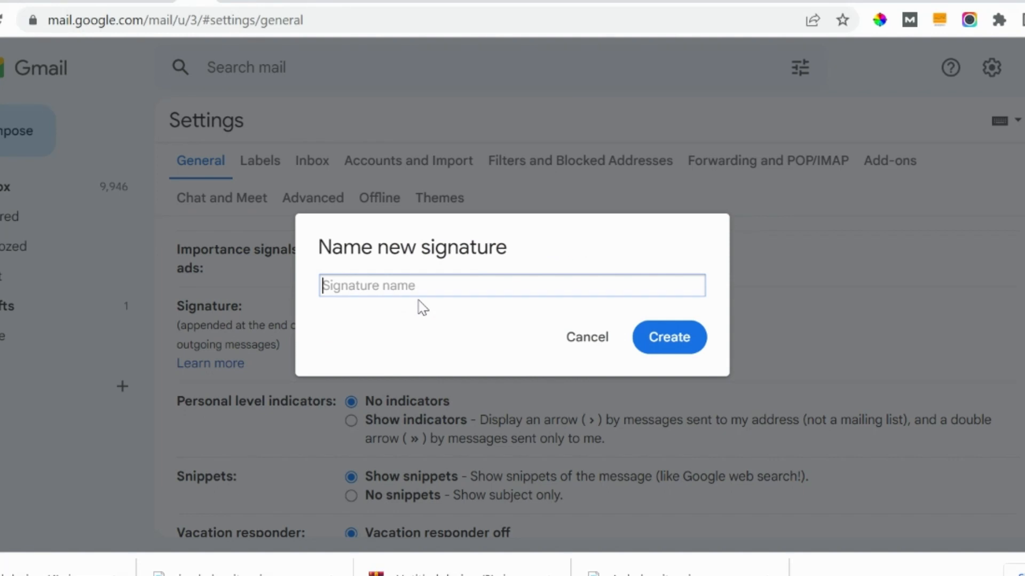
text(Ladywriter S)
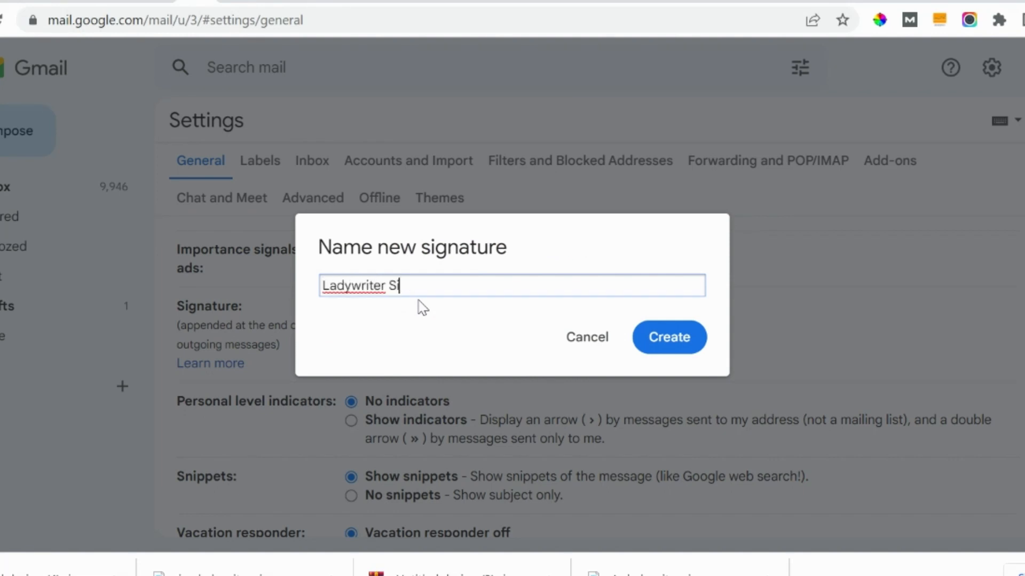
text(ignature 1)
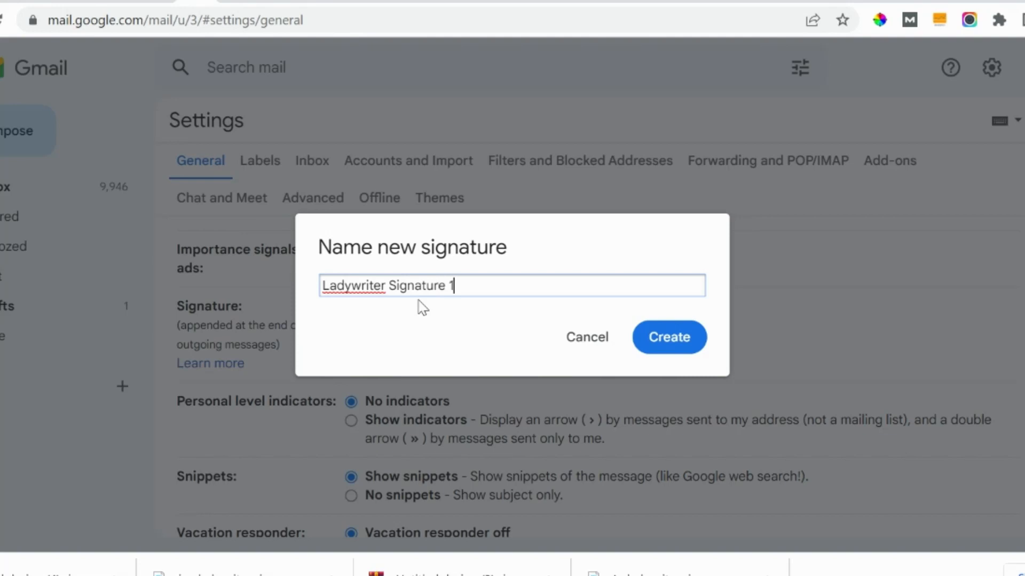
click(669, 337)
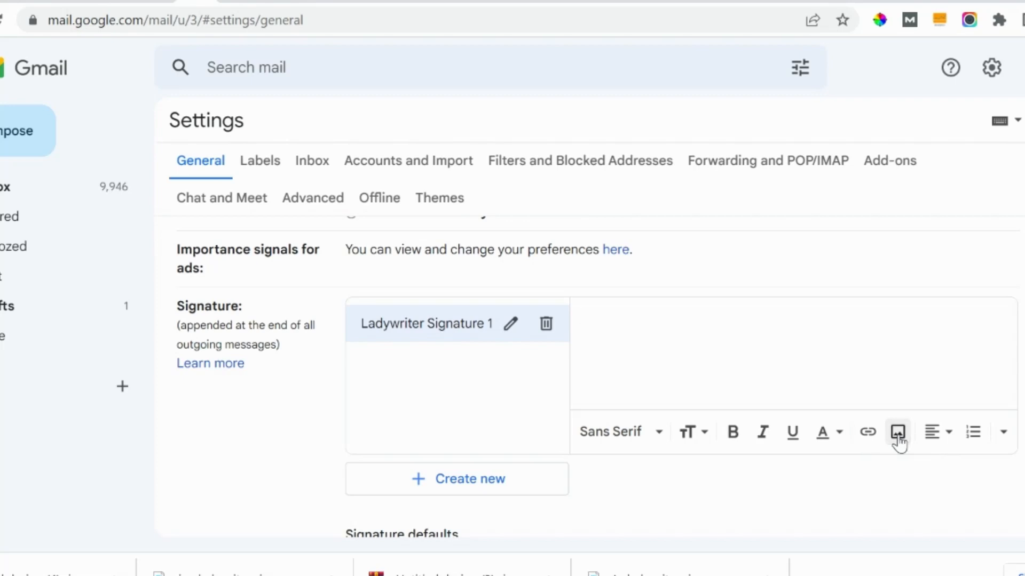
- Upload the Canva signature design image from the computer into Ladywriter Signature 1
click(897, 433)
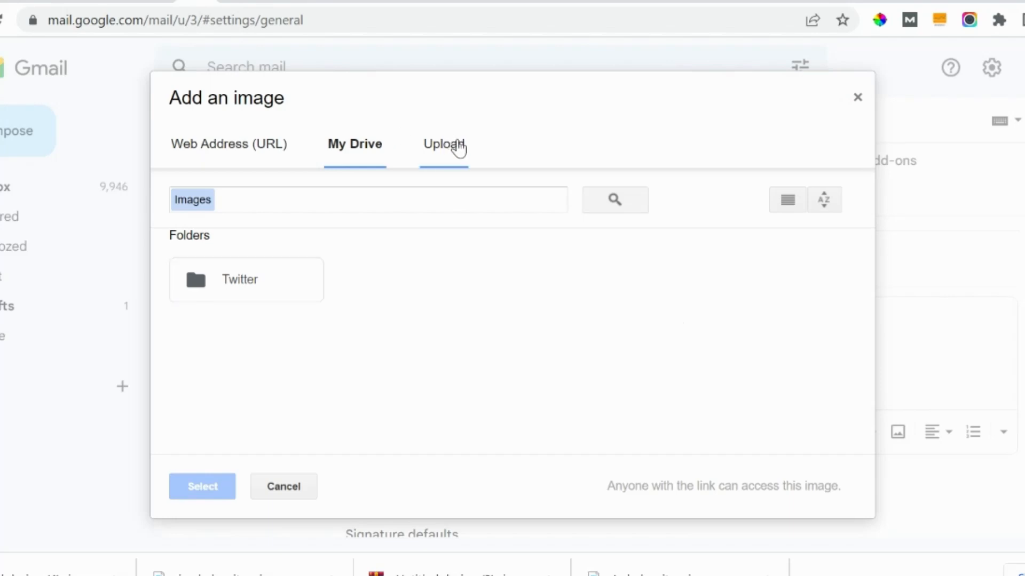
click(443, 144)
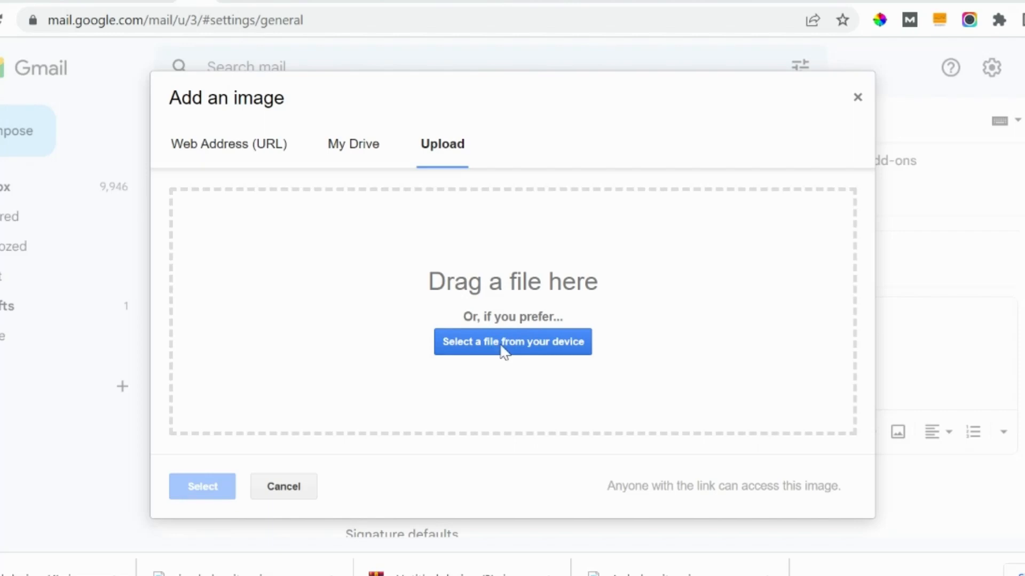
mouse_move(264, 203)
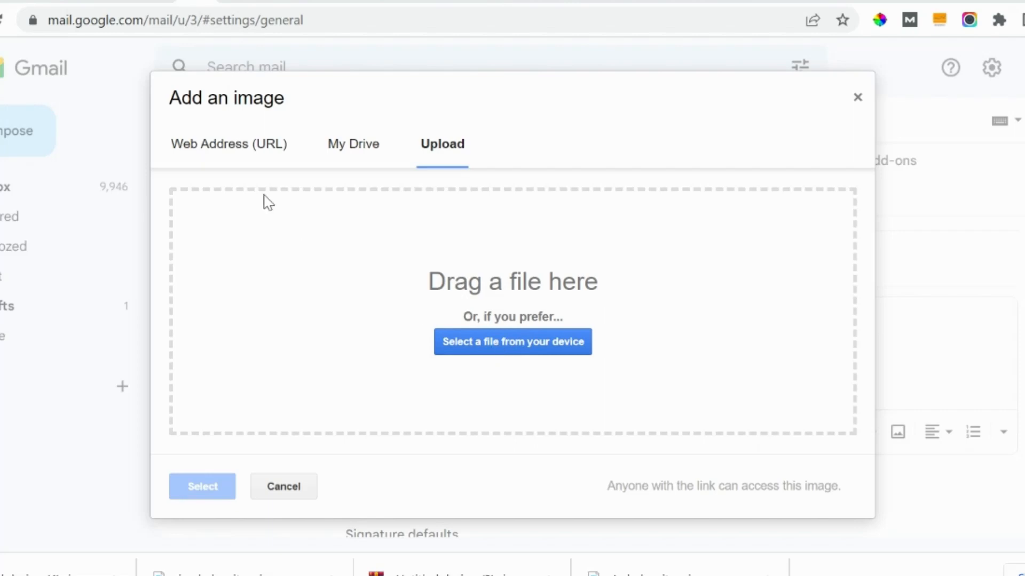
mouse_move(141, 170)
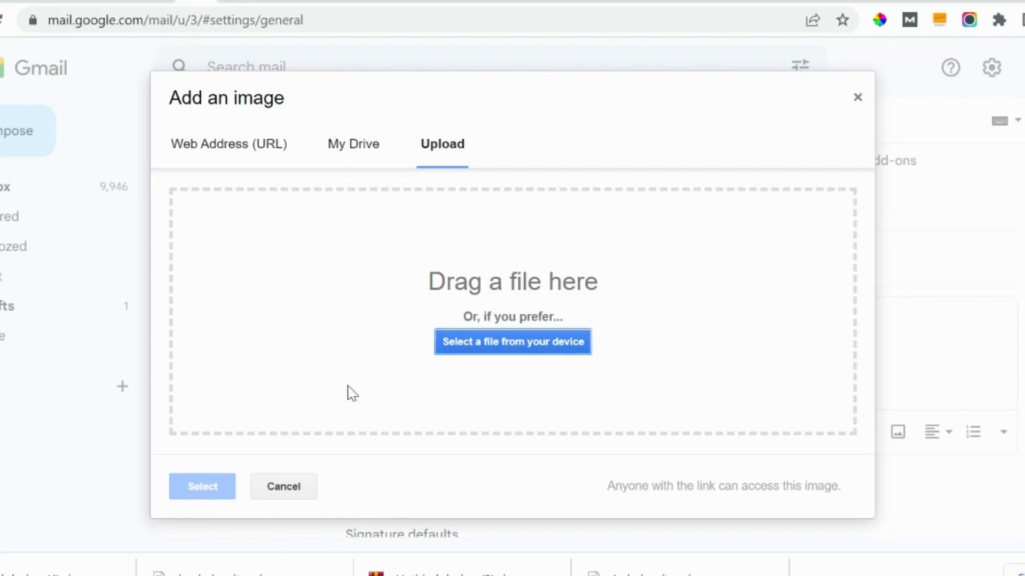
click(512, 341)
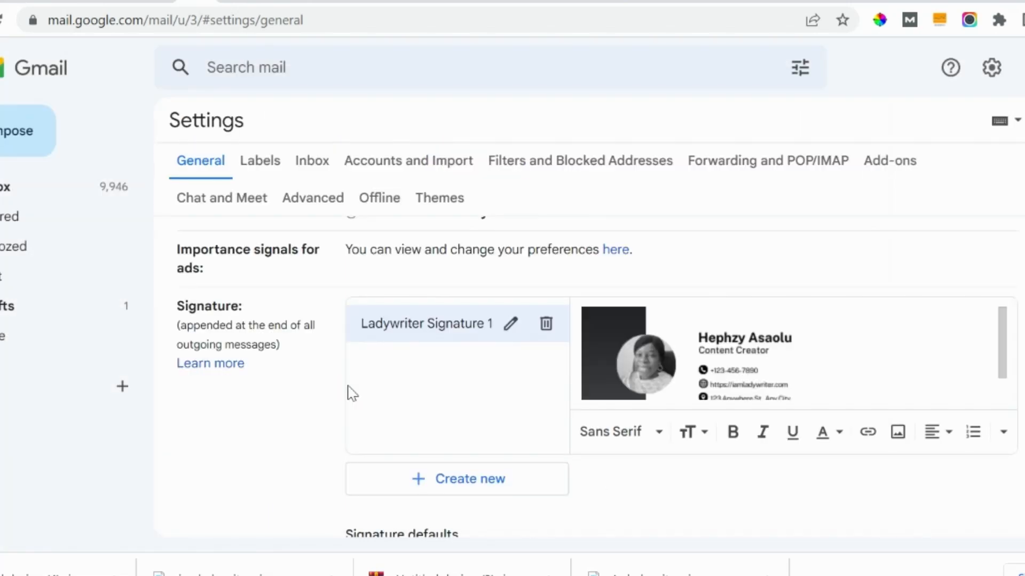
click(643, 357)
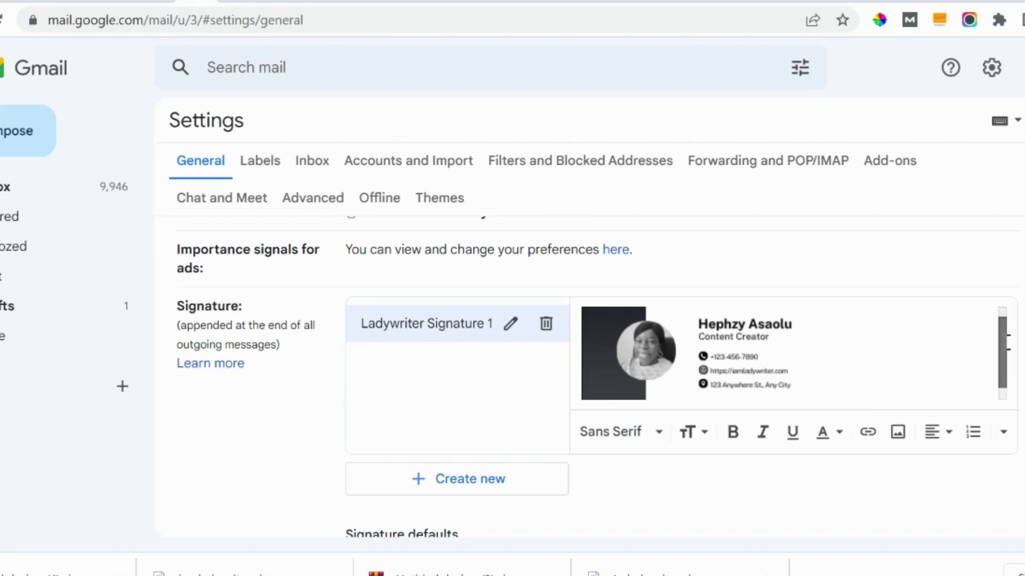
- Remove the uploaded signature image from the signature
scroll(down, 3)
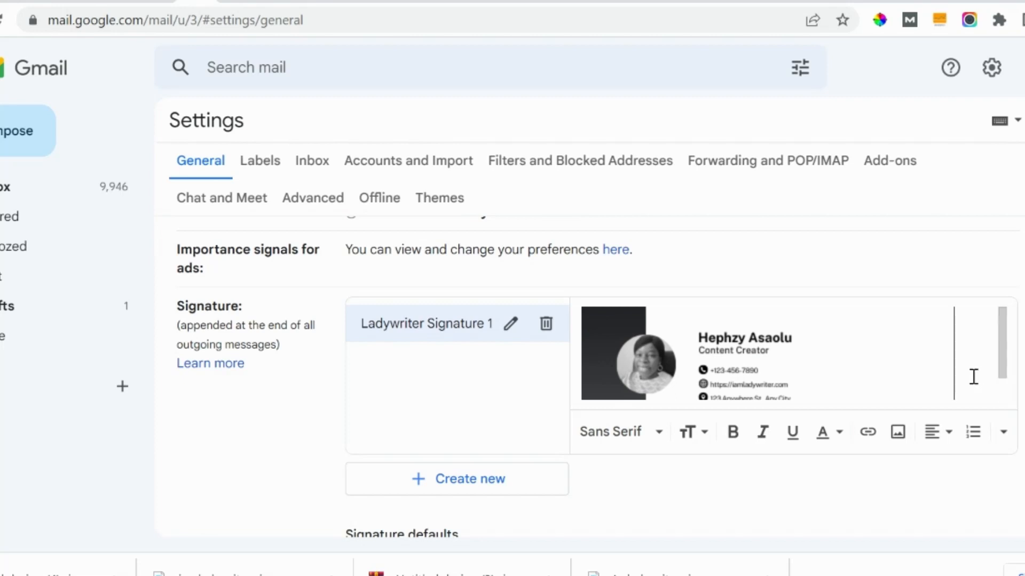
click(641, 353)
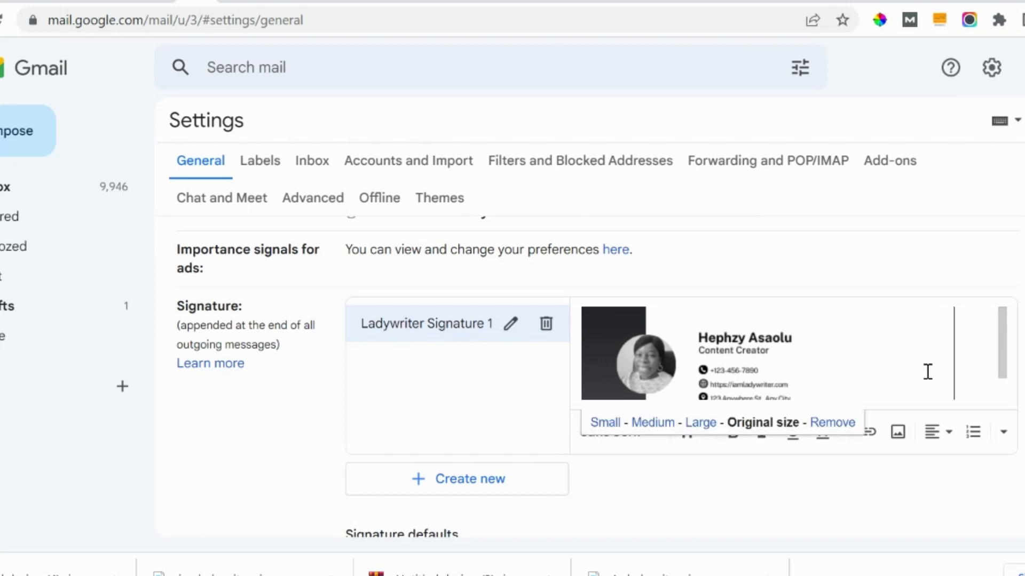
click(828, 422)
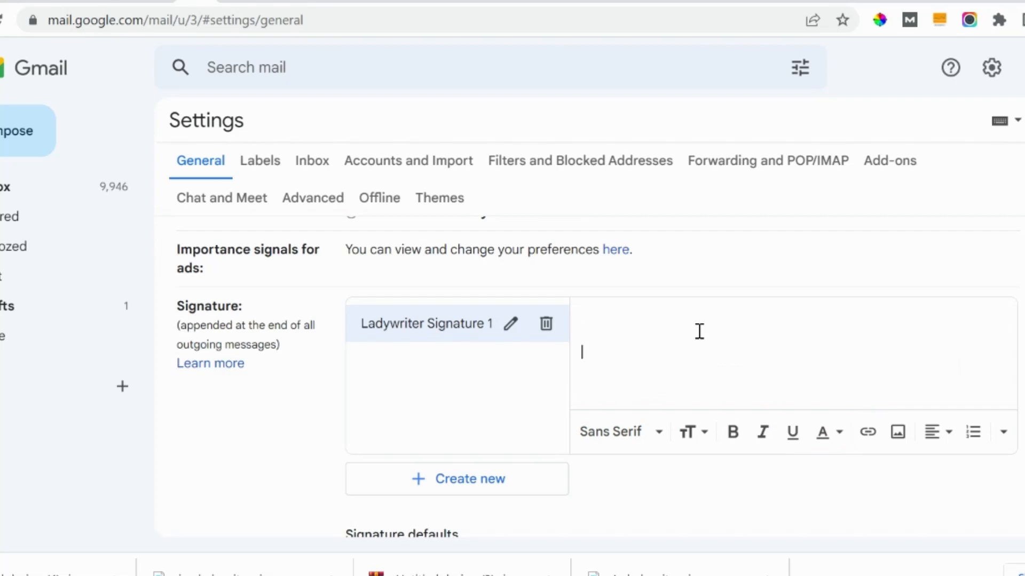
mouse_move(870, 388)
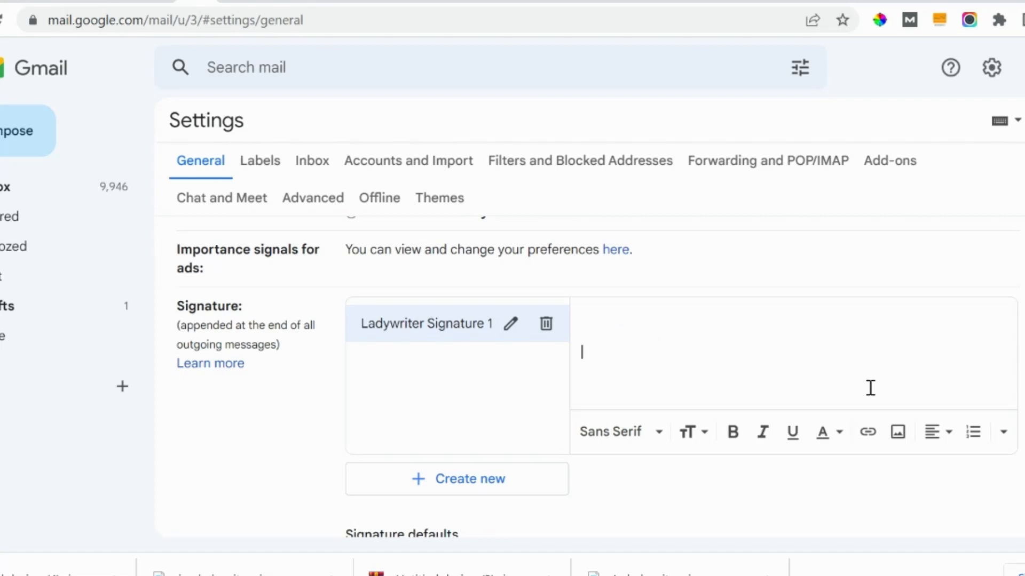
- Insert the iamladywriter signature design from Google Drive into the signature
click(896, 432)
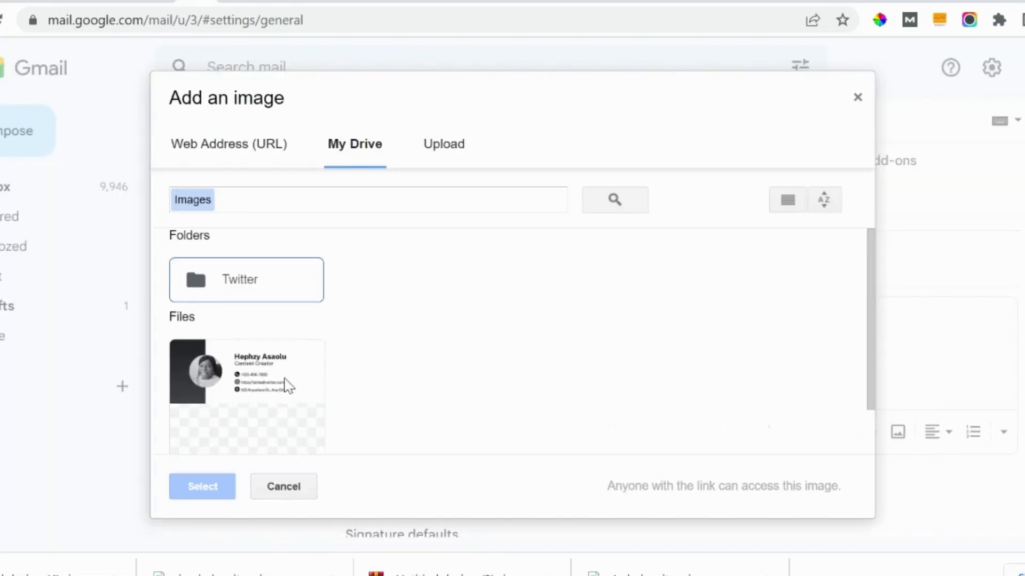
click(246, 372)
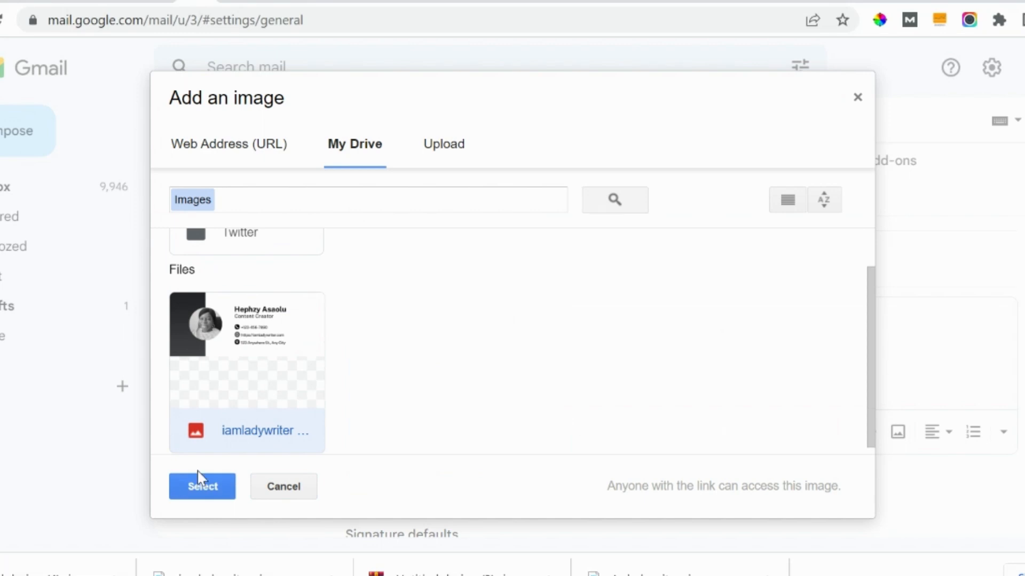
click(203, 486)
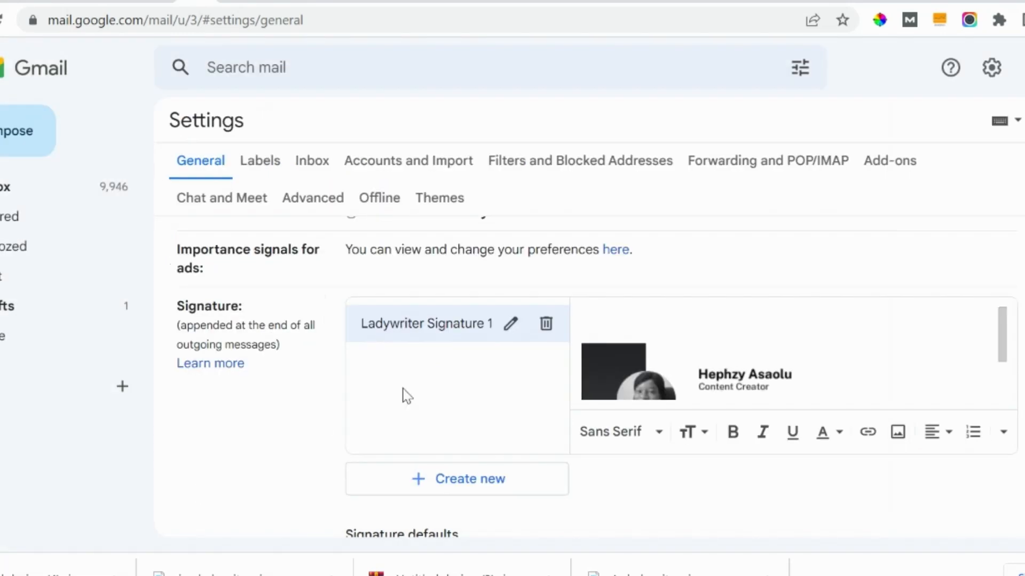
click(674, 321)
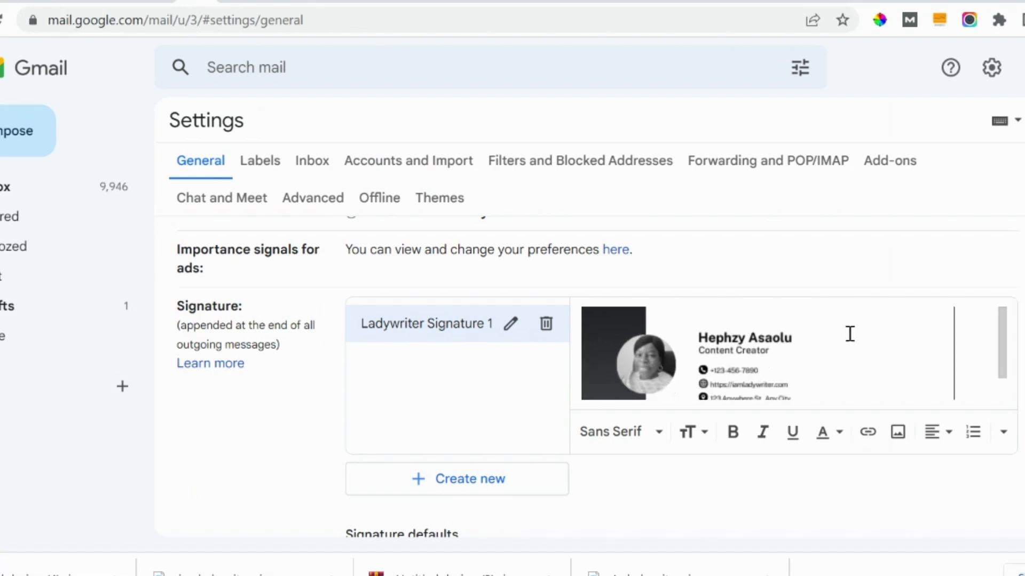
scroll(down, 3)
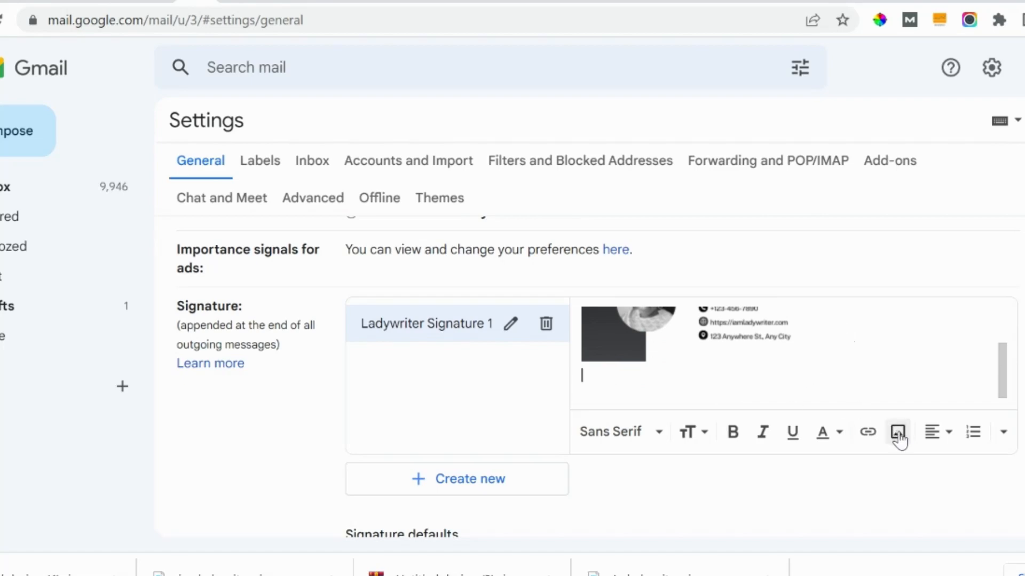
- Upload the Facebook and Twitter icon images below the signature design
click(898, 433)
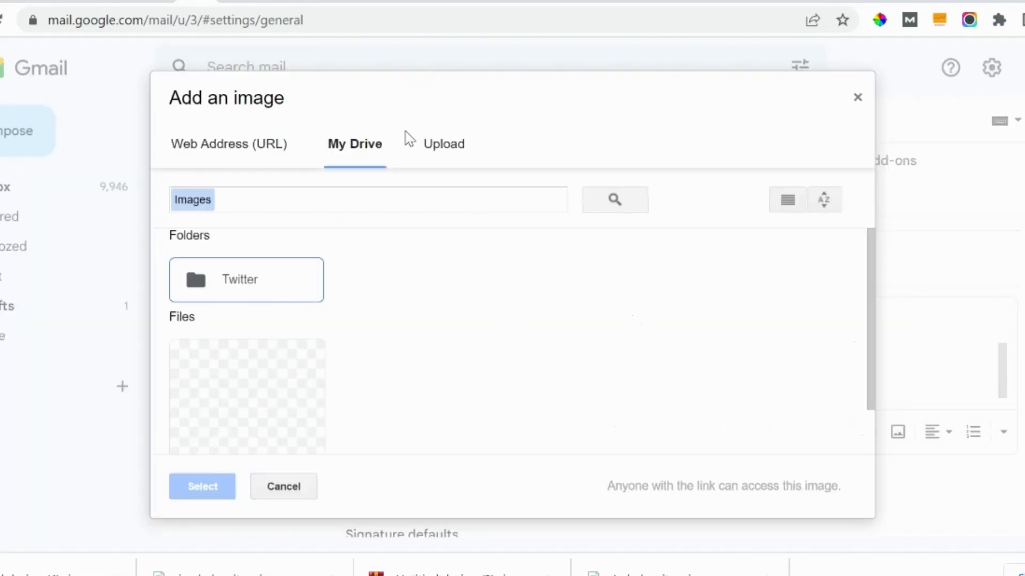
click(442, 143)
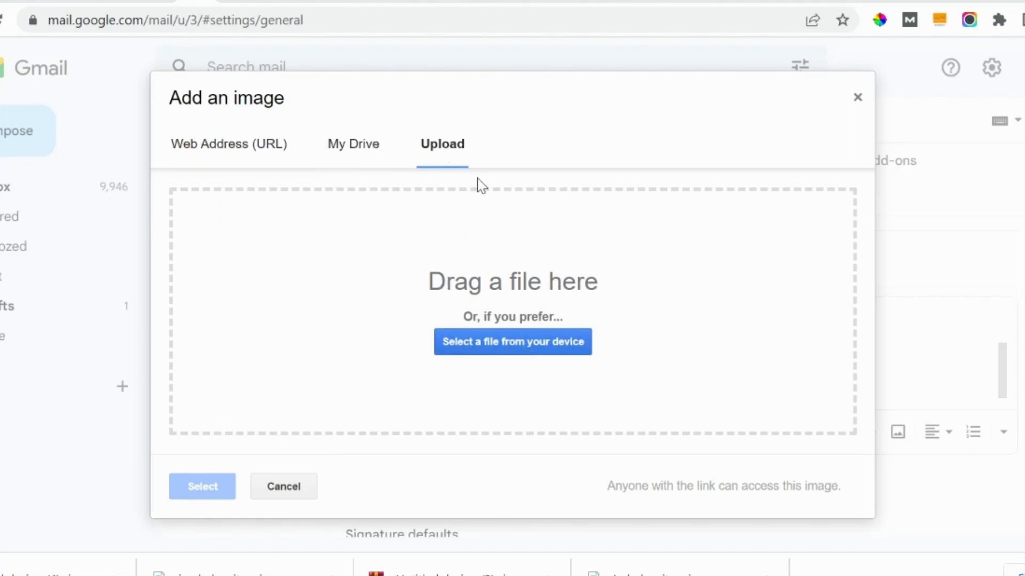
mouse_move(434, 393)
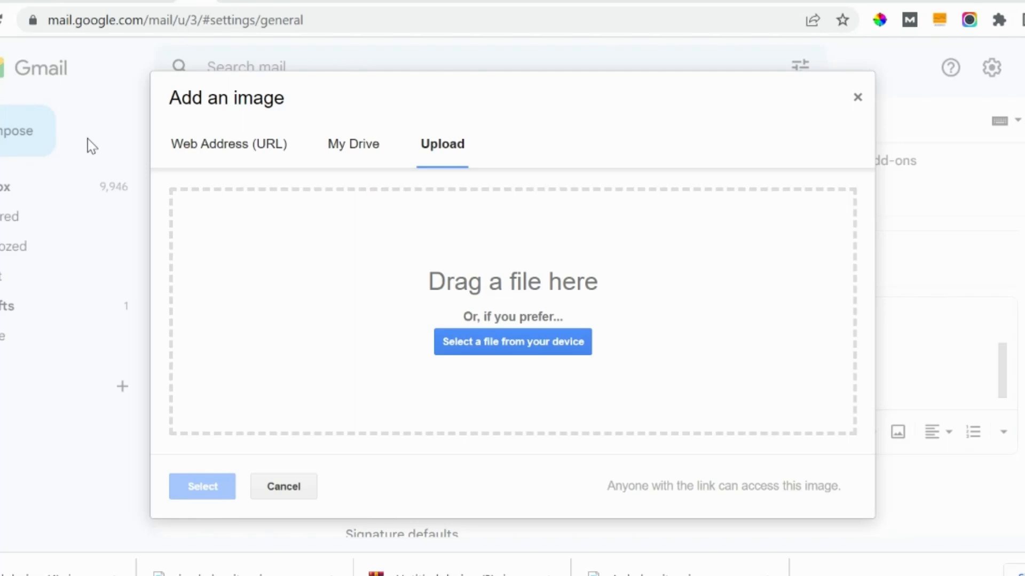
mouse_move(256, 153)
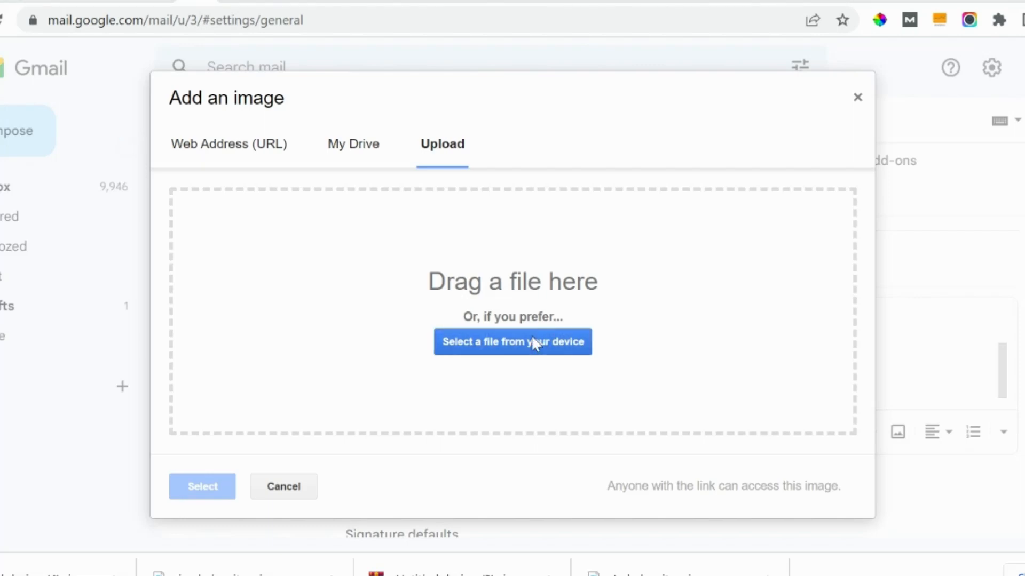
mouse_move(432, 163)
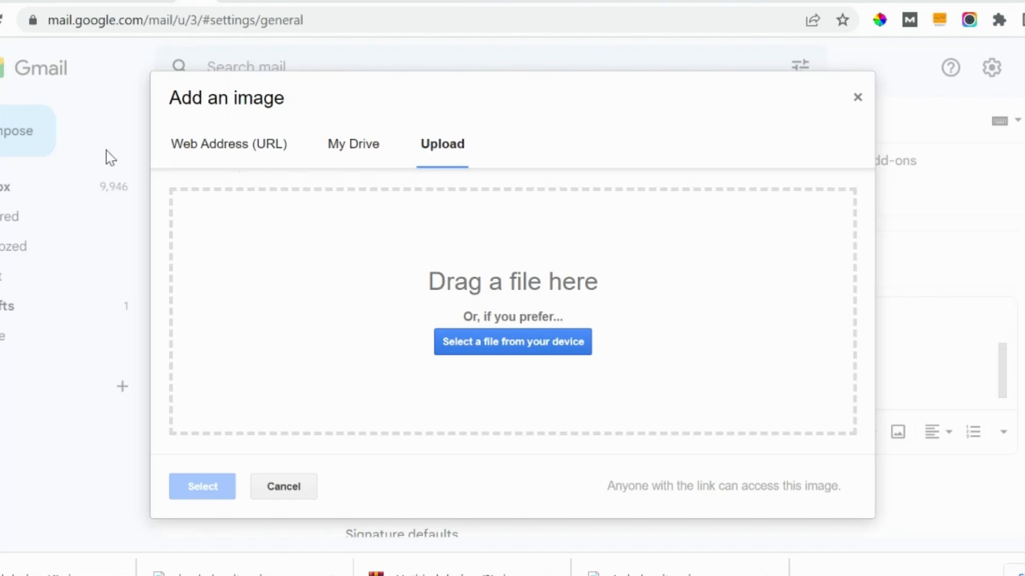
mouse_move(138, 160)
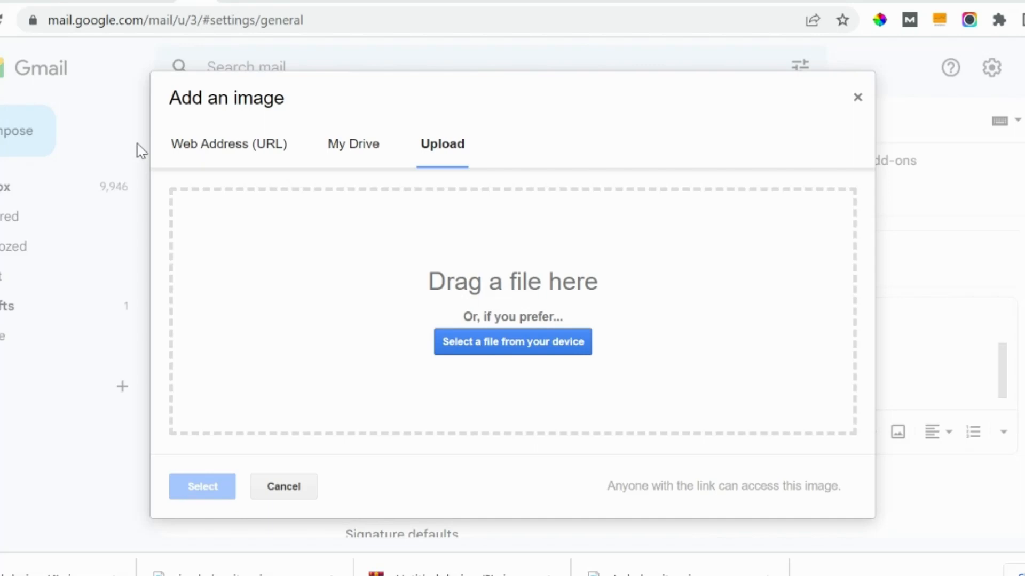
mouse_move(344, 149)
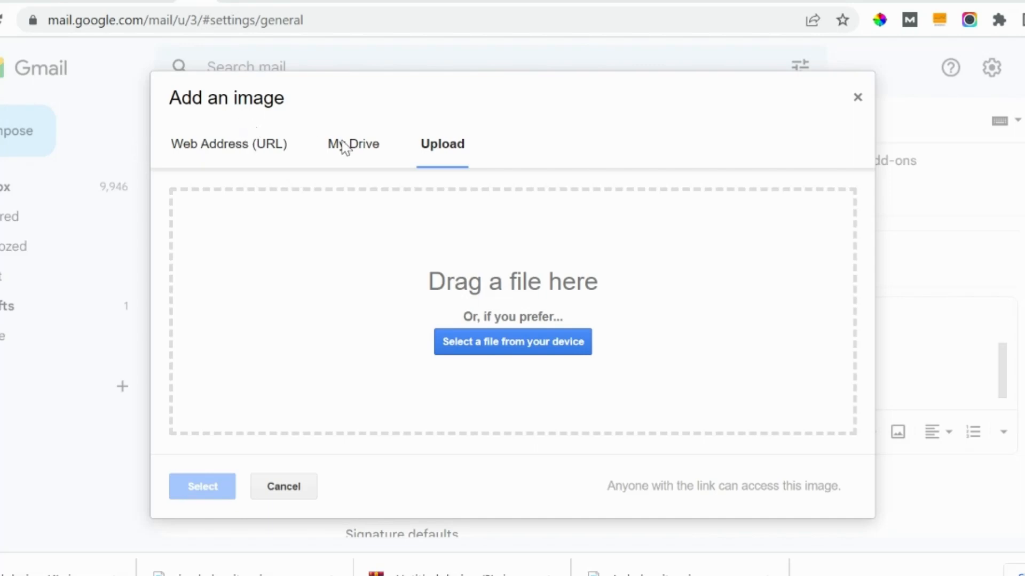
mouse_move(303, 339)
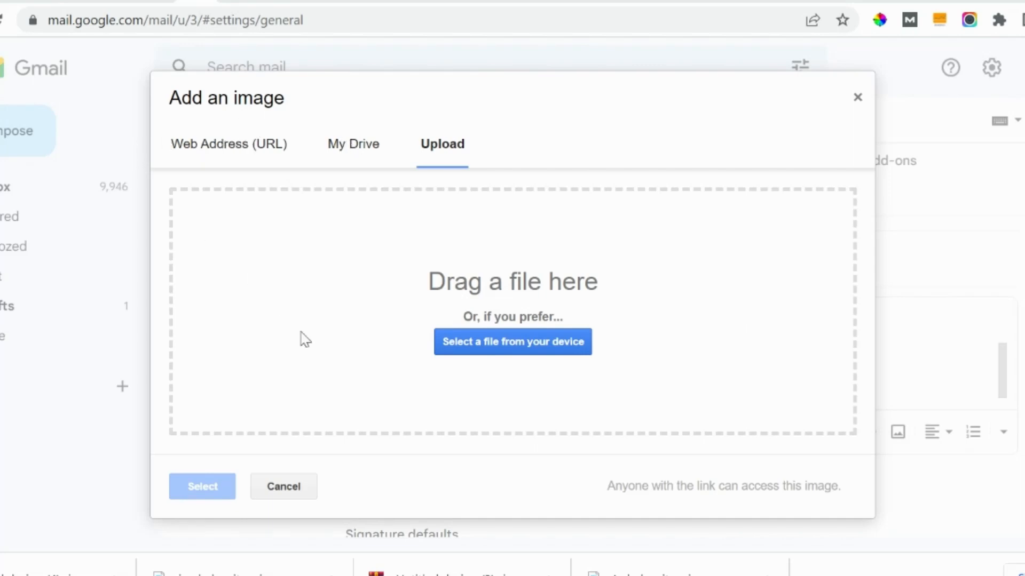
click(512, 341)
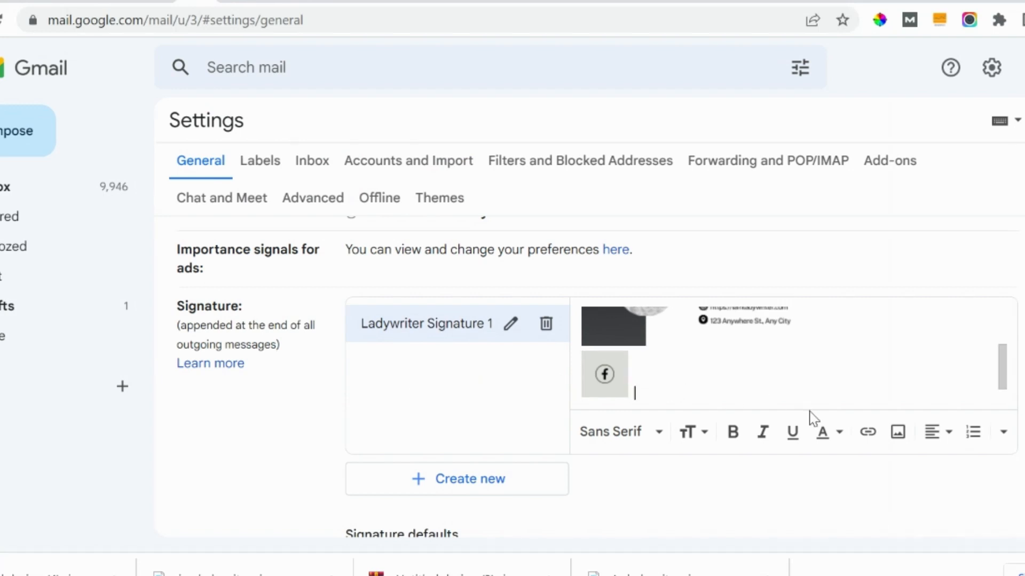
click(897, 432)
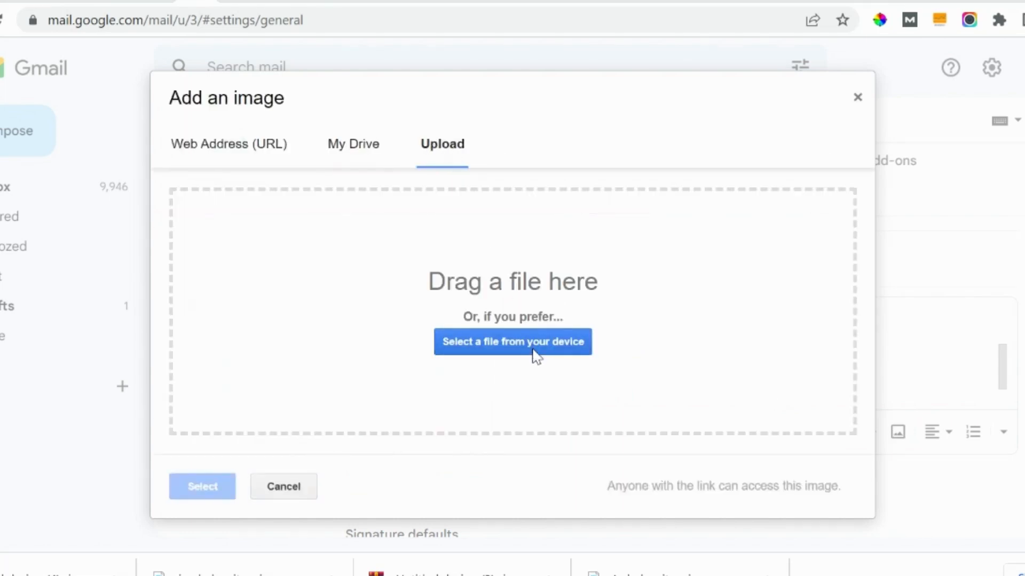
mouse_move(360, 395)
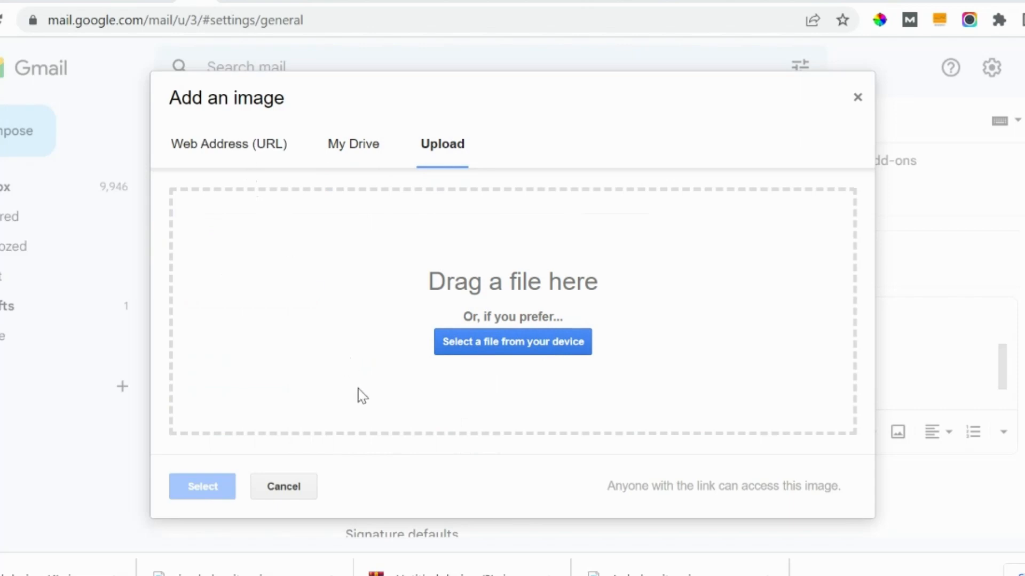
click(512, 341)
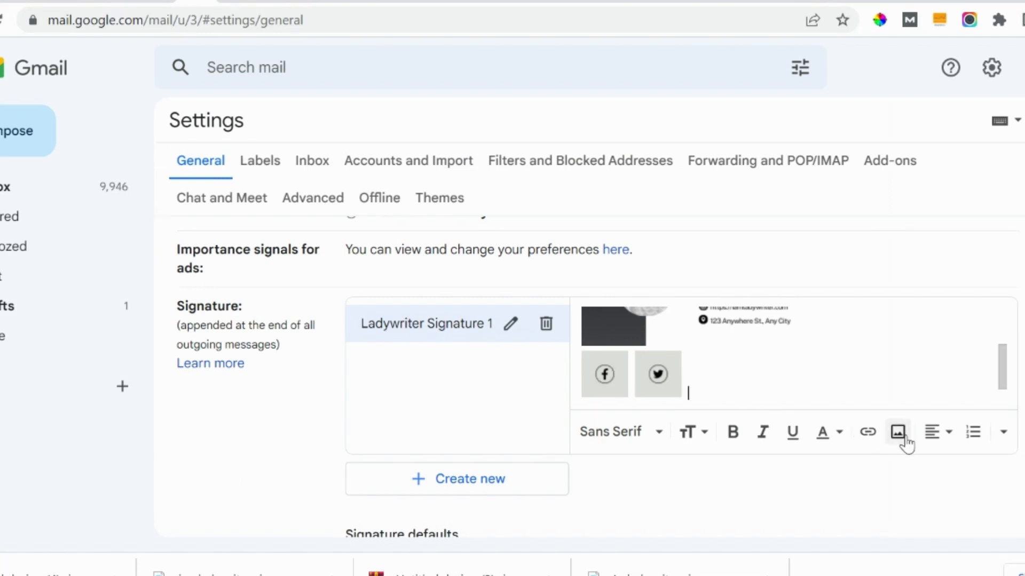
- Upload the YouTube icon image to finish the row of social icons
click(897, 432)
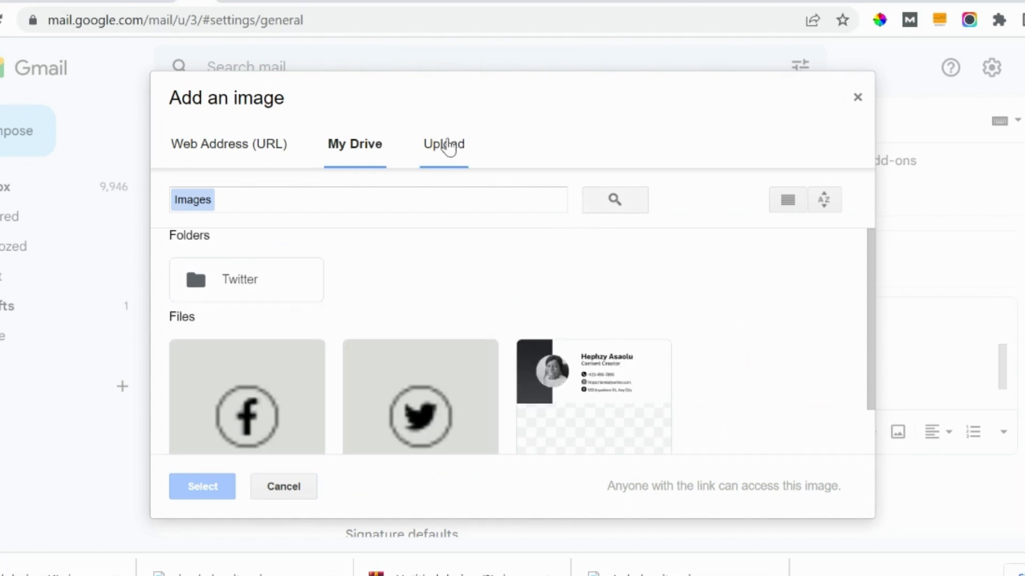
click(442, 144)
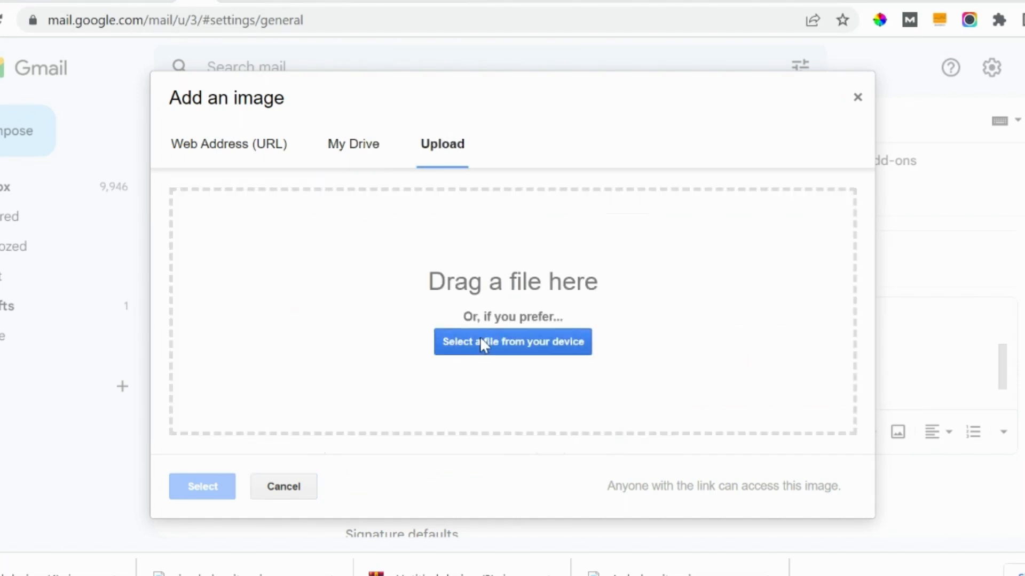
mouse_move(358, 389)
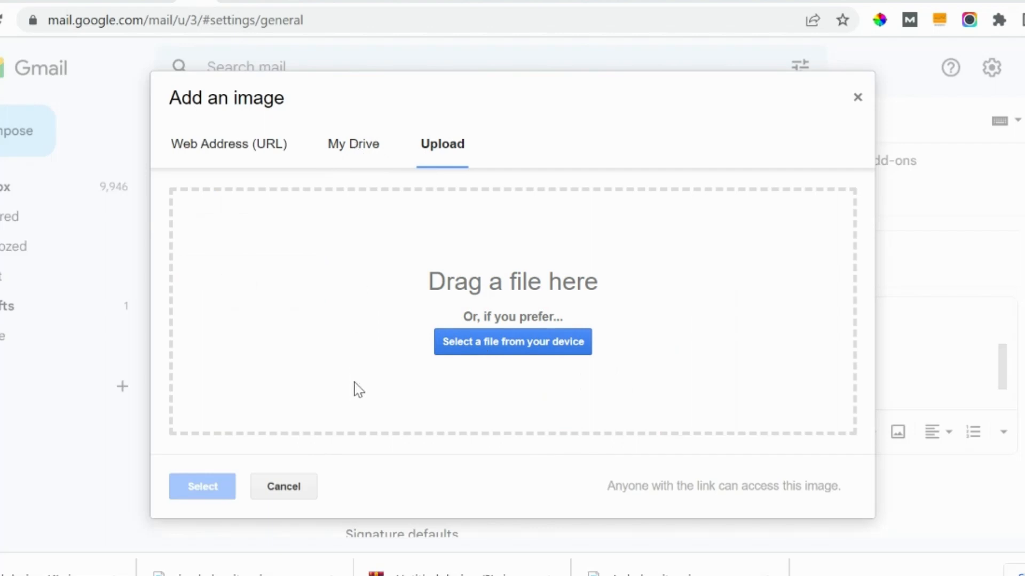
click(512, 342)
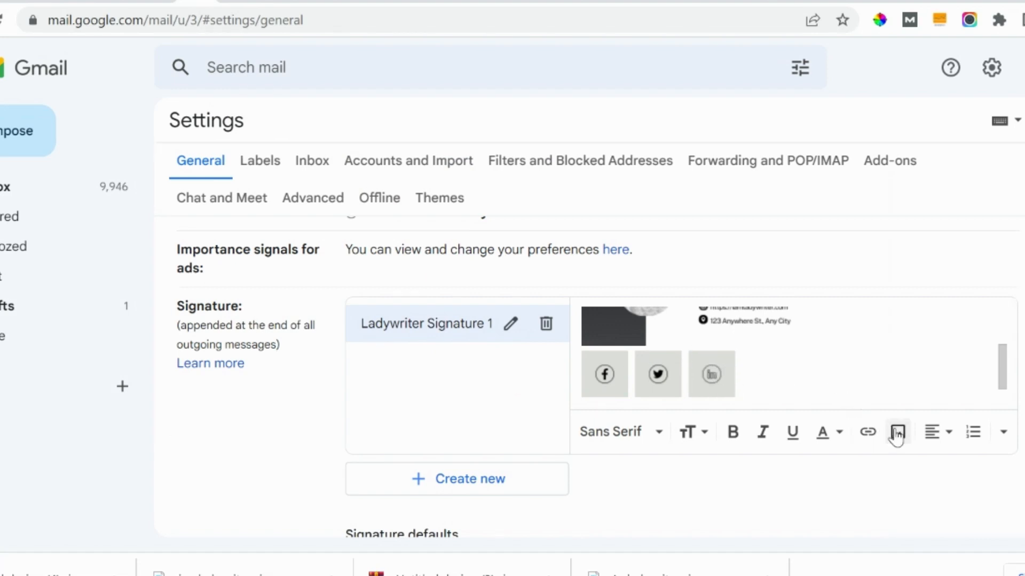
click(894, 433)
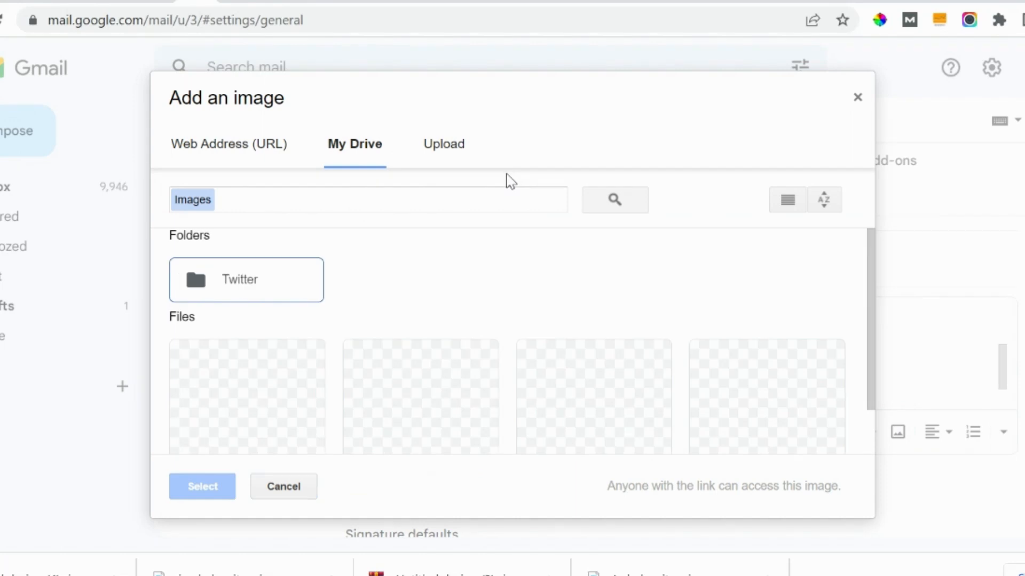
click(442, 143)
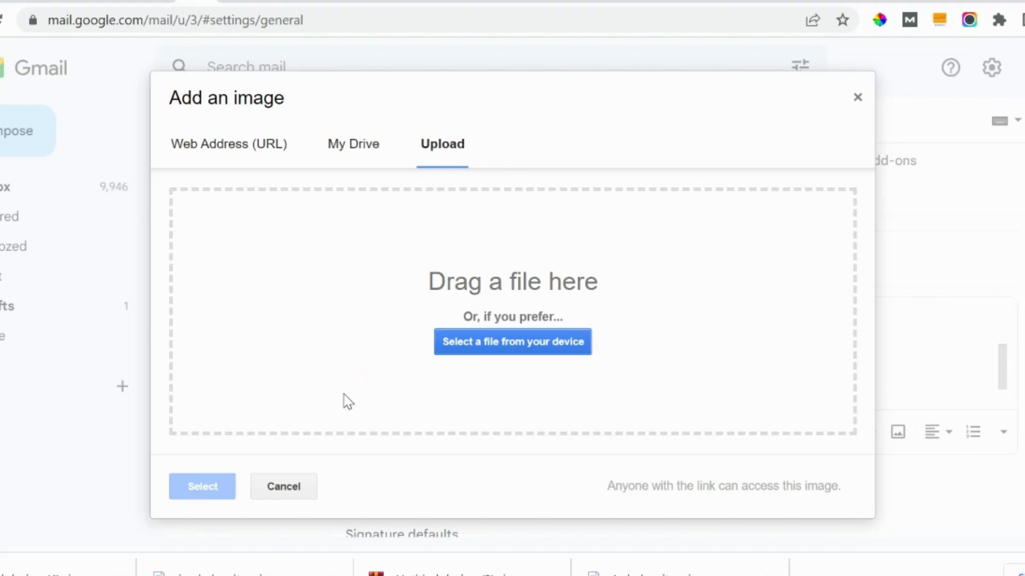
click(512, 341)
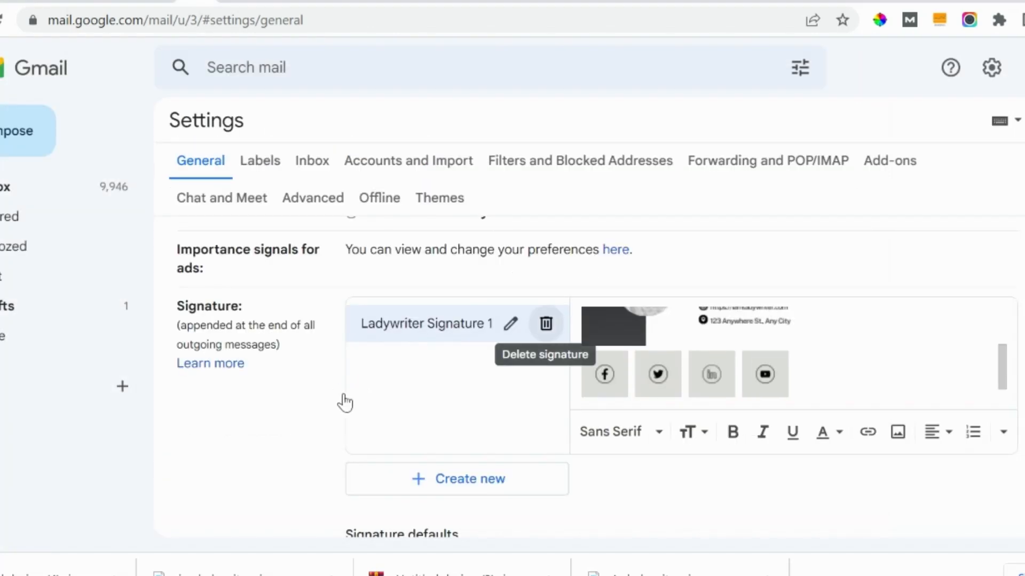
mouse_move(634, 390)
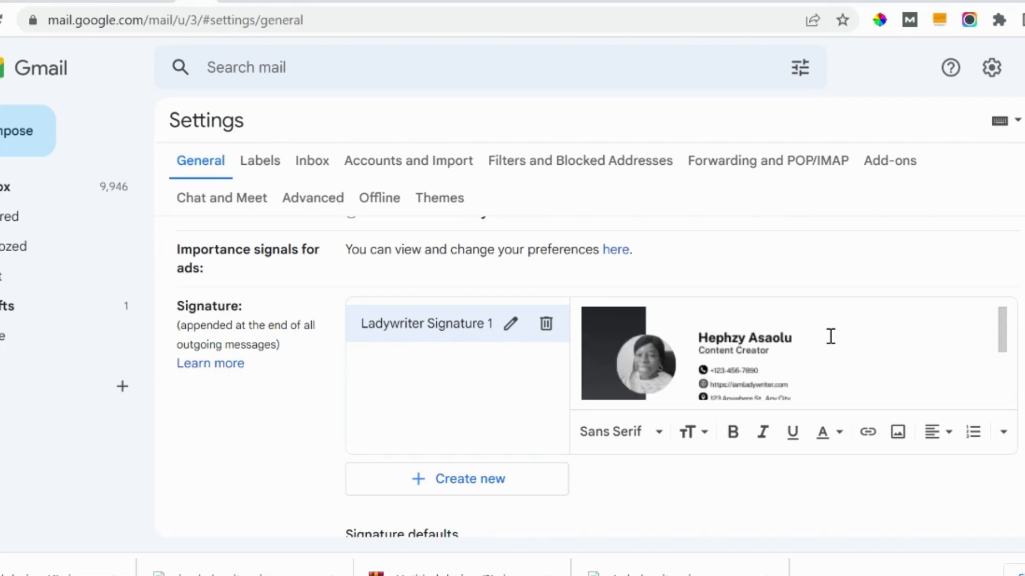
- Set the main Canva signature image to the Large size
click(627, 353)
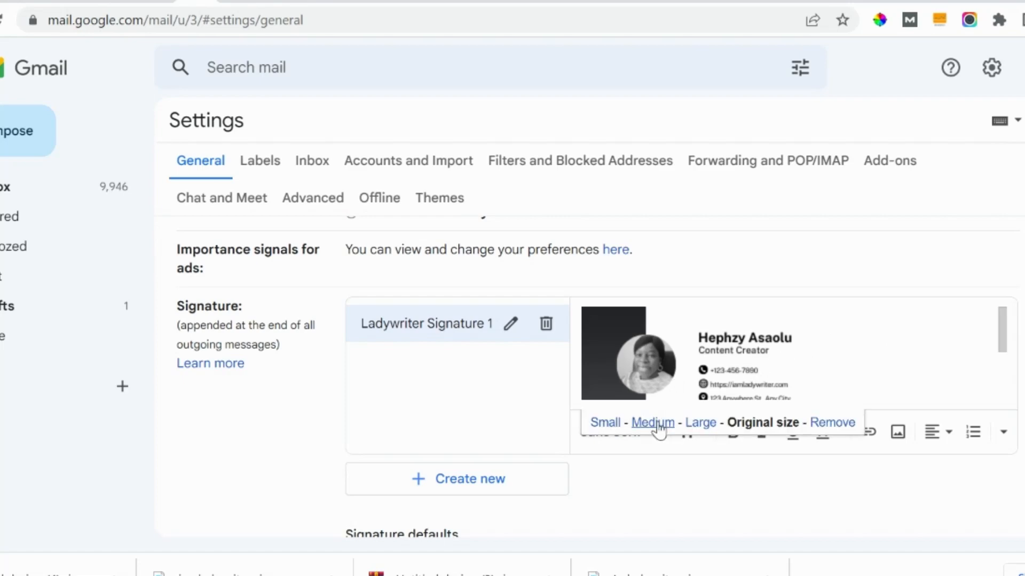
click(653, 422)
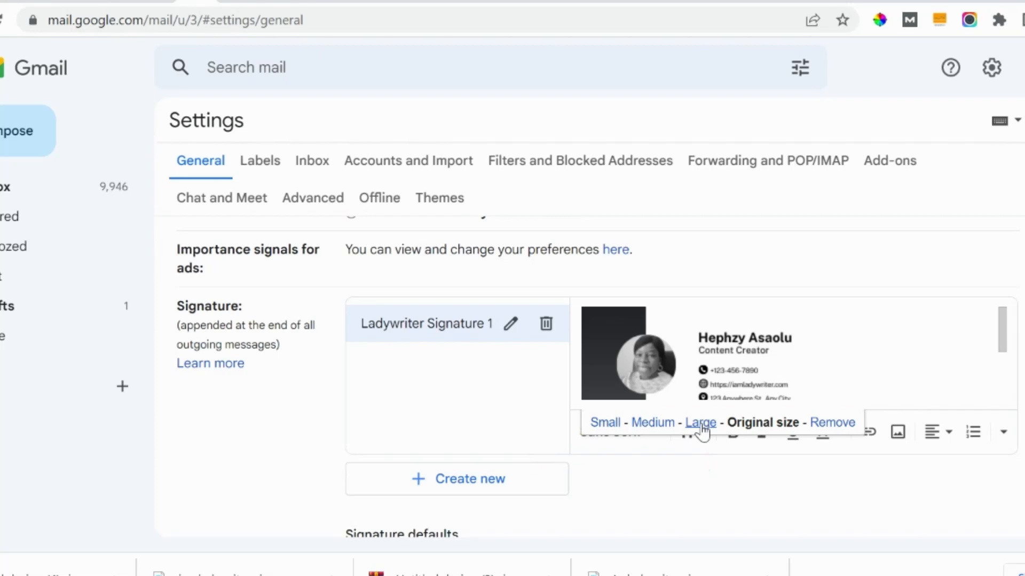
click(700, 422)
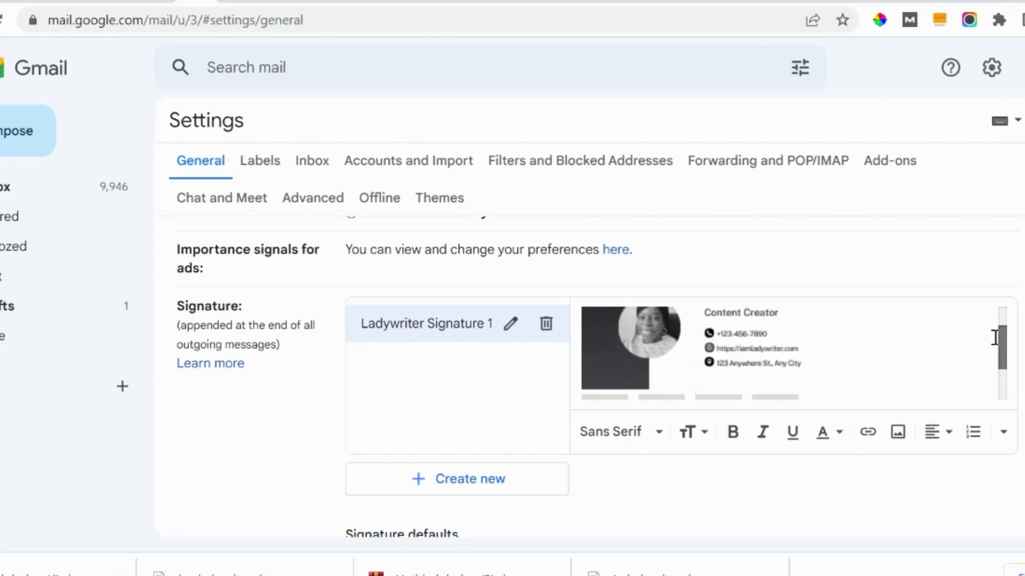
click(630, 349)
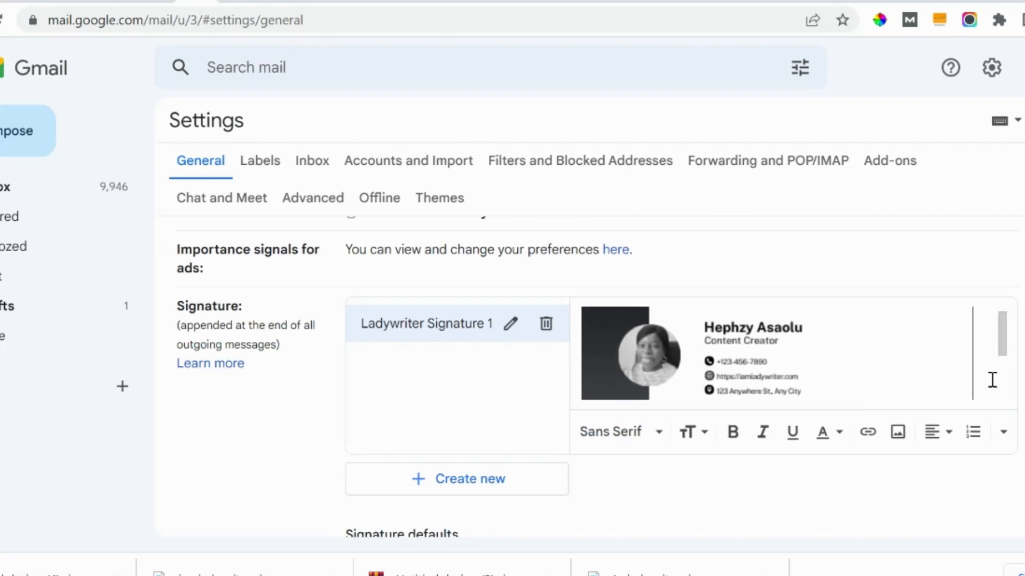
click(643, 351)
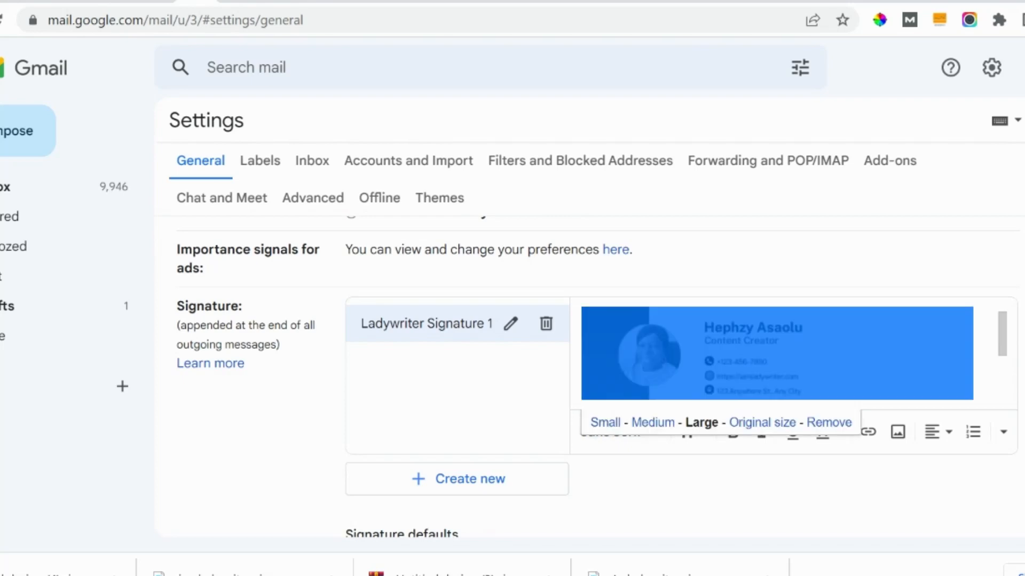
click(866, 432)
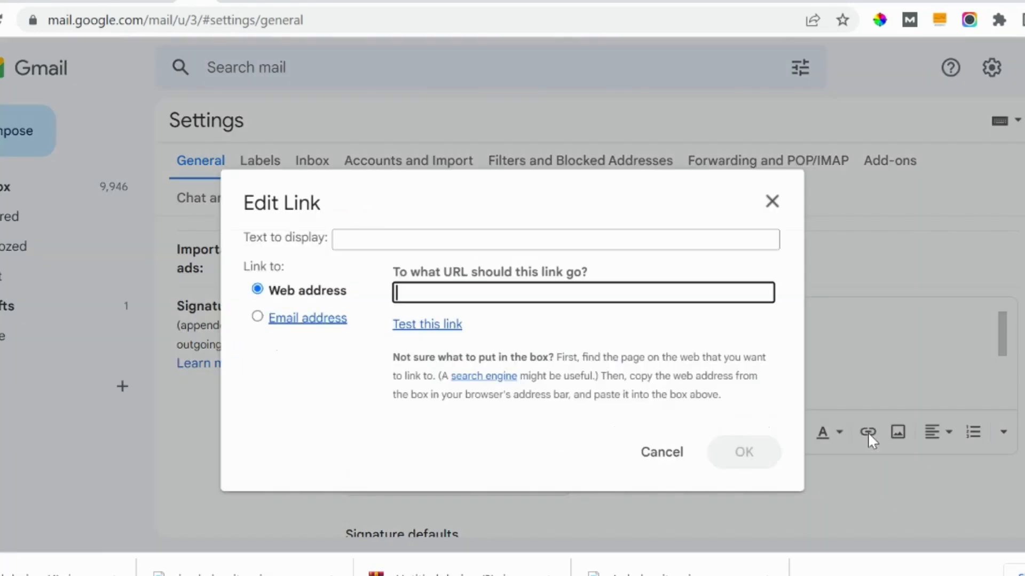
text(https://)
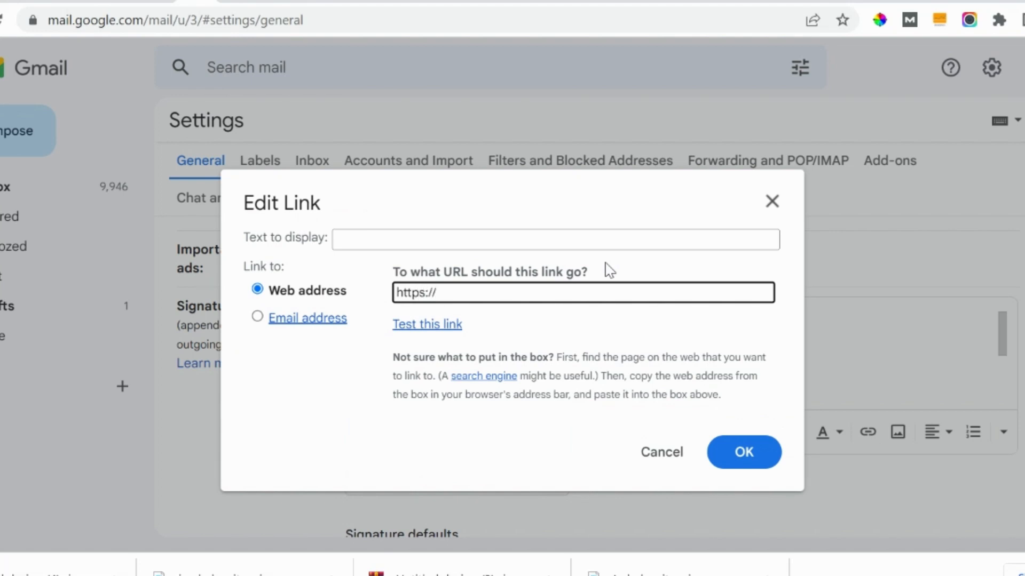
text(iamladywriter.com)
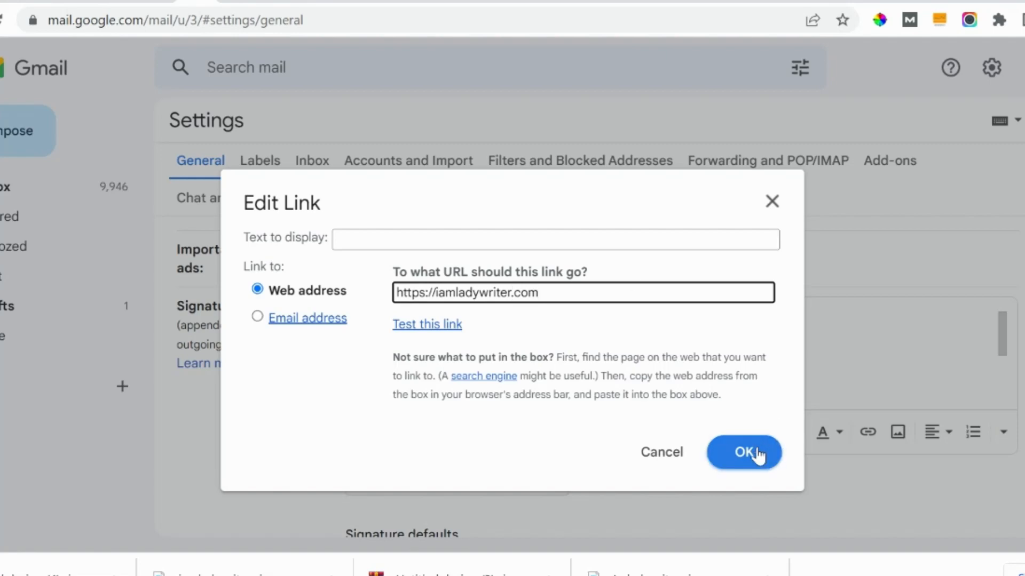
click(744, 452)
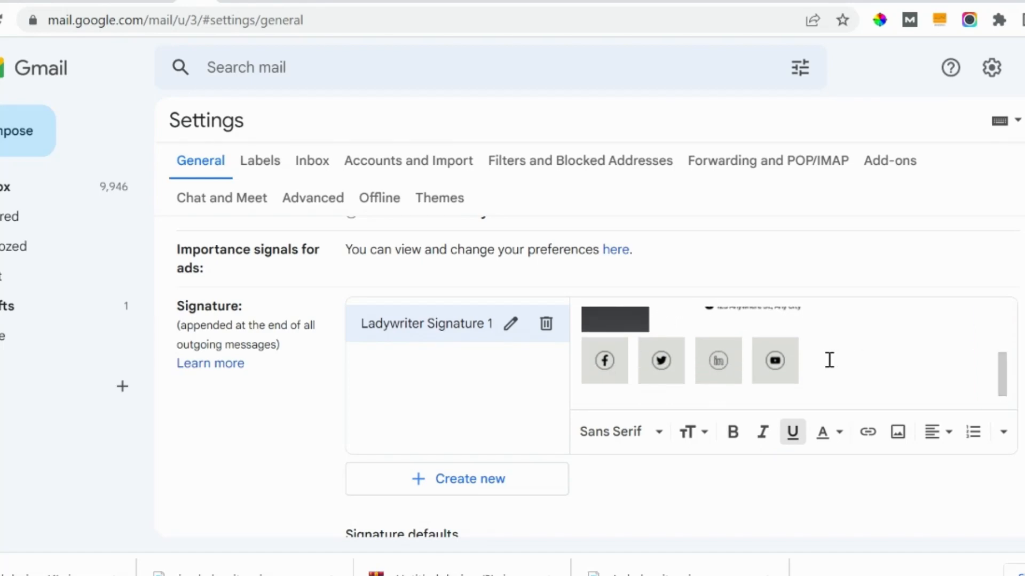
click(792, 431)
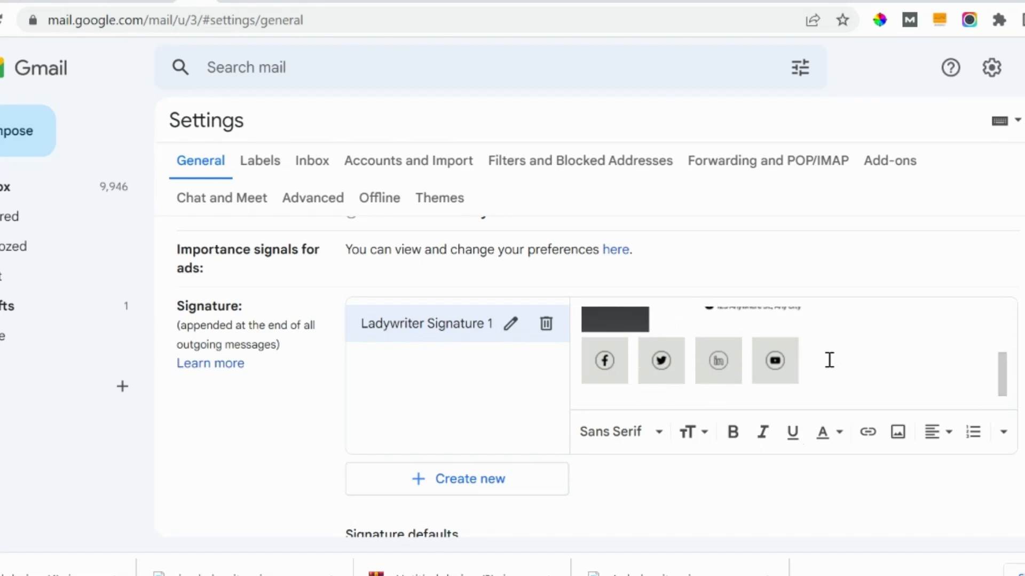
click(775, 361)
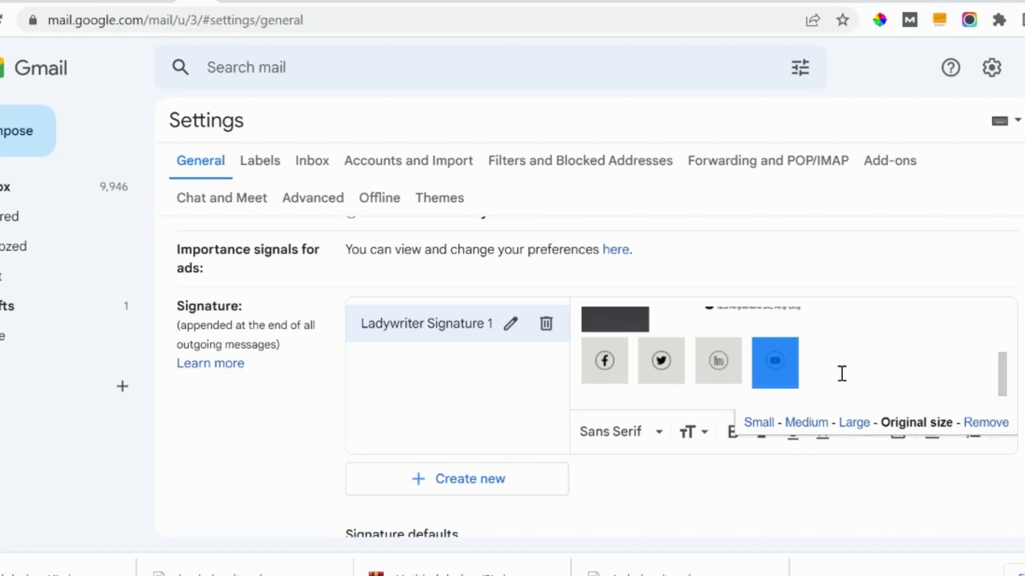
mouse_move(867, 458)
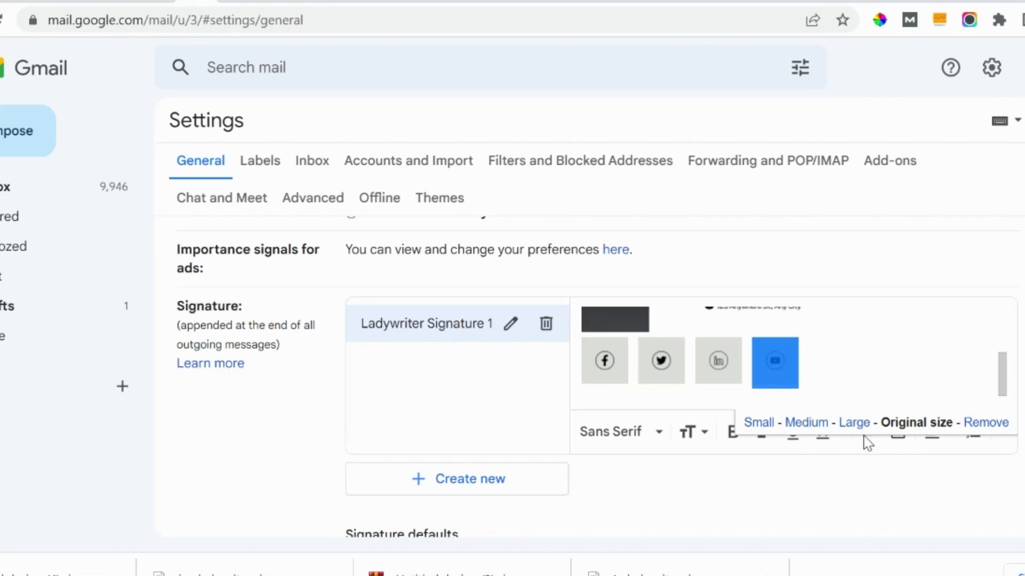
mouse_move(865, 444)
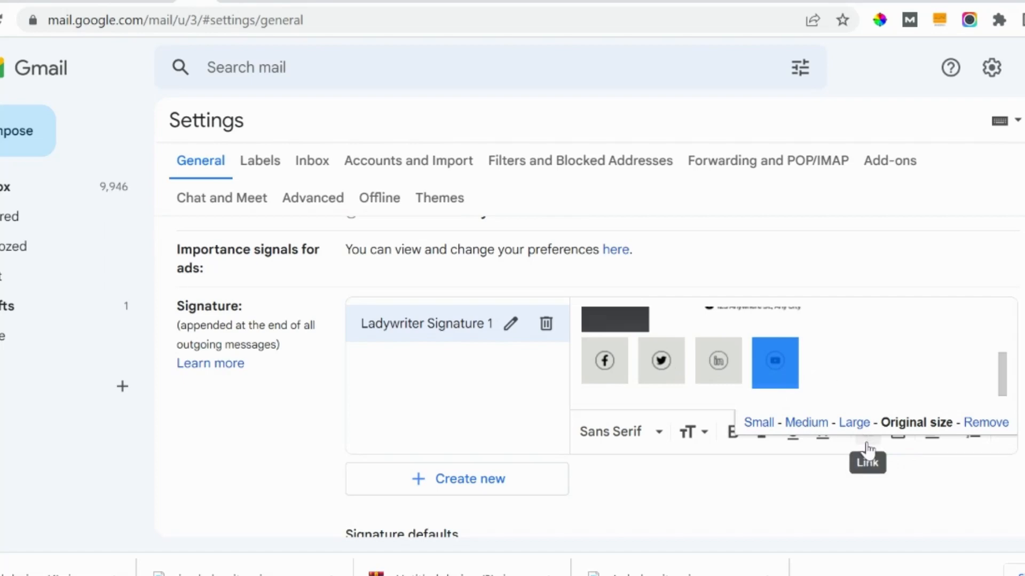
click(866, 440)
text(https:)
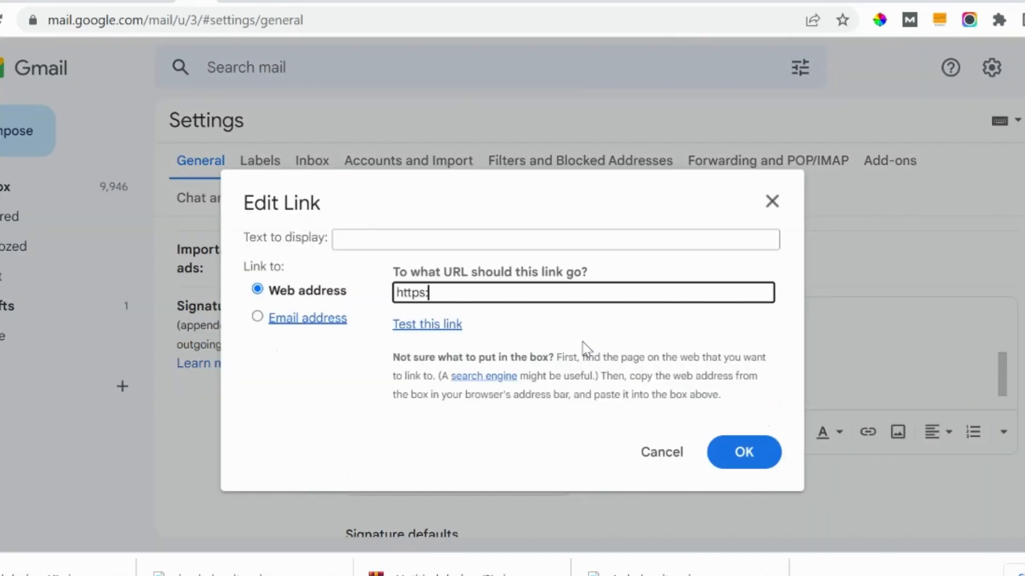
text(//iam)
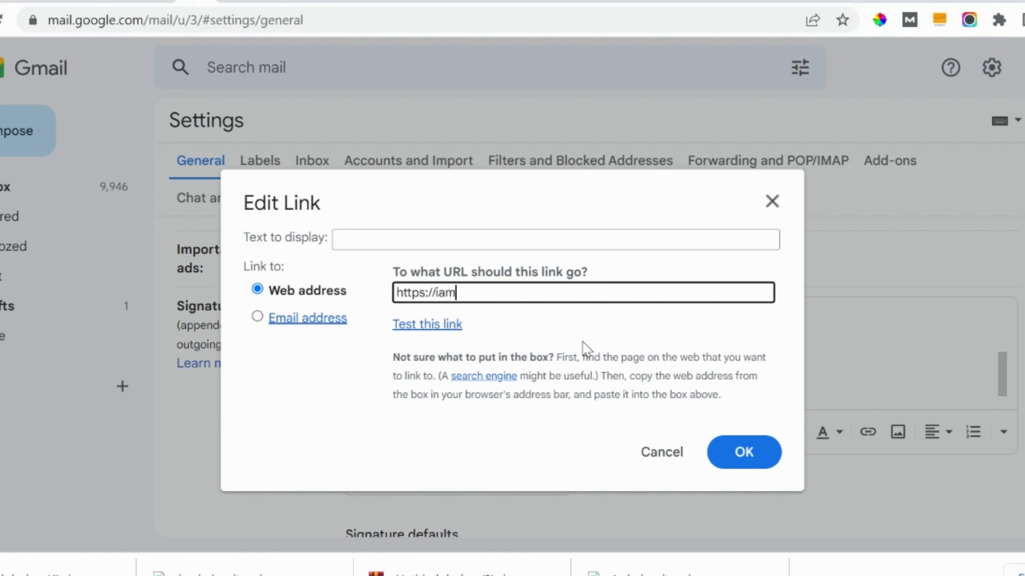
key(Backspace)
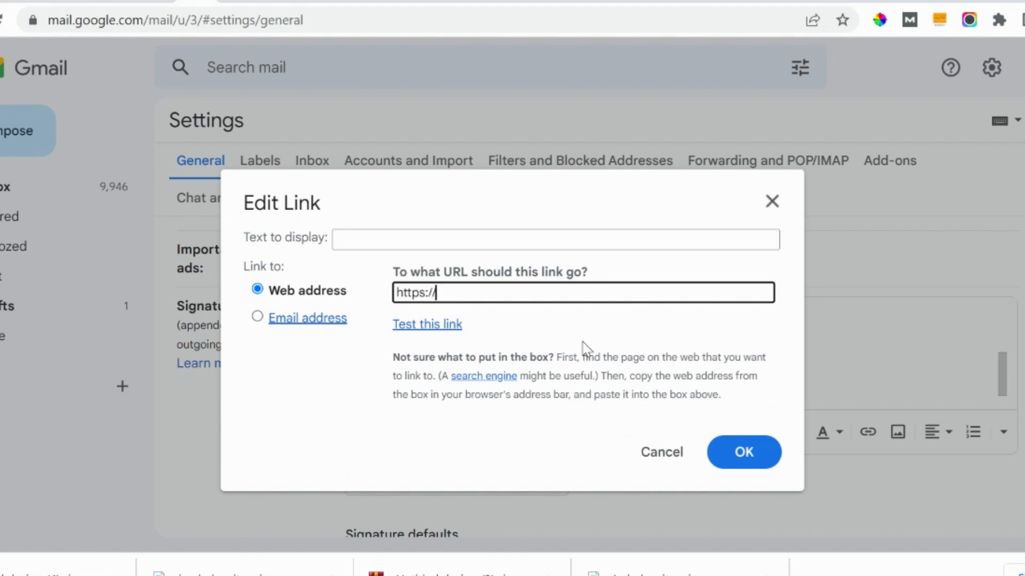
text(www.y)
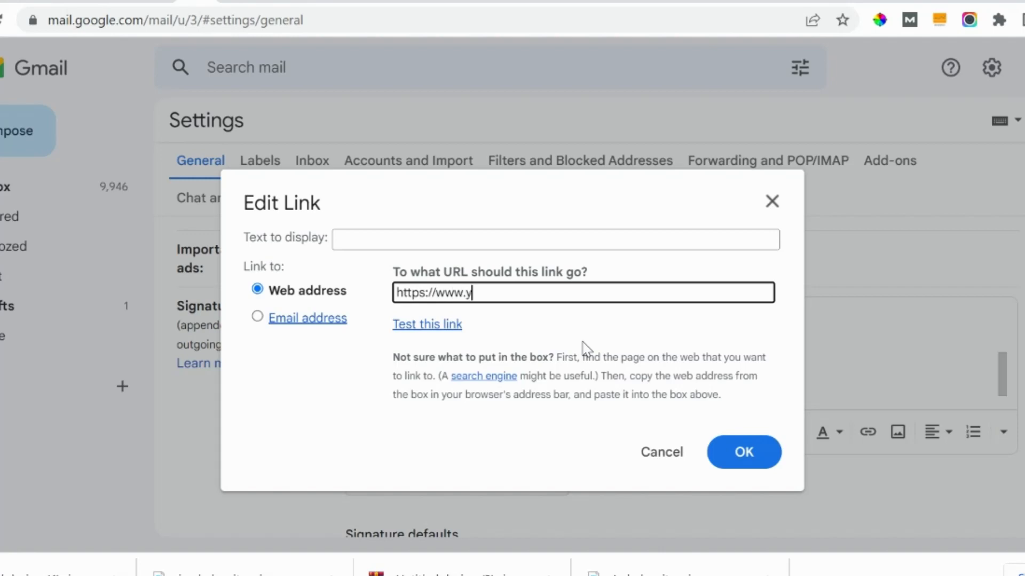
text(outube.com)
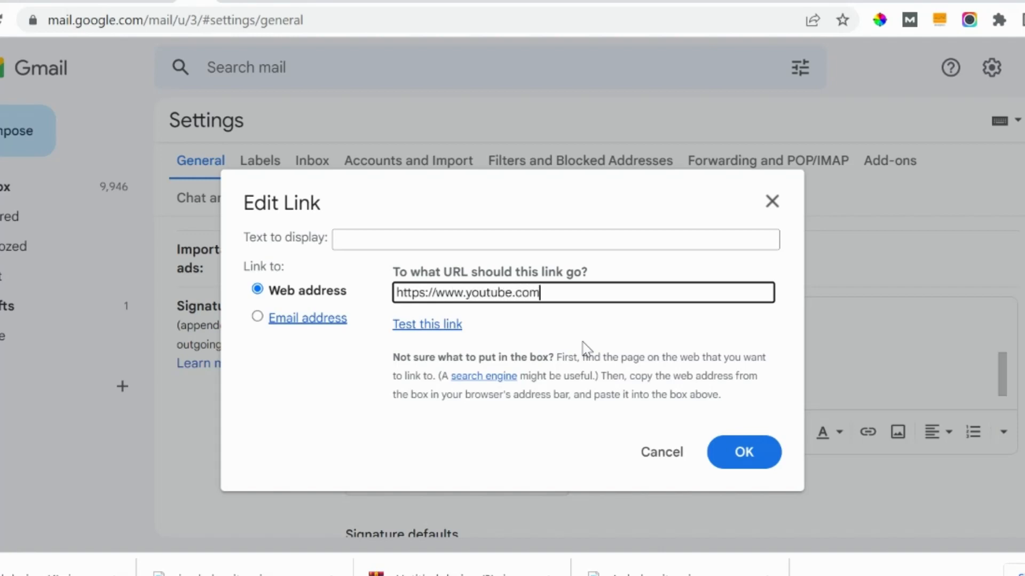
text(/@)
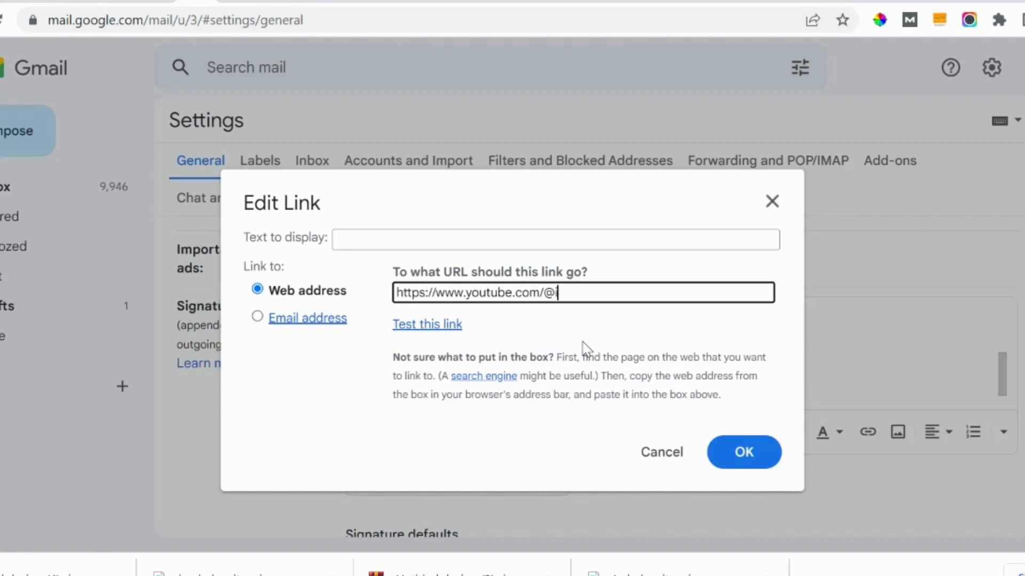
text(iamladywriter)
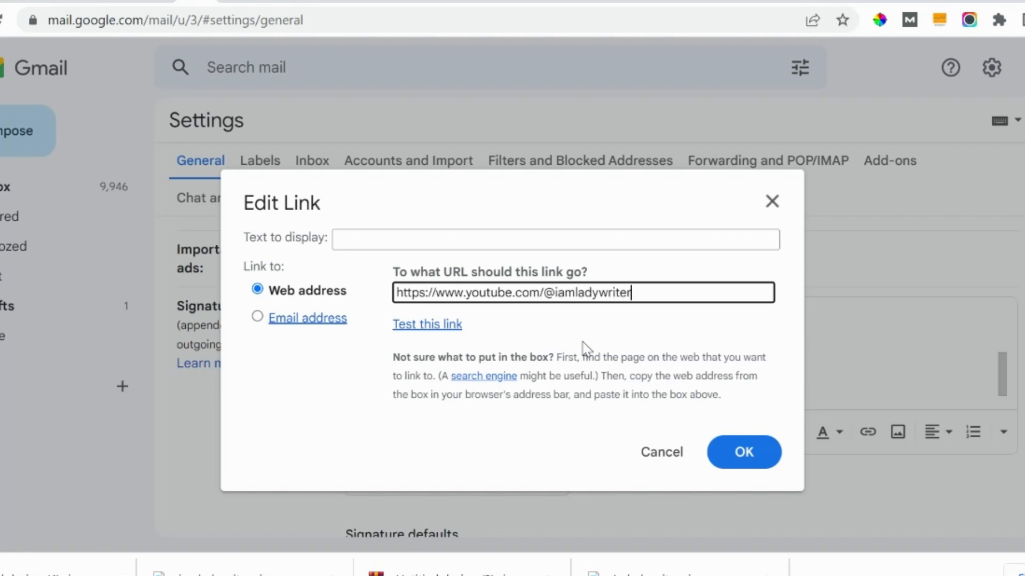
text(1st)
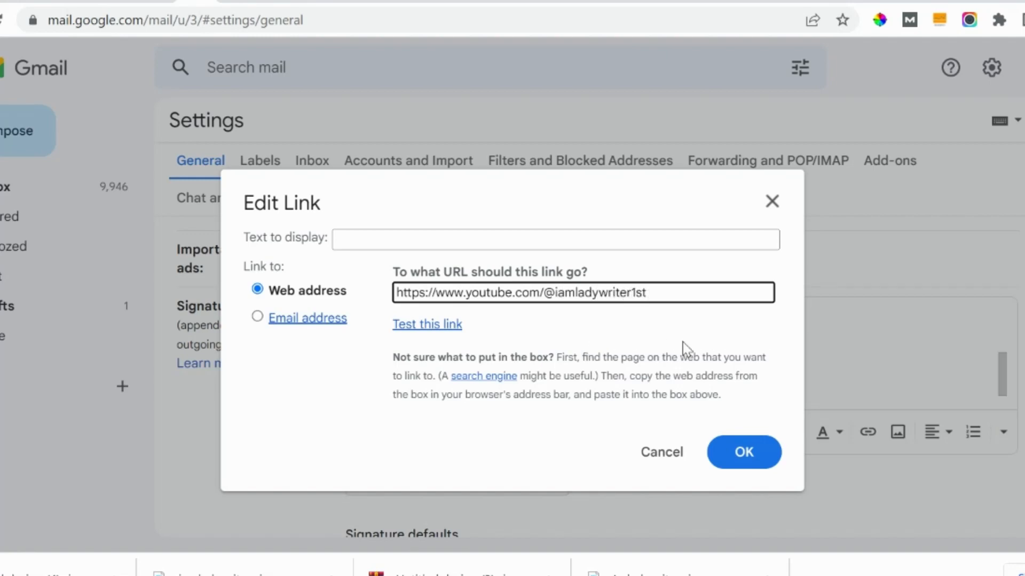
click(744, 452)
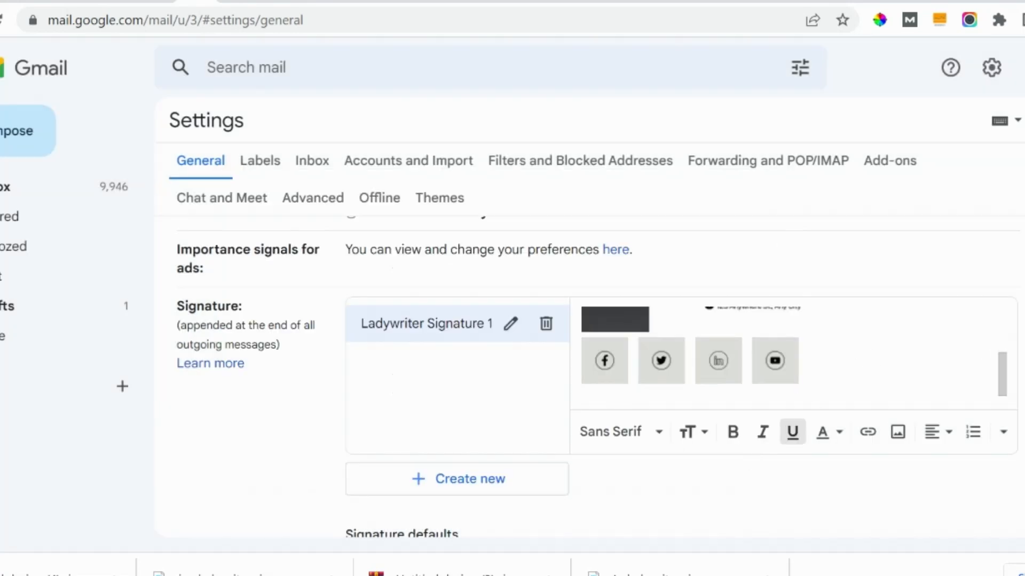
- Choose Ladywriter Signature 1 for replies and forwards, then save the settings
scroll(down, 3)
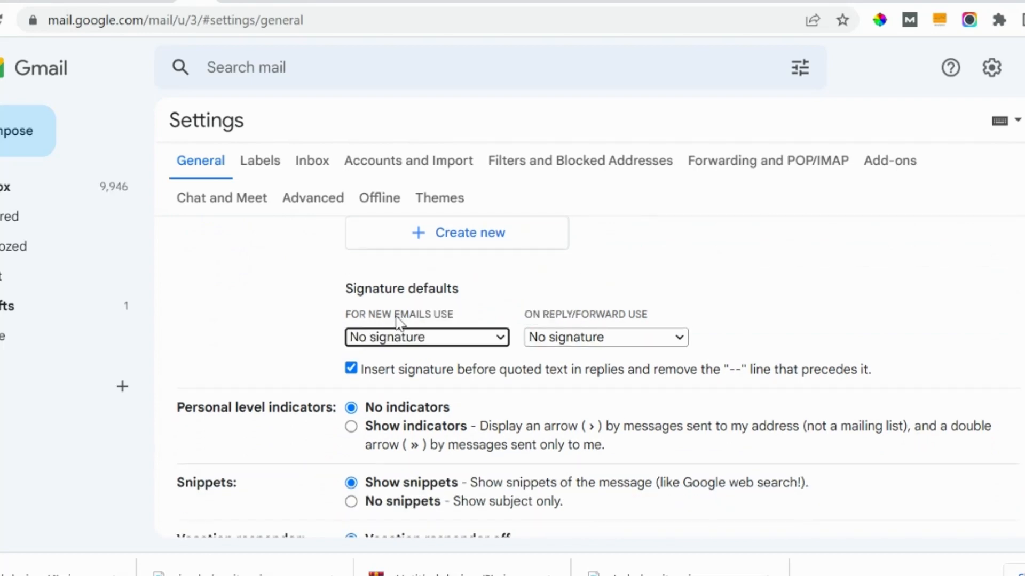
mouse_move(488, 356)
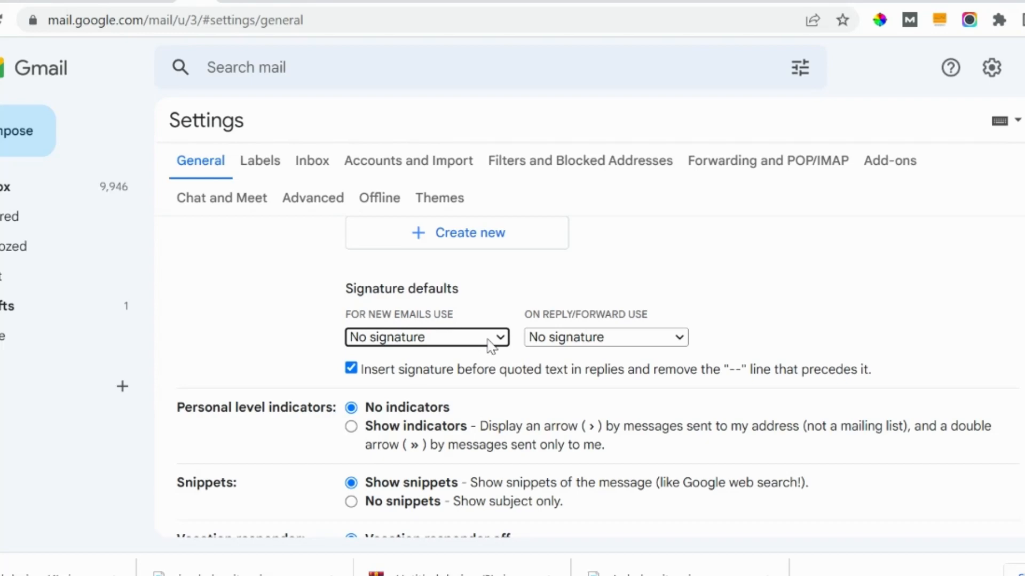
click(427, 337)
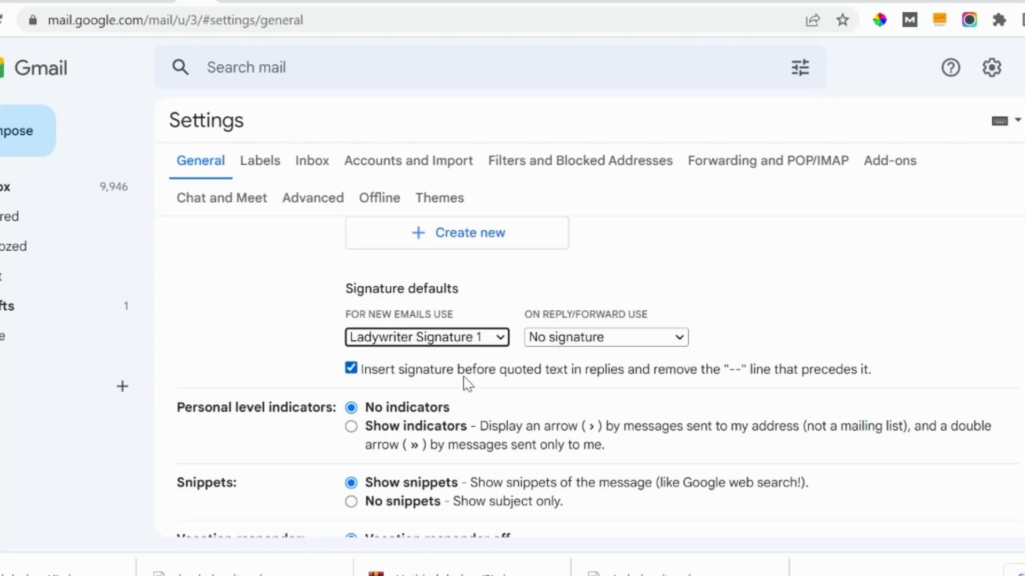
mouse_move(429, 345)
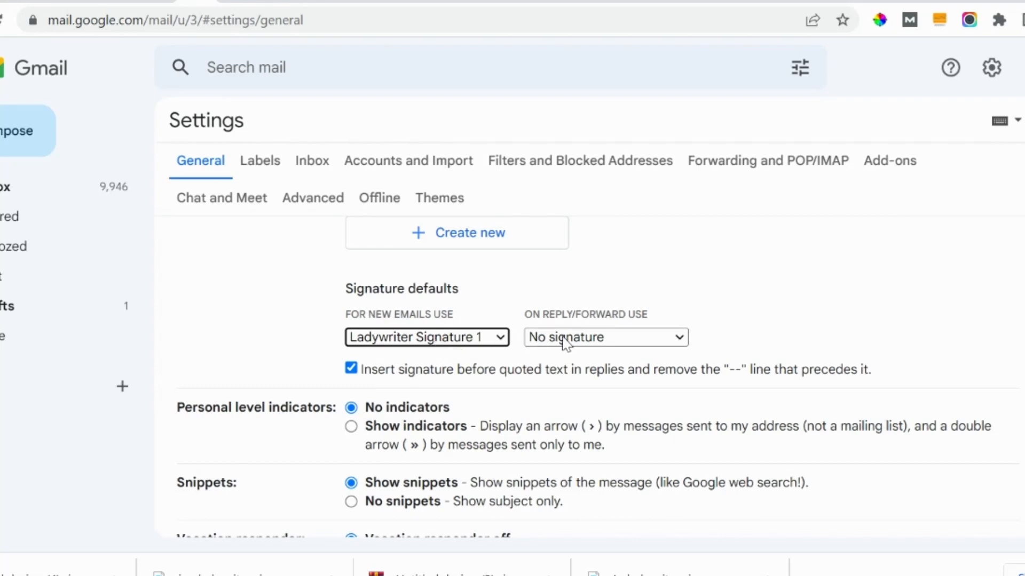
click(605, 337)
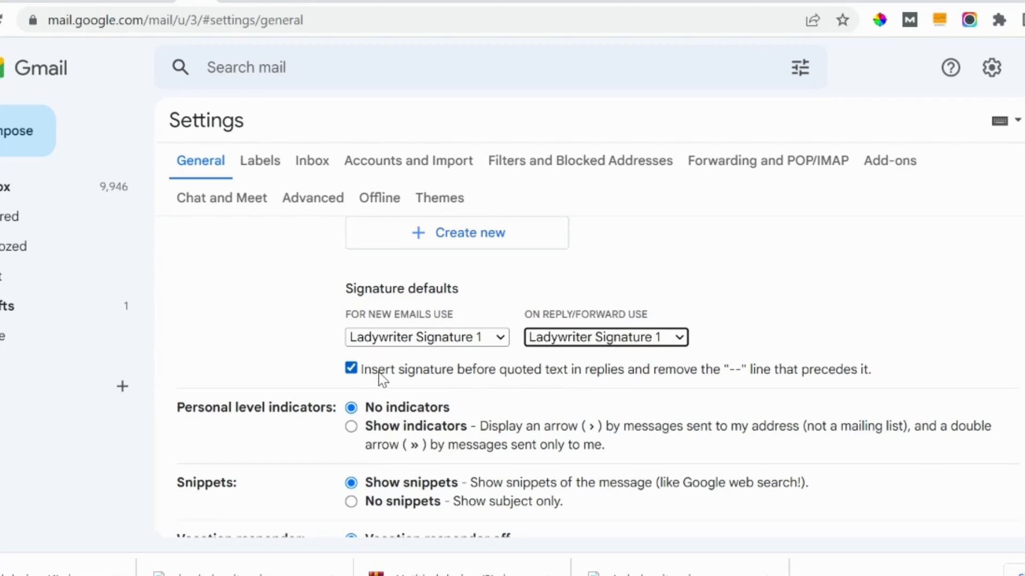
mouse_move(445, 381)
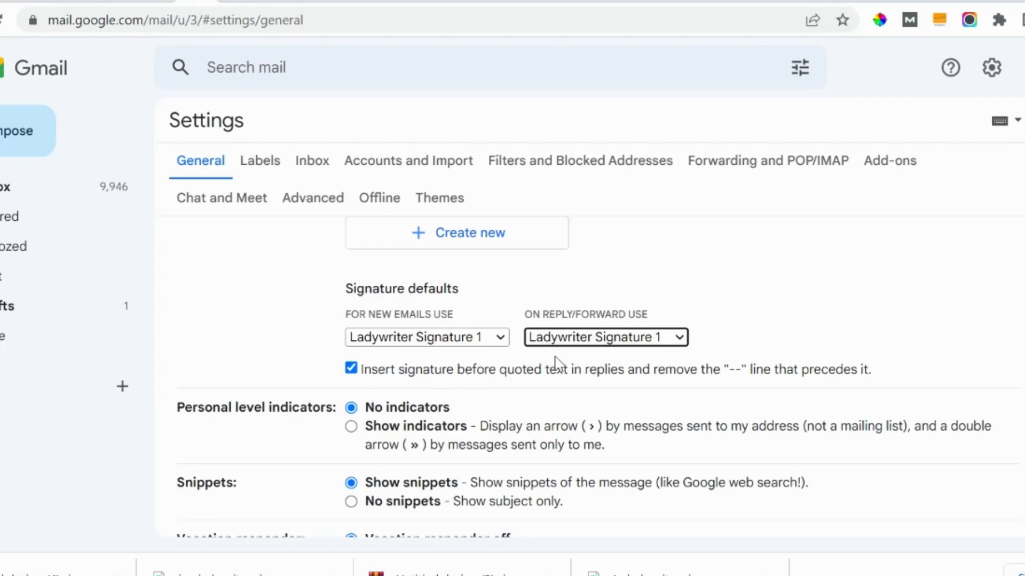
mouse_move(587, 344)
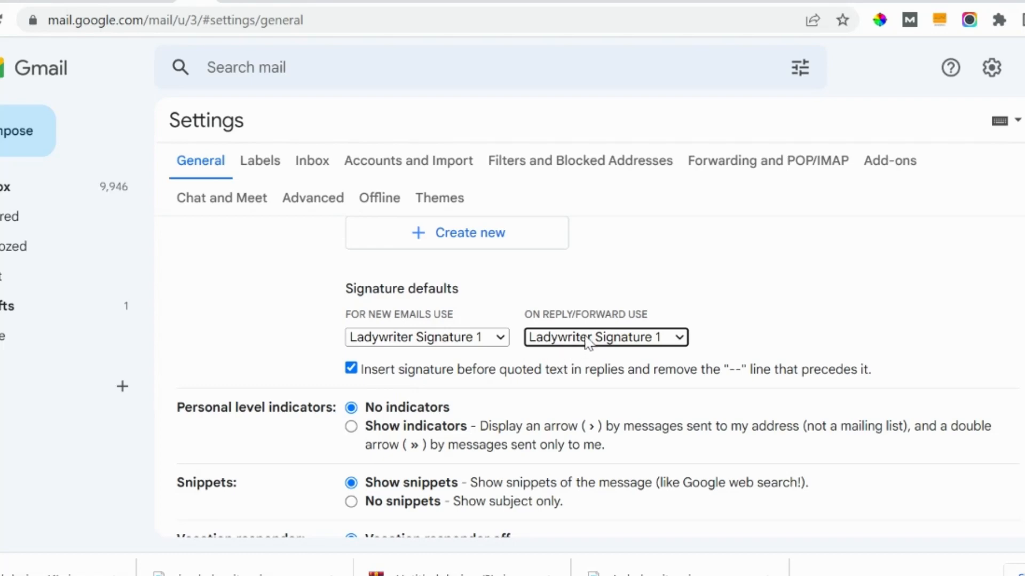
mouse_move(606, 363)
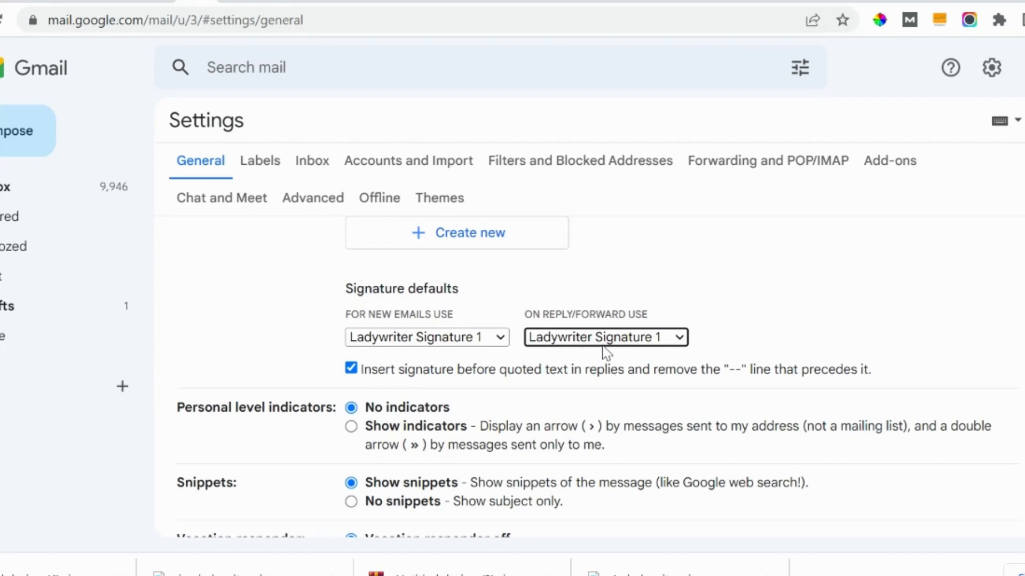
mouse_move(873, 350)
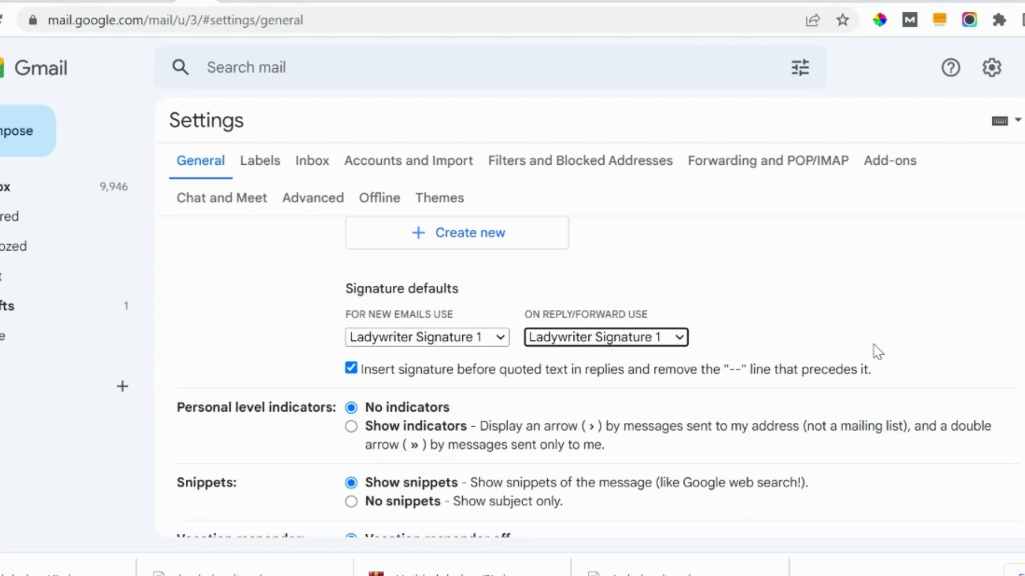
mouse_move(723, 332)
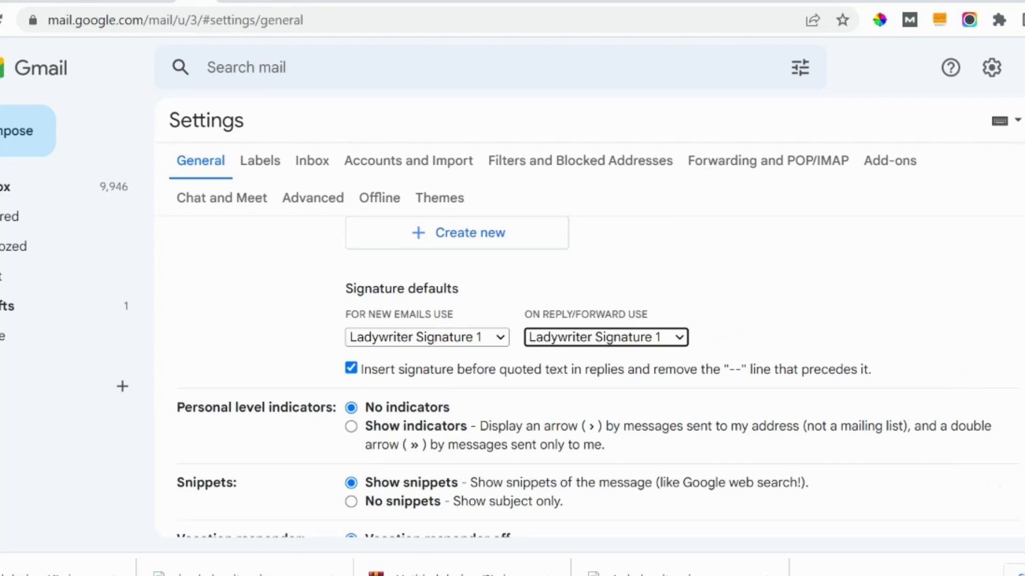
scroll(down, 3)
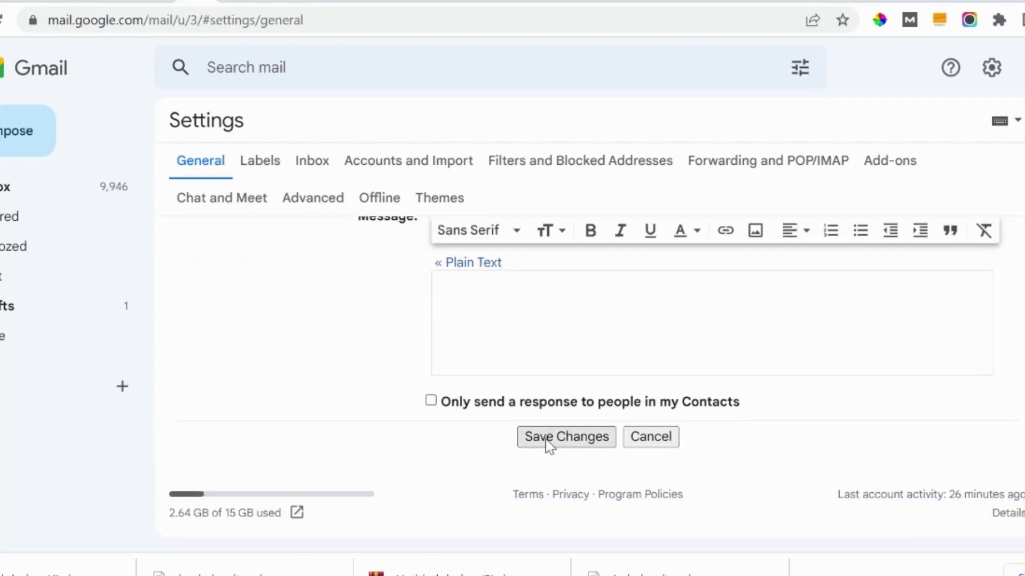
click(566, 437)
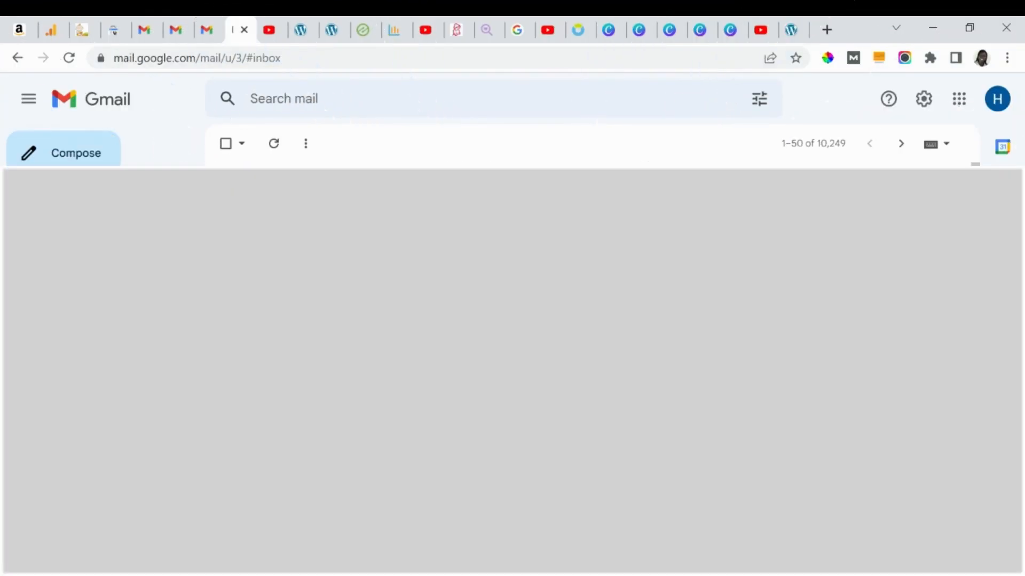
- Start a new email to Hephzy Asaolu with the subject 'Email signature'
click(63, 153)
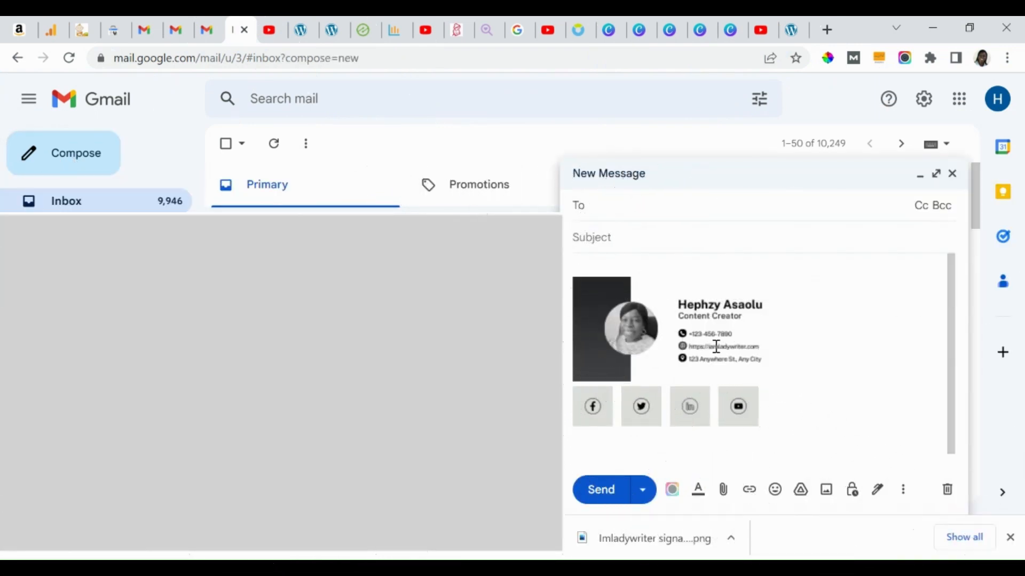
click(621, 206)
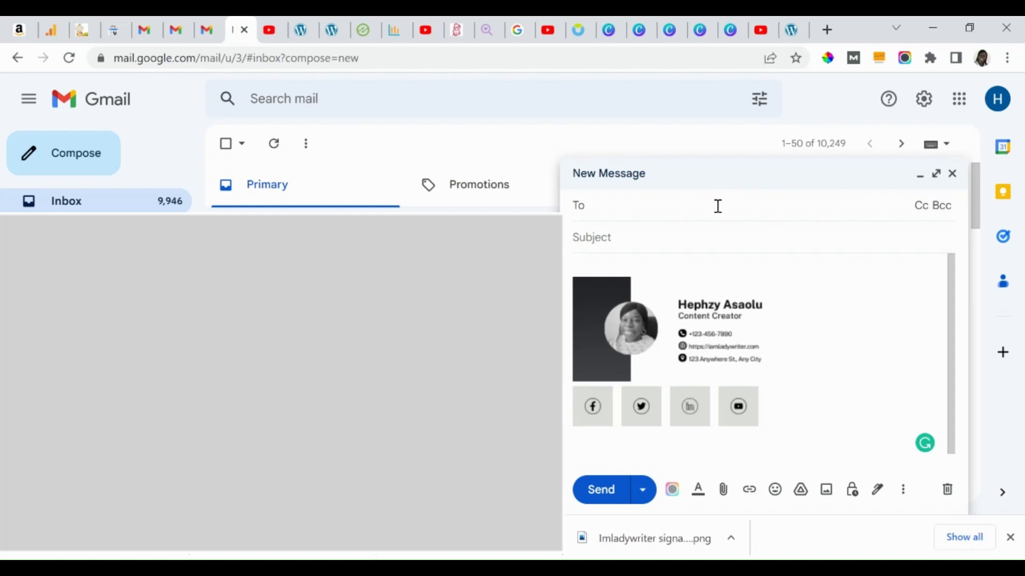
text(Hephzy Asaolu)
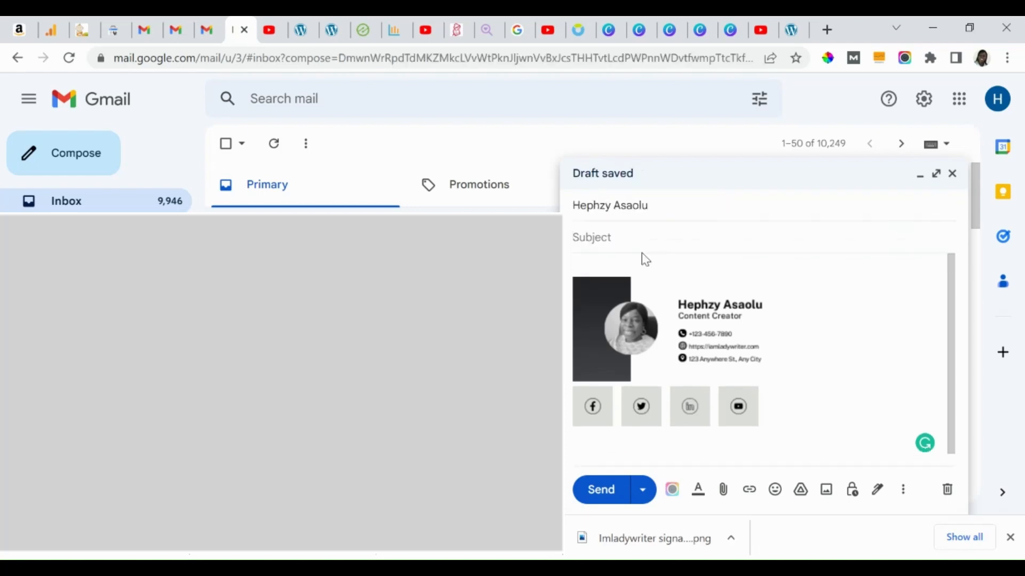
text(Email si)
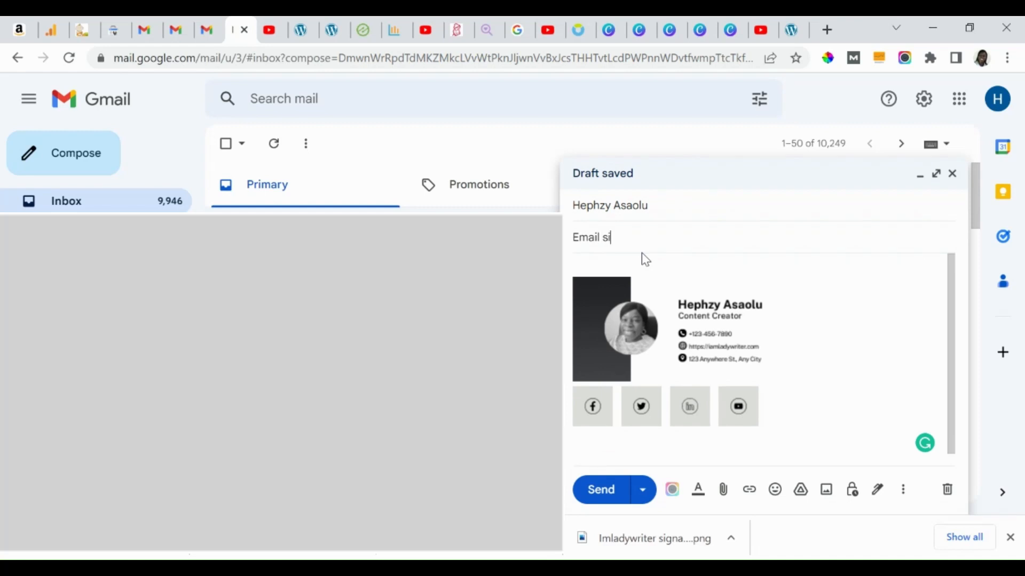
text(gnature)
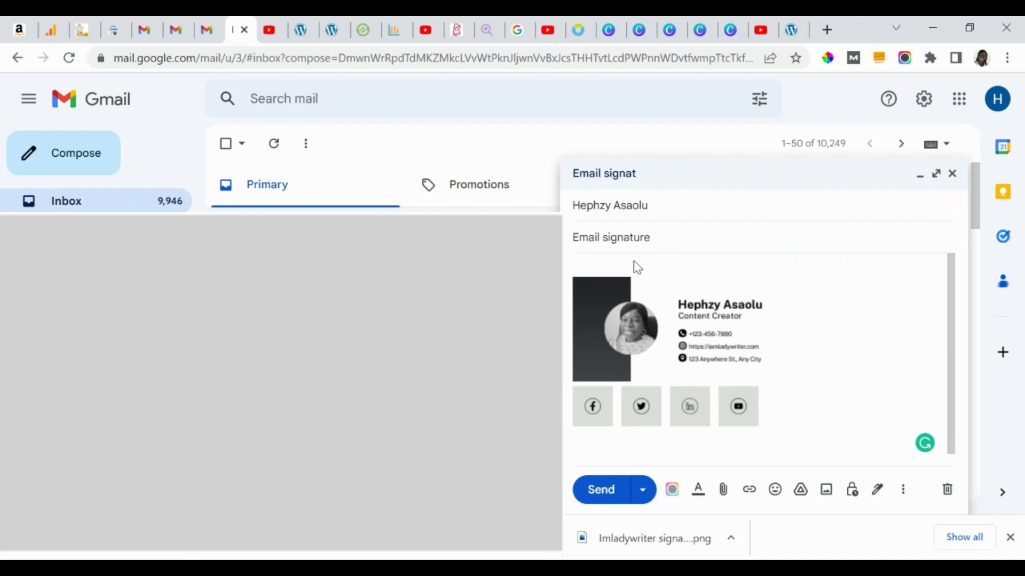
- Write a short note pointing to the new signature below, and send it
text(H)
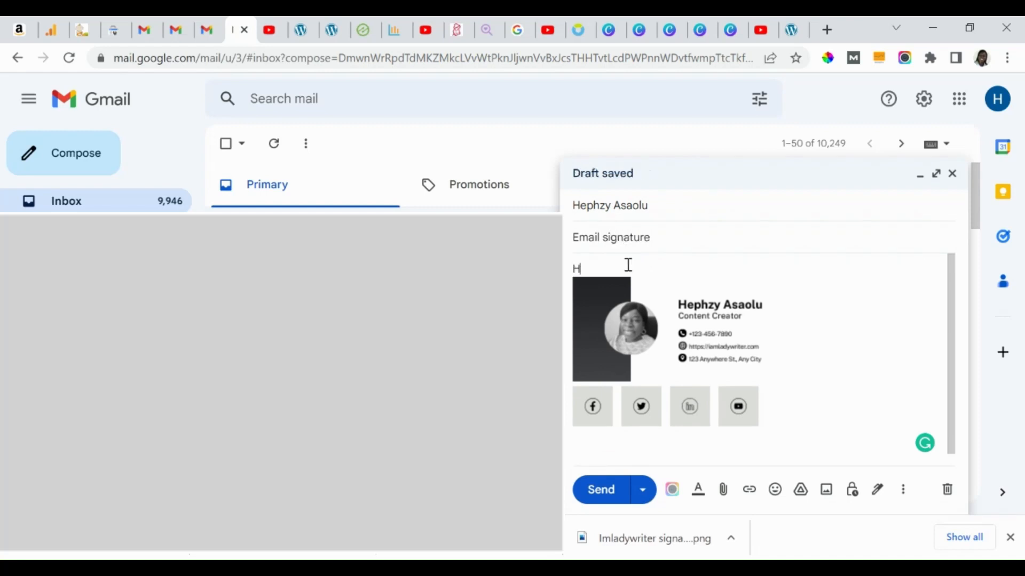
text(i, please find attached m)
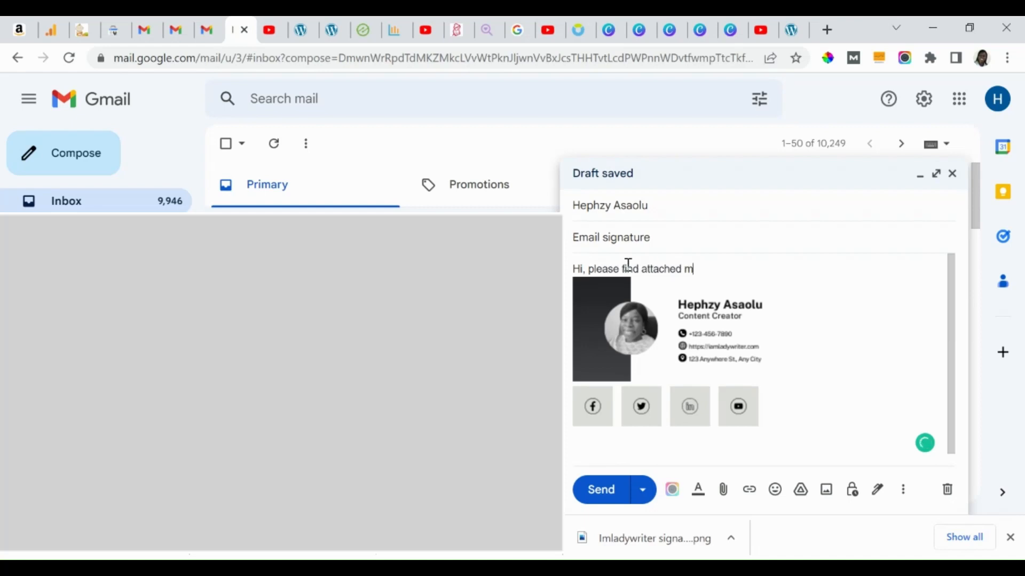
text(y new emal)
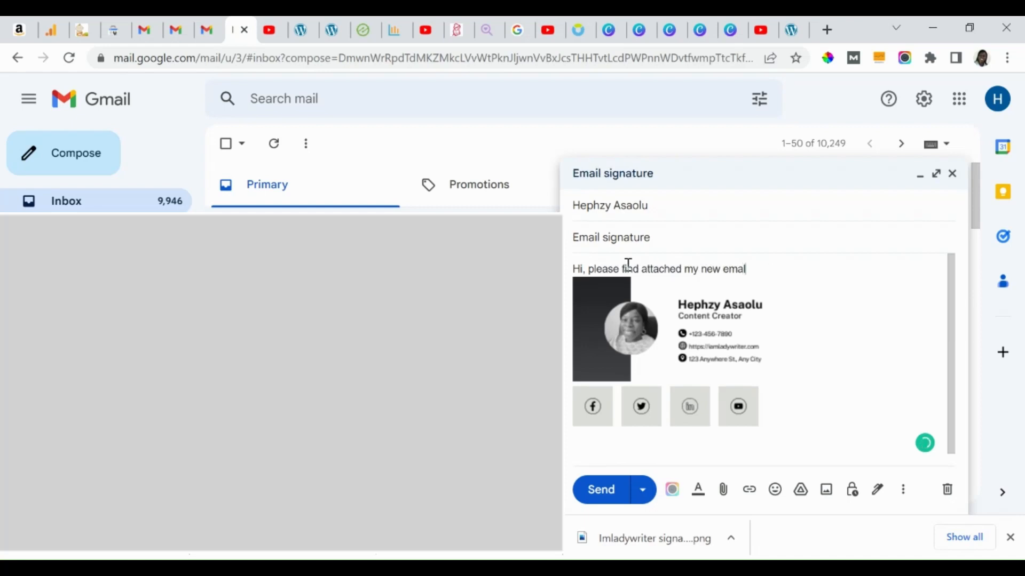
text(signature)
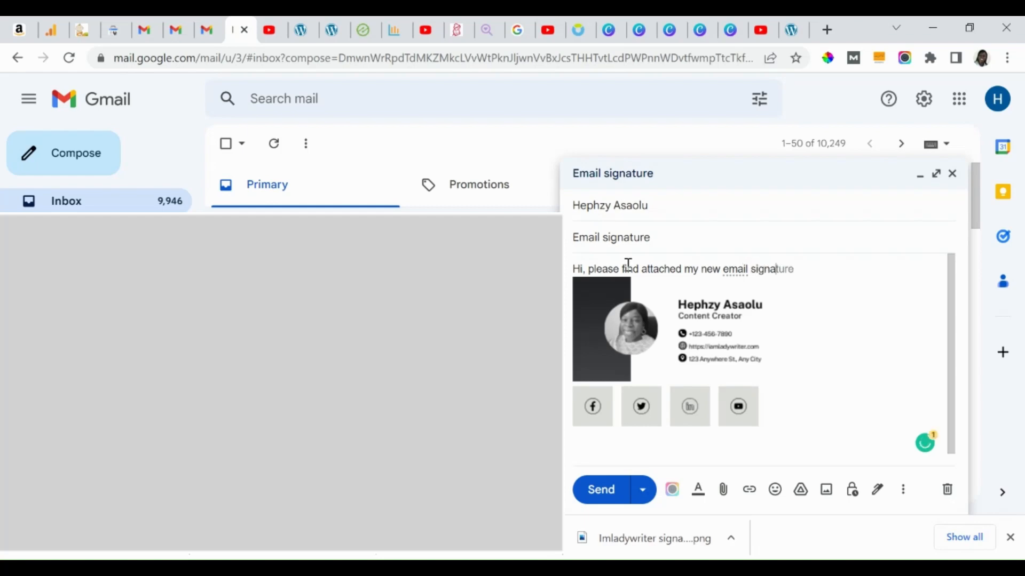
text(.)
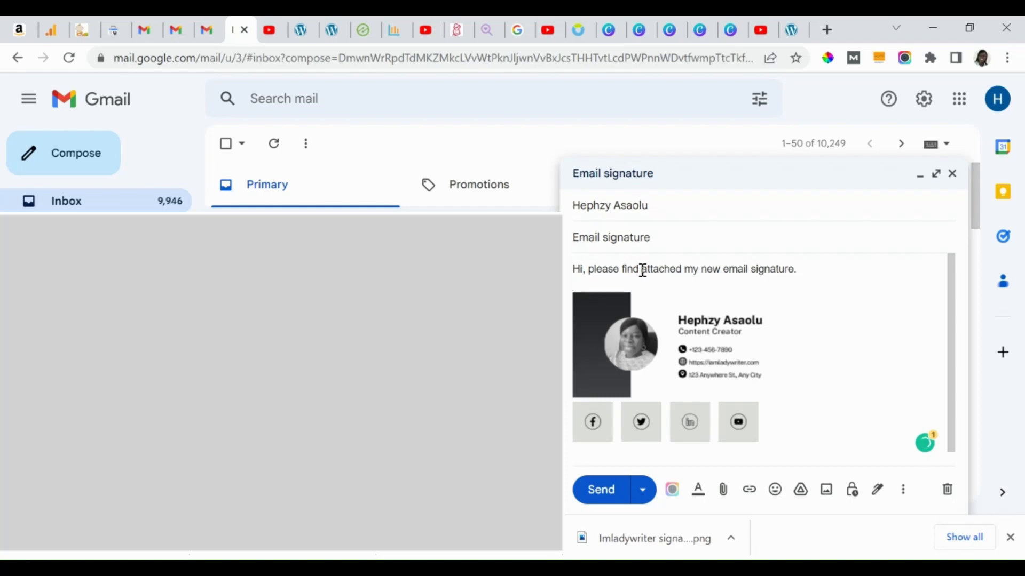
text(below)
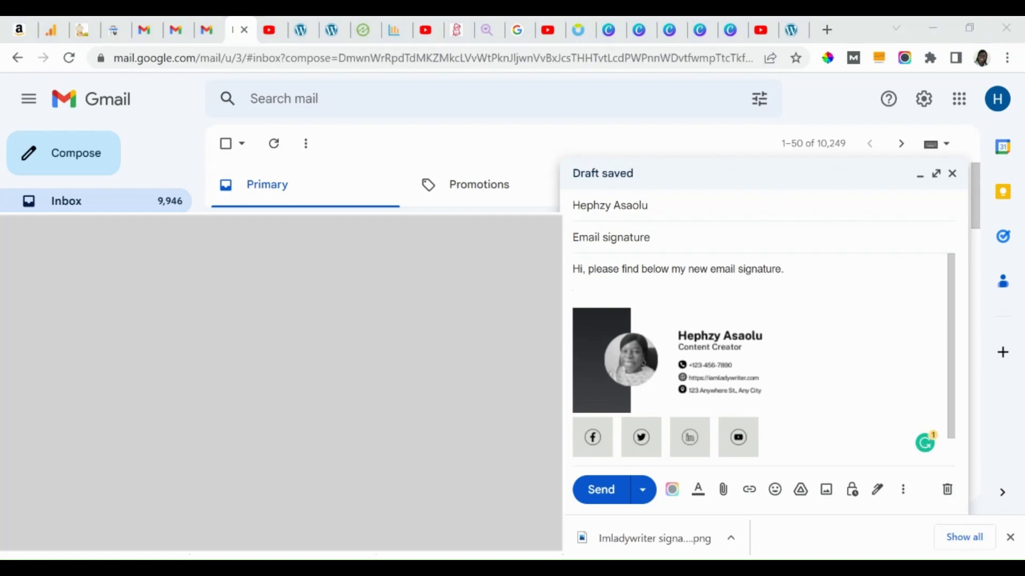
click(600, 489)
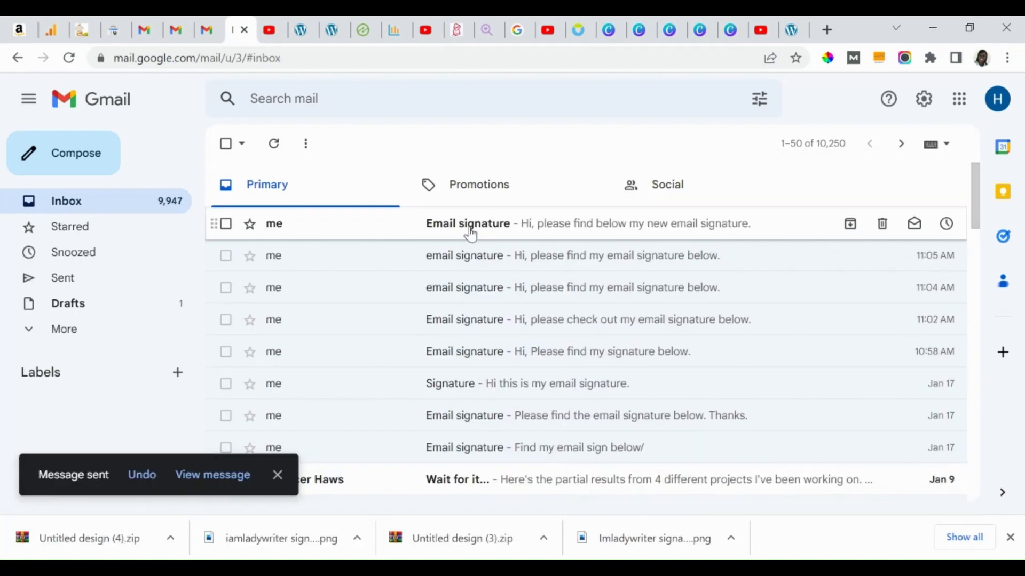
- Open the 'Email signature' message and check the website link and last social icon
click(468, 224)
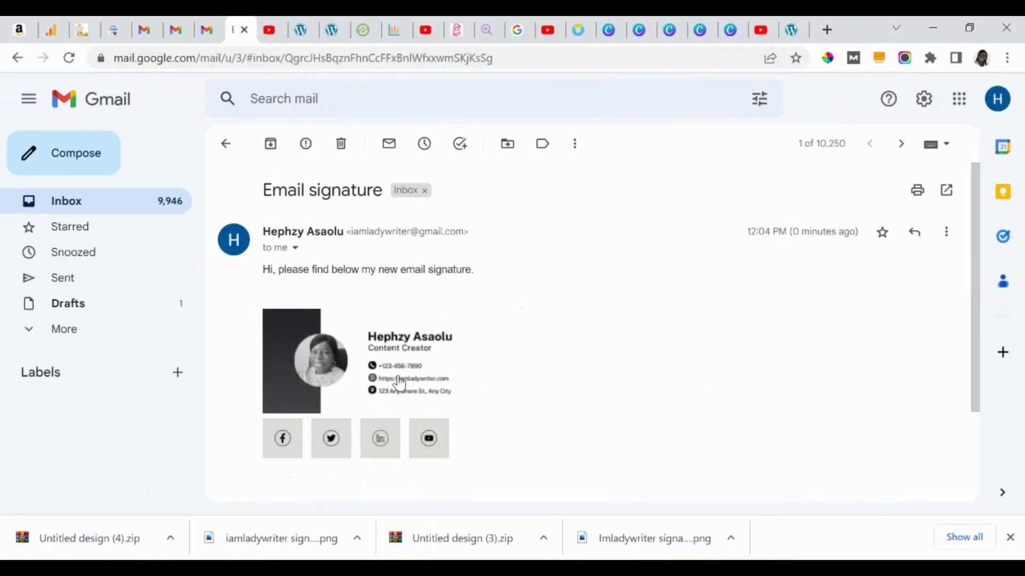
click(408, 379)
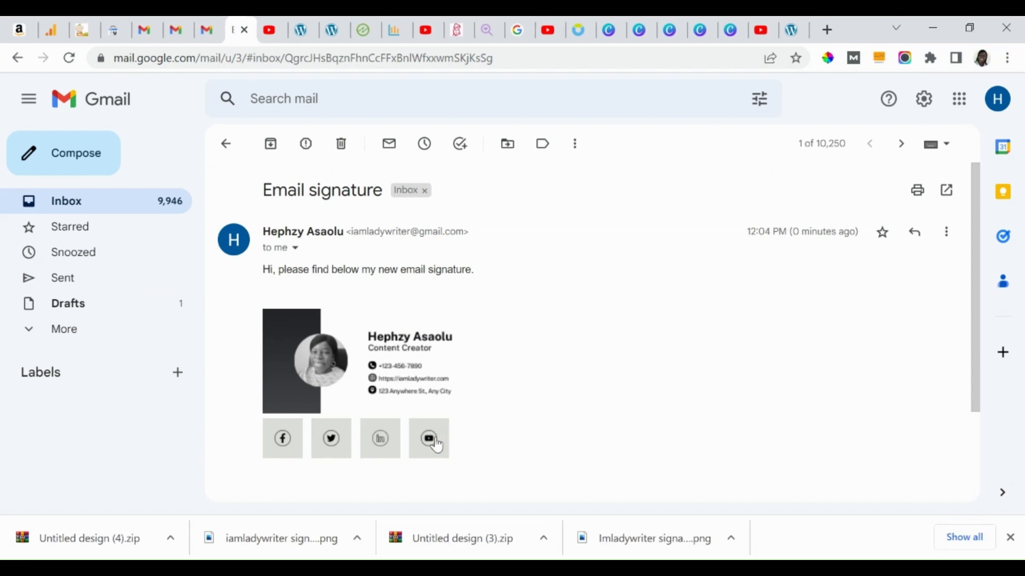
click(429, 438)
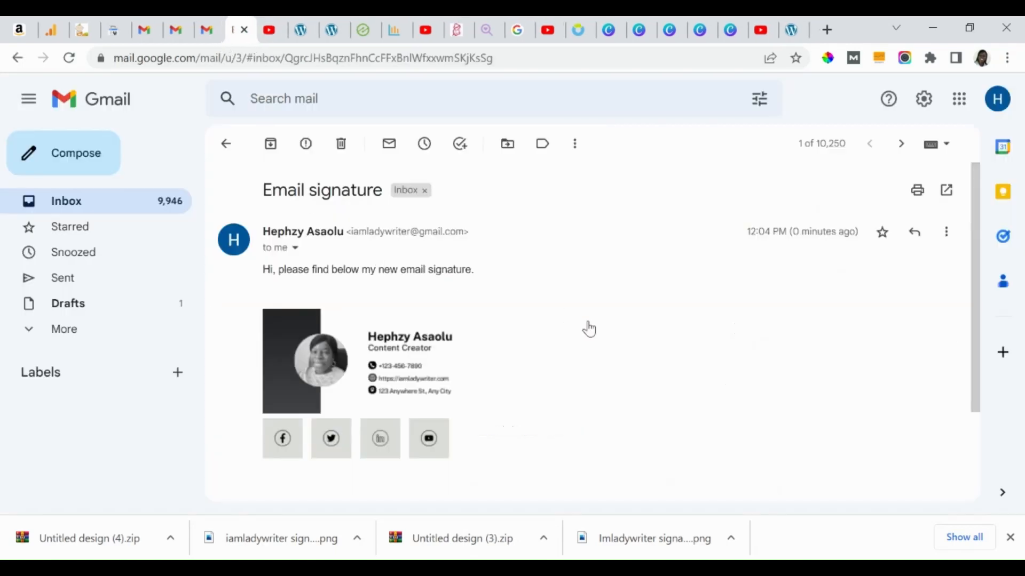
mouse_move(591, 327)
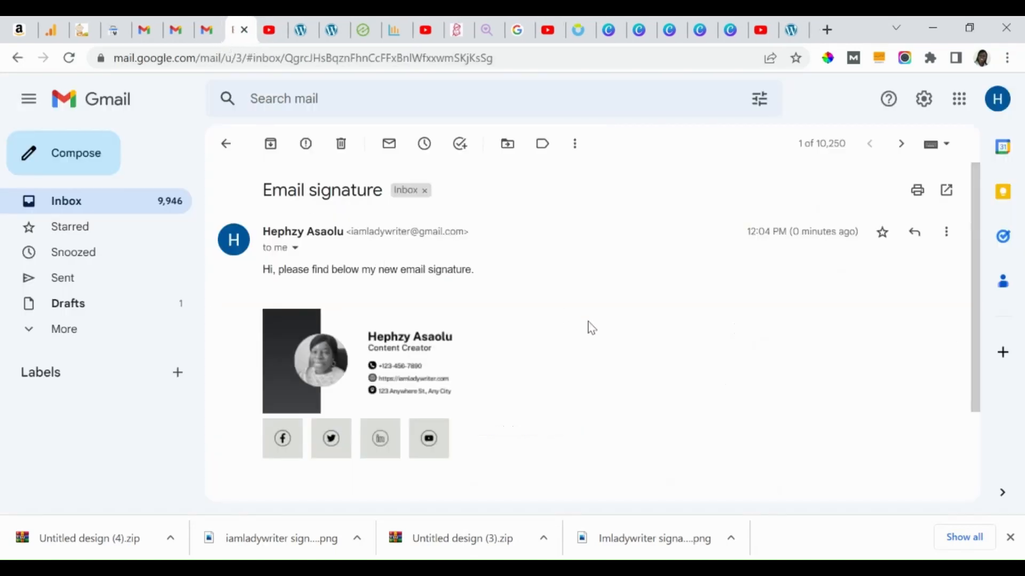